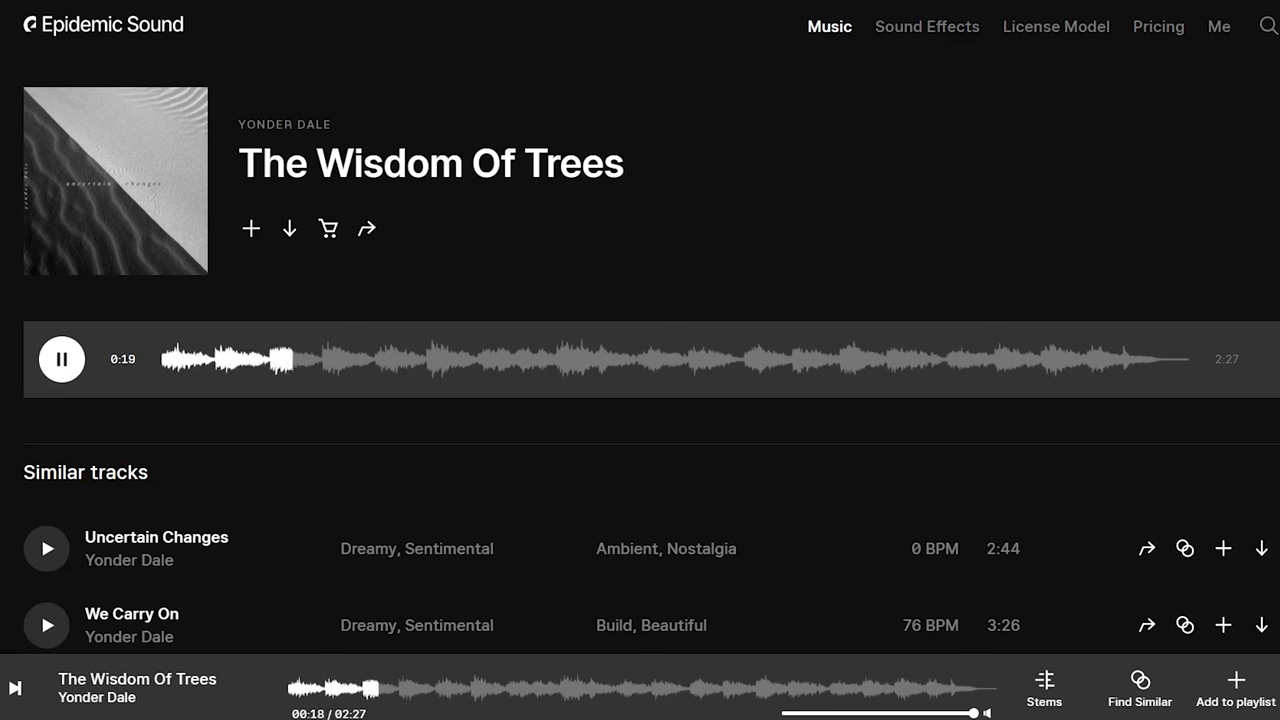
Step: Browse music by theme and open the Cinematic Fantasy collection
{"action": "left_click", "coordinate": [829, 26]}
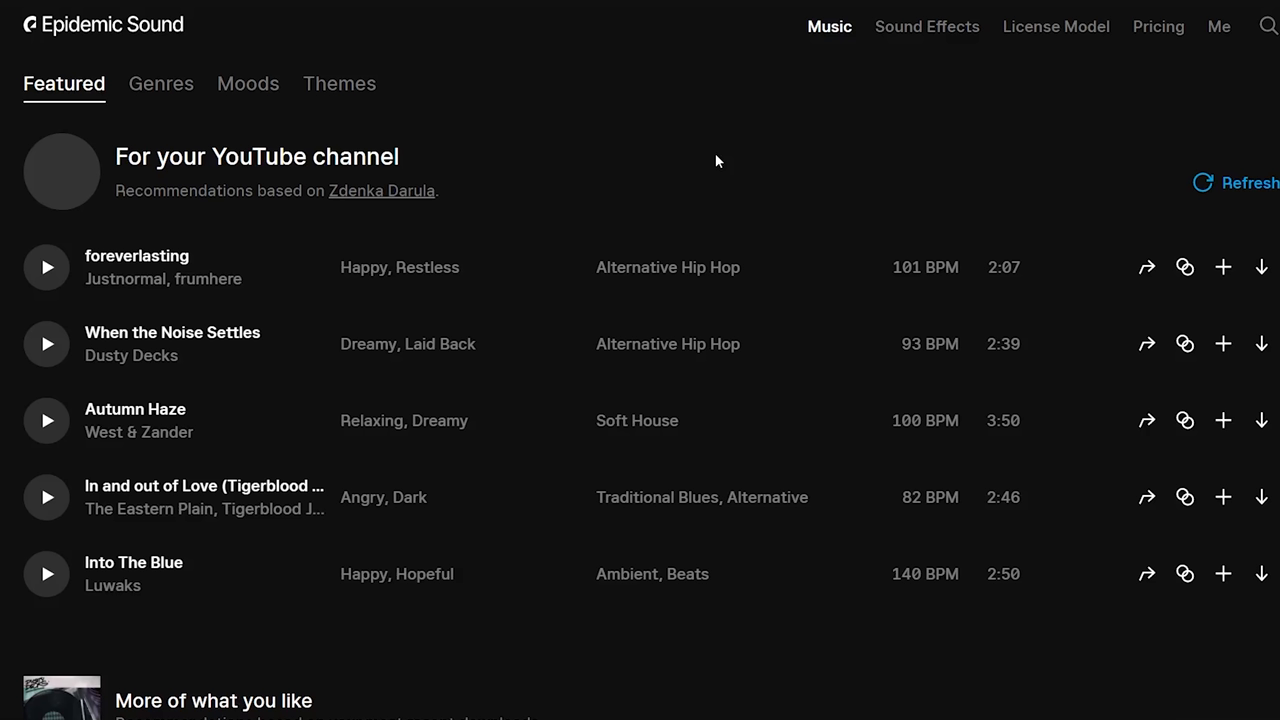
{"action": "mouse_move", "coordinate": [225, 83]}
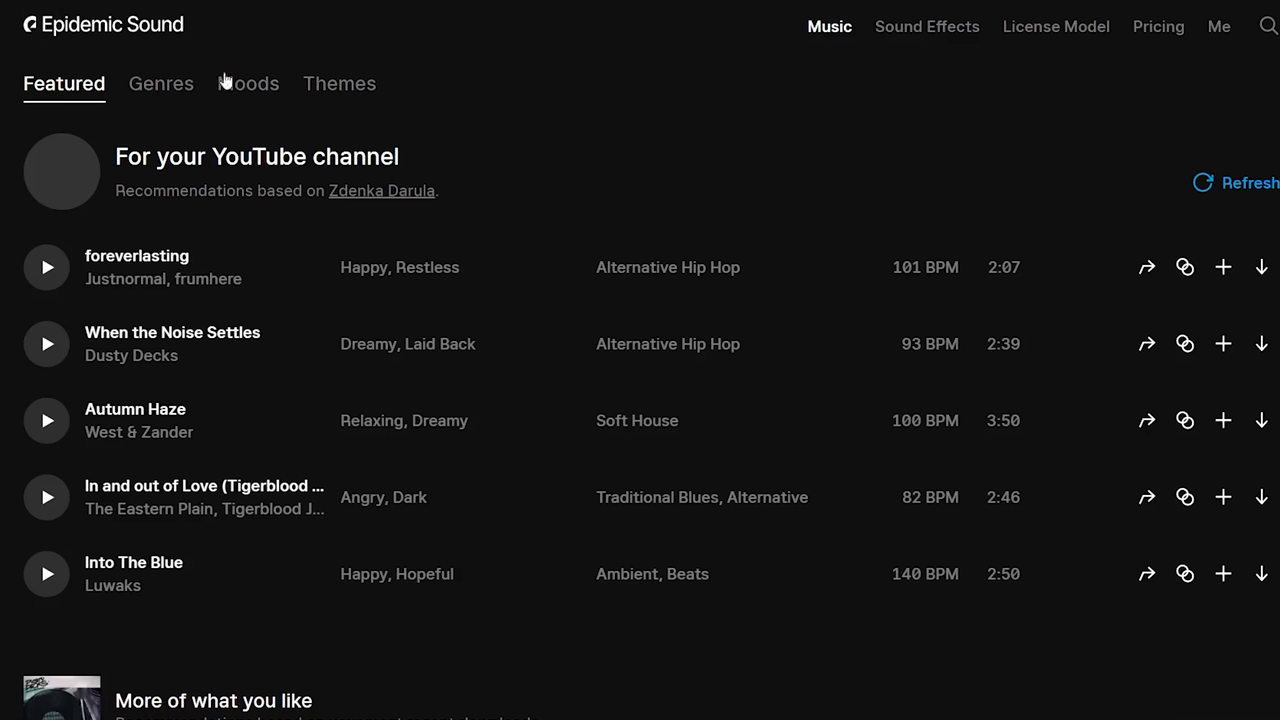
{"action": "left_click", "coordinate": [339, 83]}
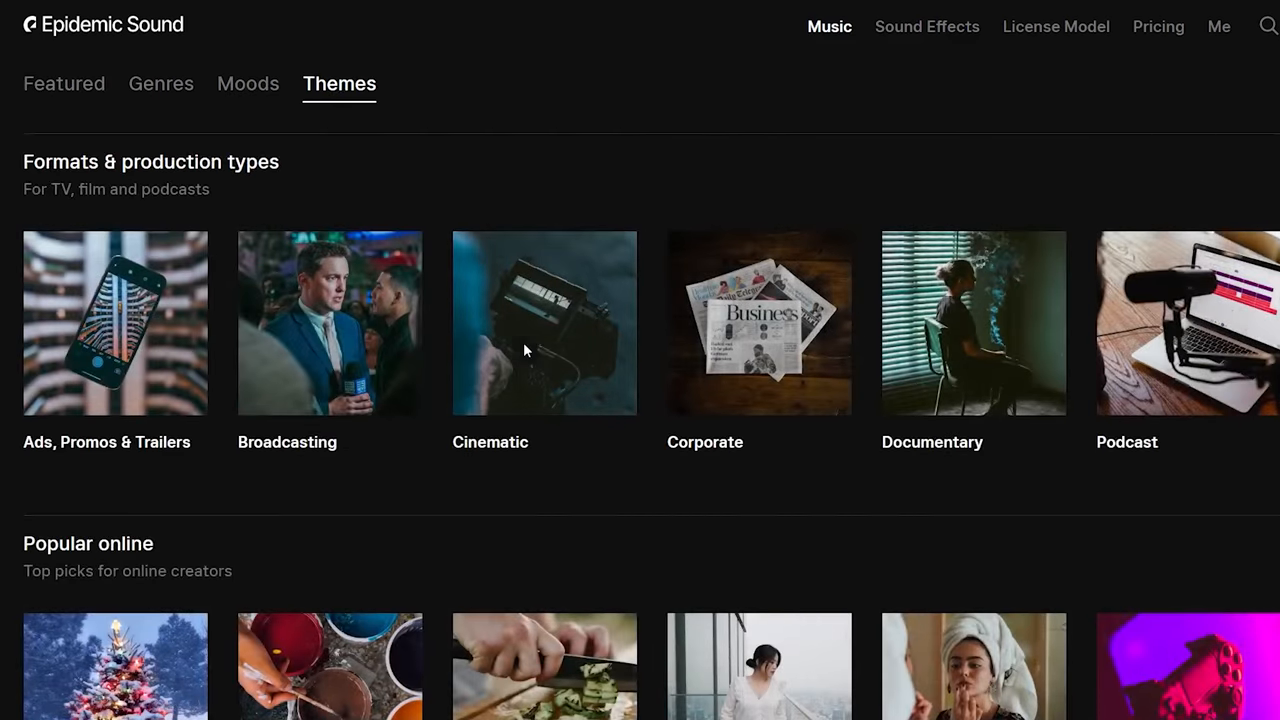
{"action": "left_click", "coordinate": [544, 323]}
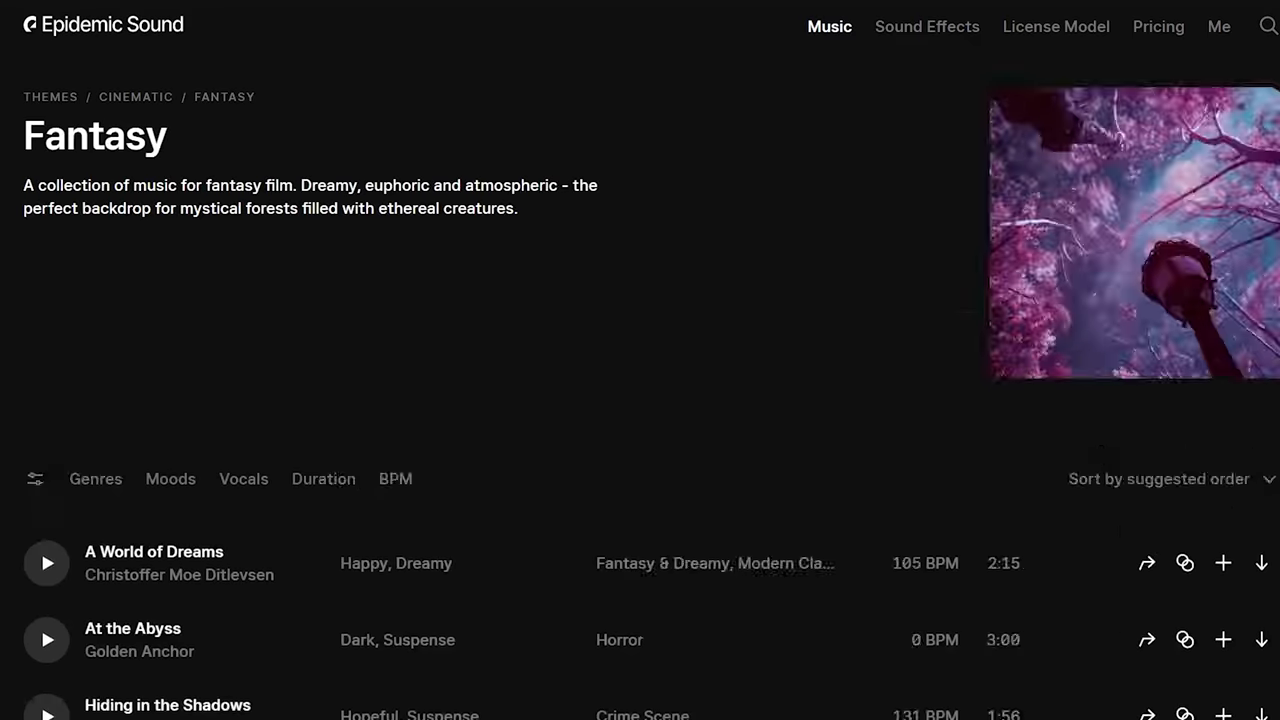
Step: Scroll through the Fantasy collection's track list
{"action": "scroll", "scroll_direction": "down", "scroll_amount": 3}
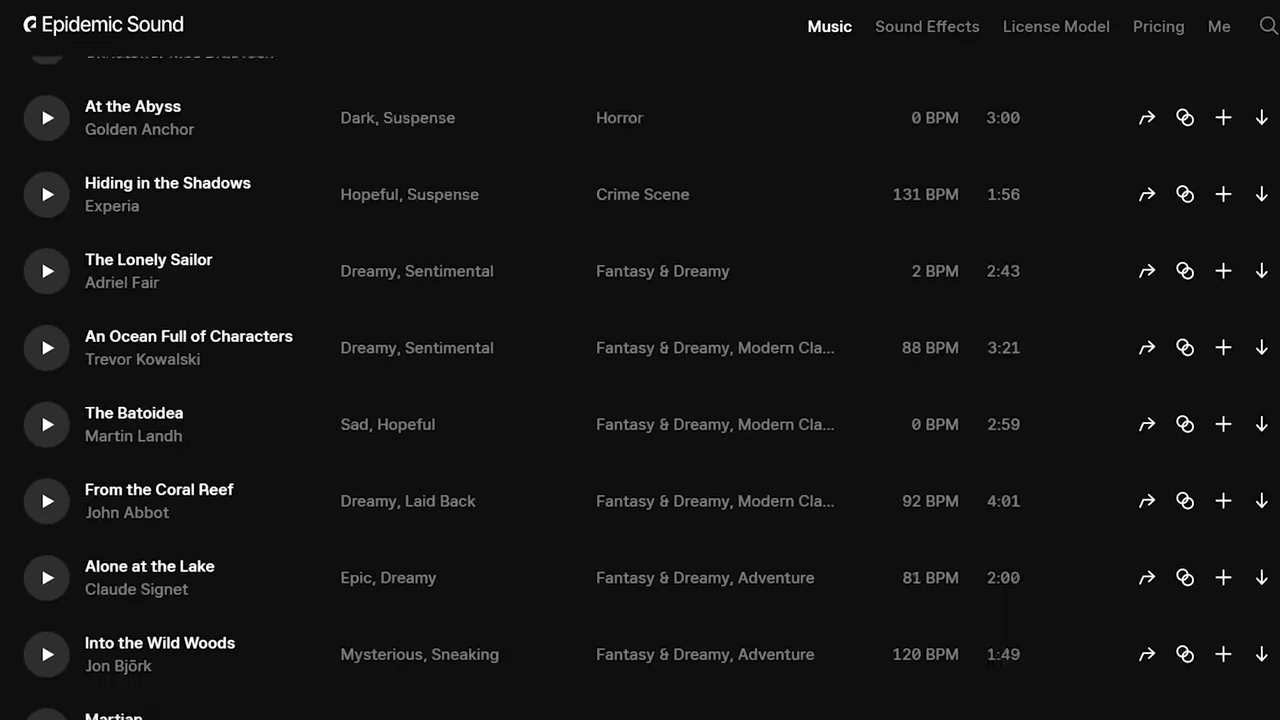
{"action": "scroll", "scroll_direction": "down", "scroll_amount": 3}
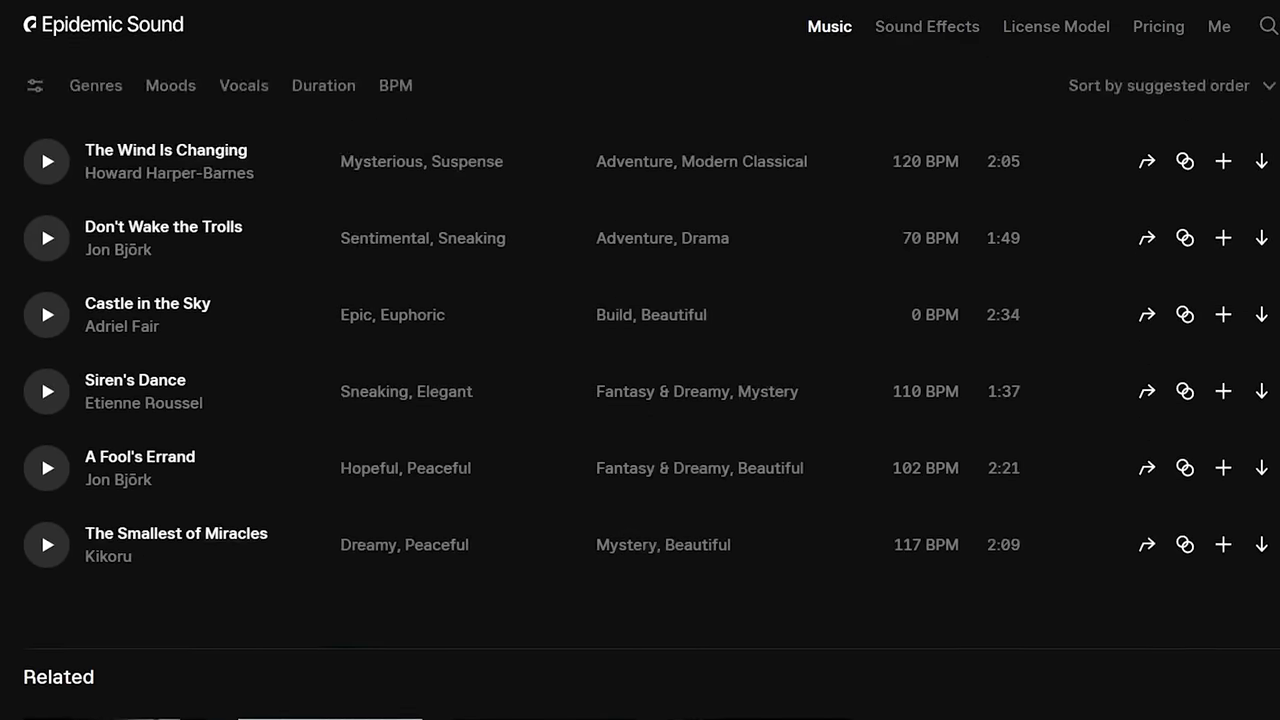
{"action": "scroll", "scroll_direction": "down", "scroll_amount": 3}
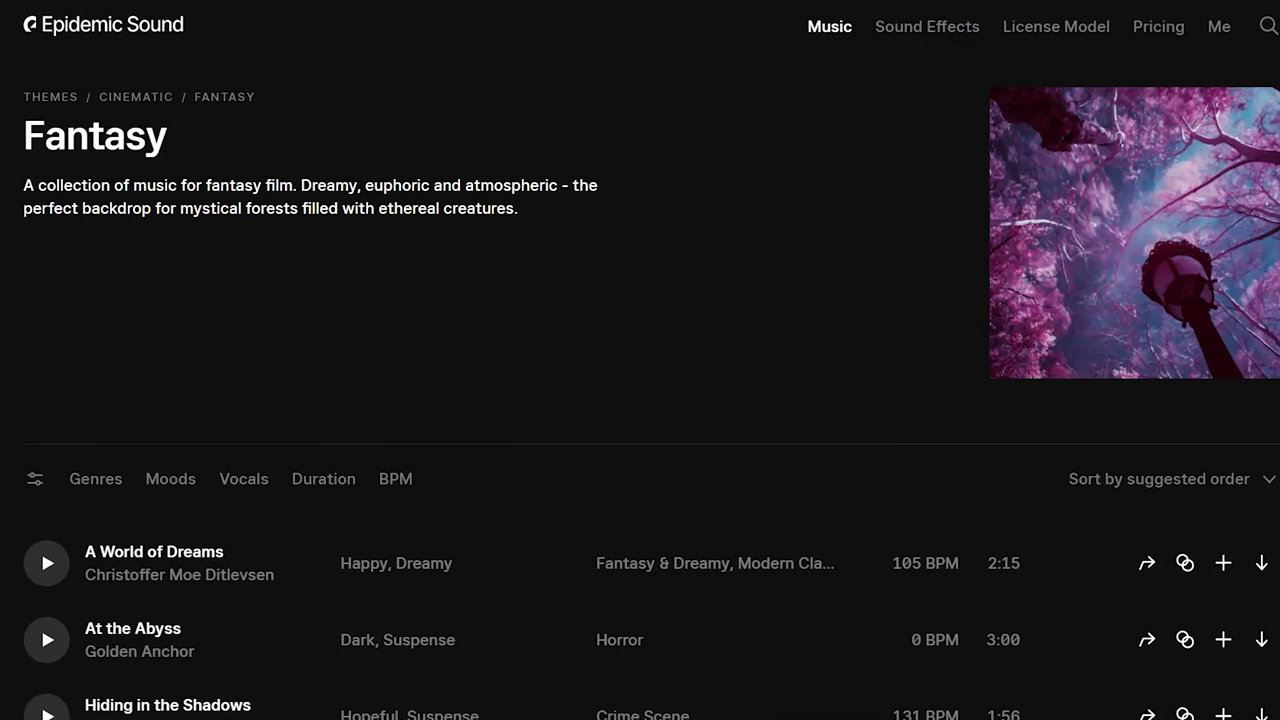
{"action": "scroll", "scroll_direction": "down", "scroll_amount": 3}
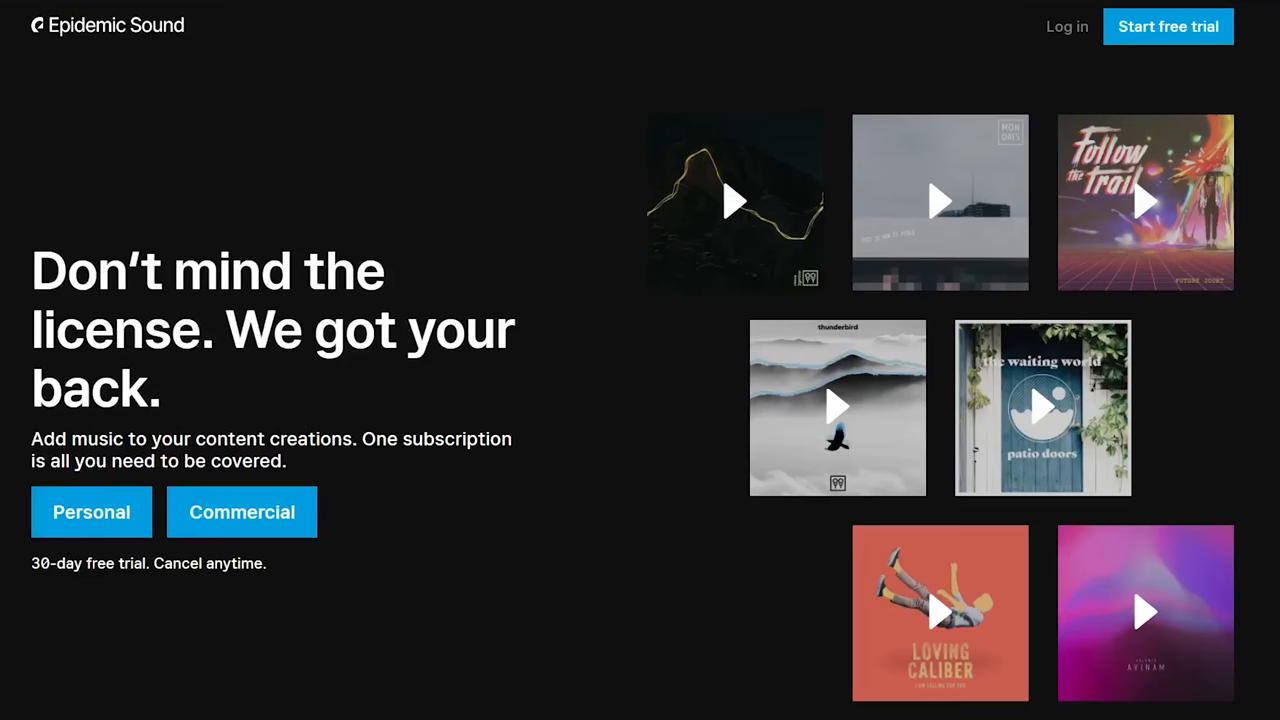
Step: Read down the License Model page through the Personal, Commercial and Enterprise plans to the FAQ and footer
{"action": "scroll", "scroll_direction": "down", "scroll_amount": 3}
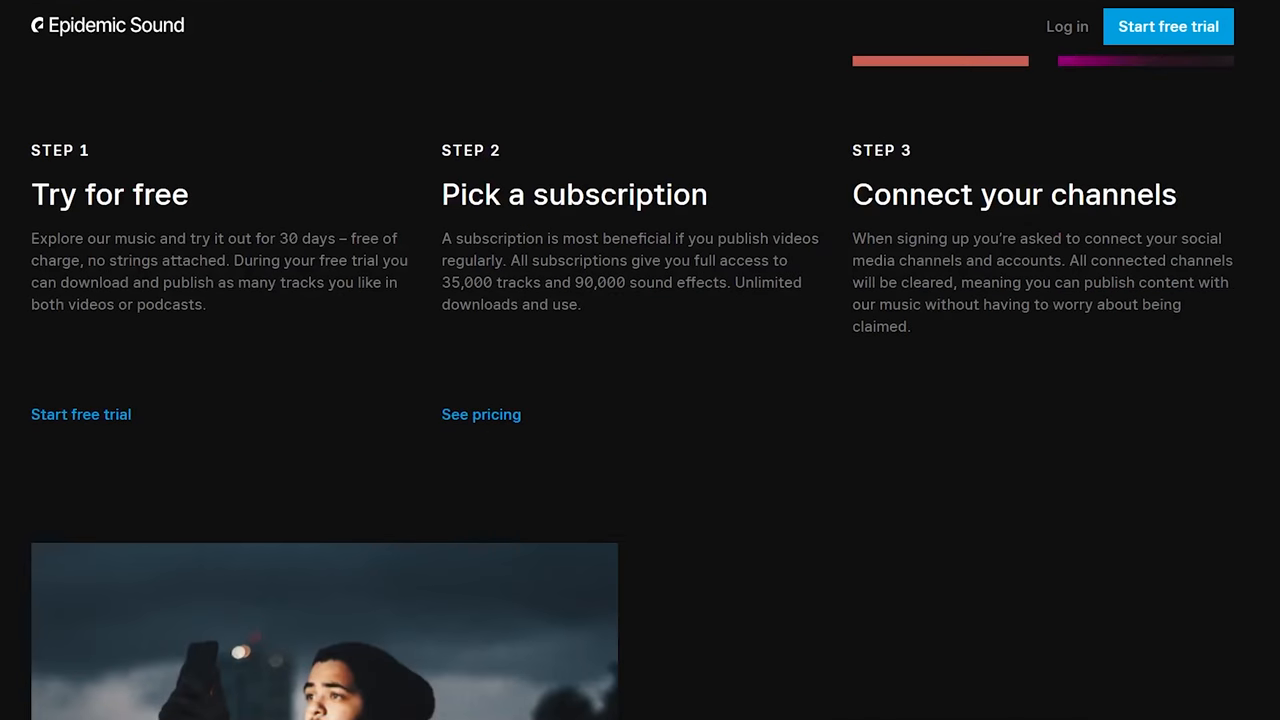
{"action": "scroll", "scroll_direction": "down", "scroll_amount": 3}
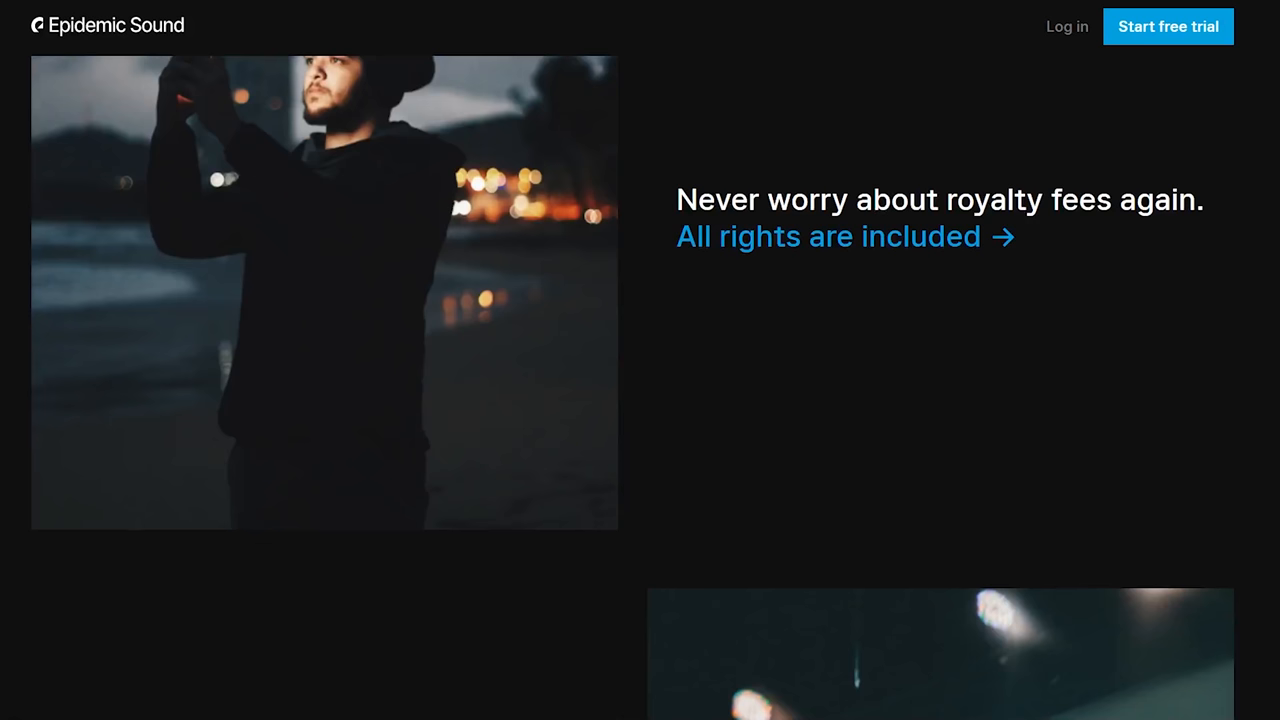
{"action": "mouse_move", "coordinate": [950, 248]}
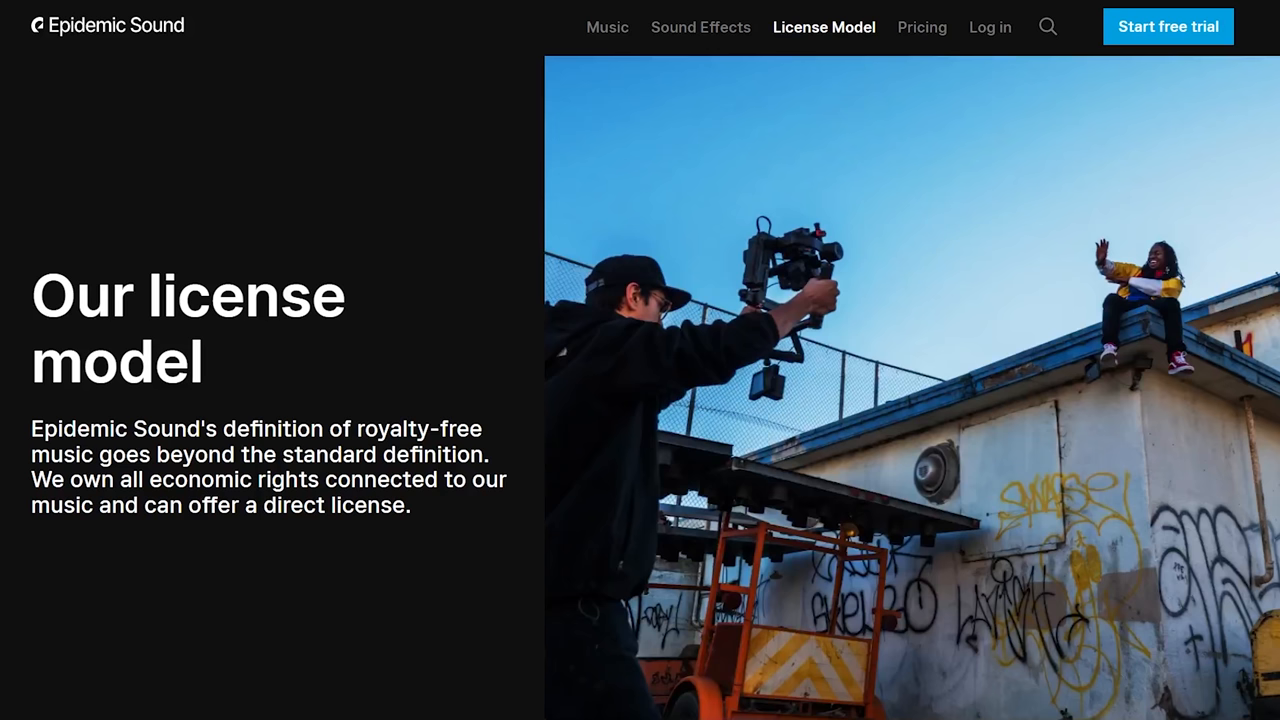
{"action": "scroll", "scroll_direction": "down", "scroll_amount": 3}
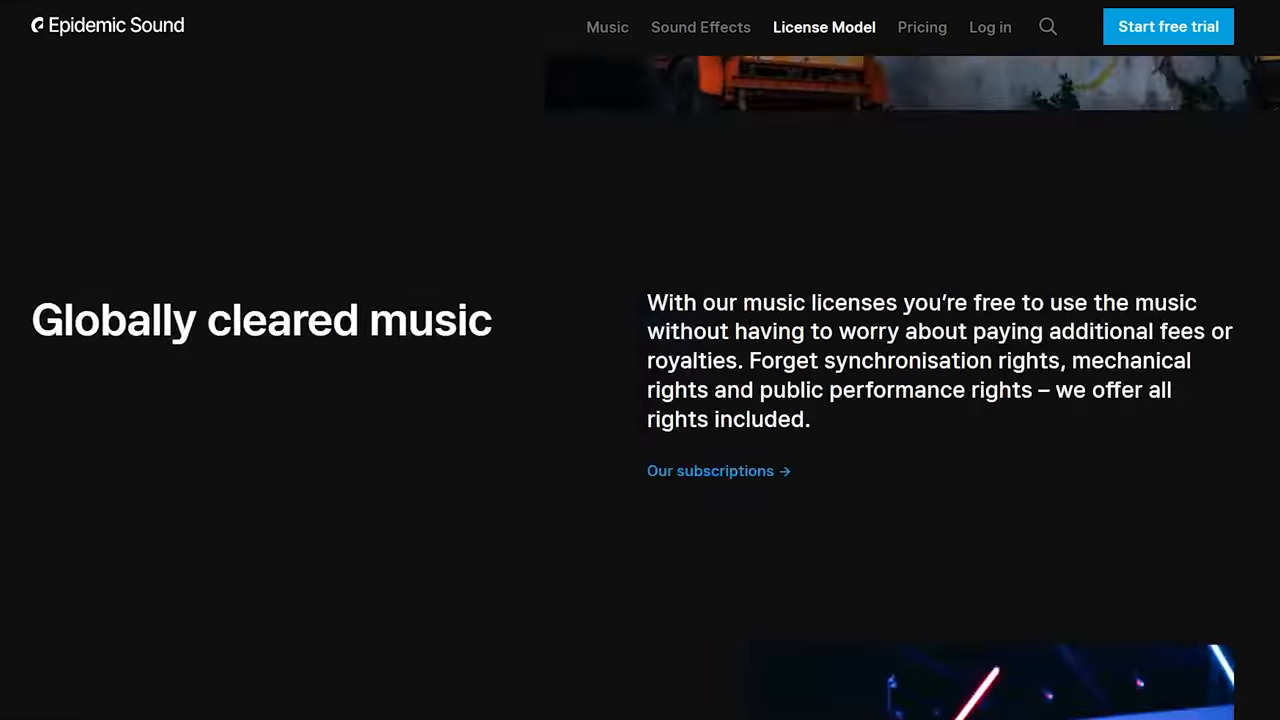
{"action": "scroll", "scroll_direction": "down", "scroll_amount": 3}
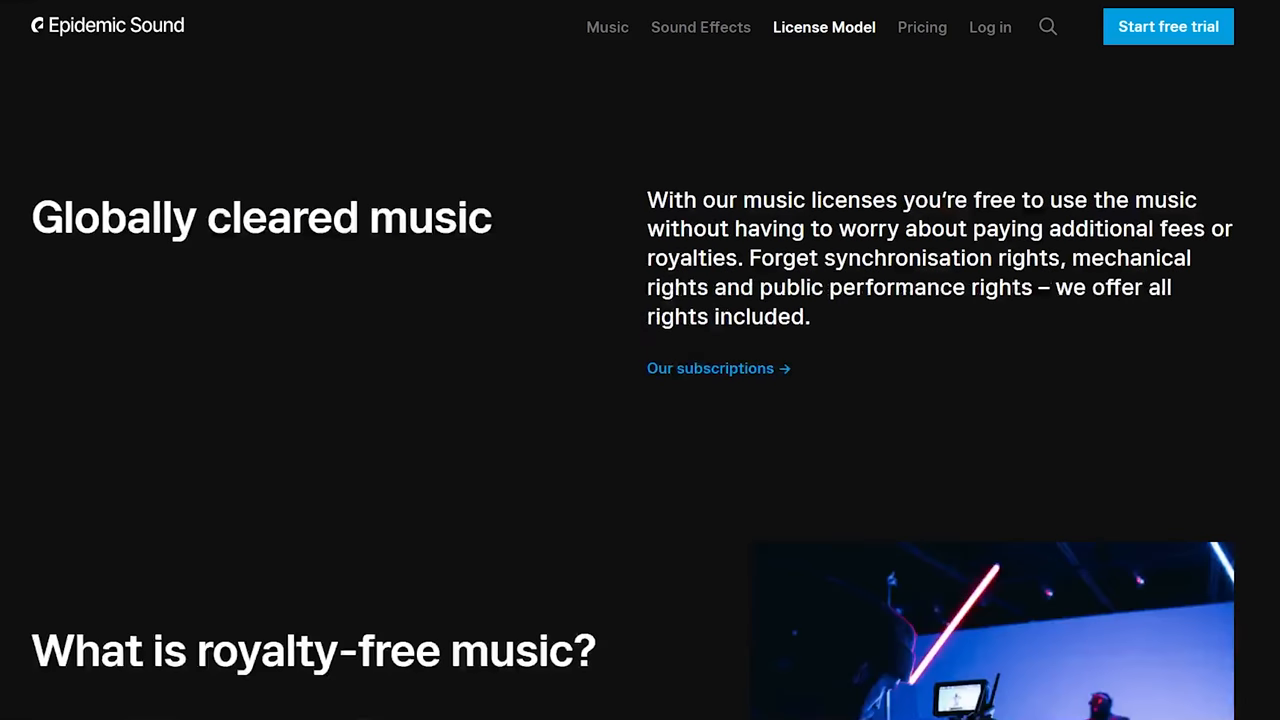
{"action": "scroll", "scroll_direction": "down", "scroll_amount": 3}
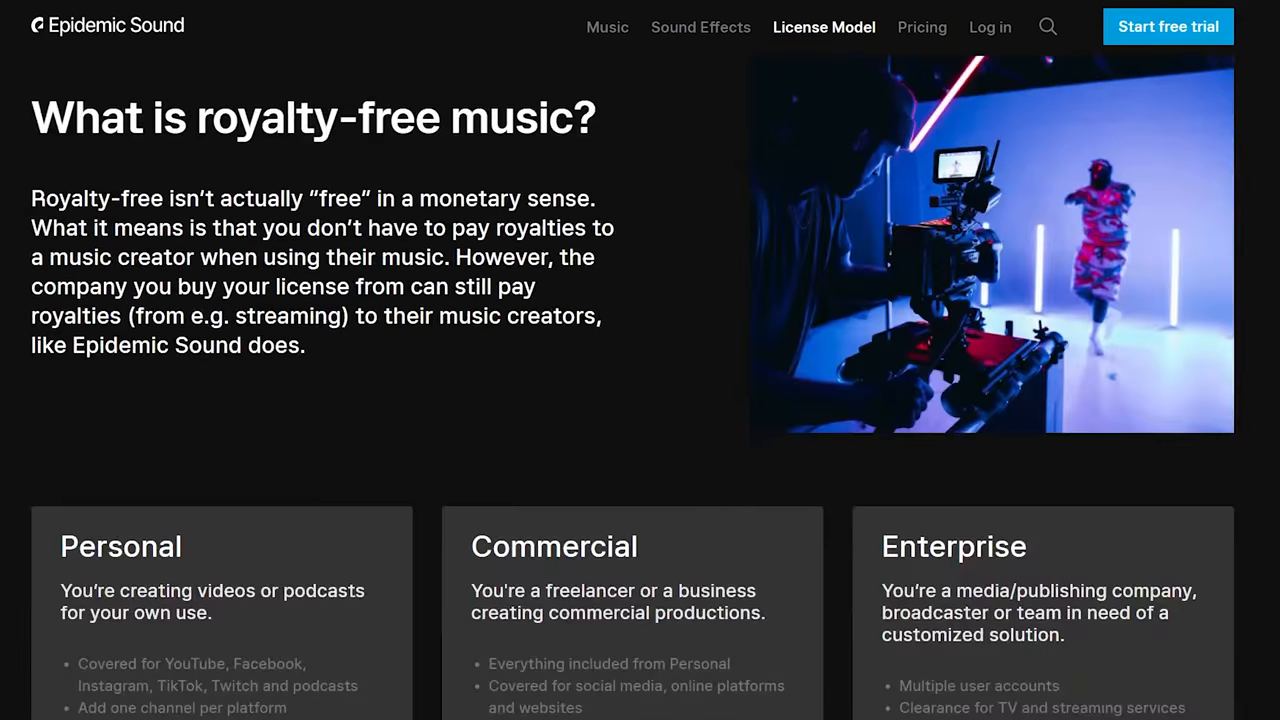
{"action": "scroll", "scroll_direction": "down", "scroll_amount": 3}
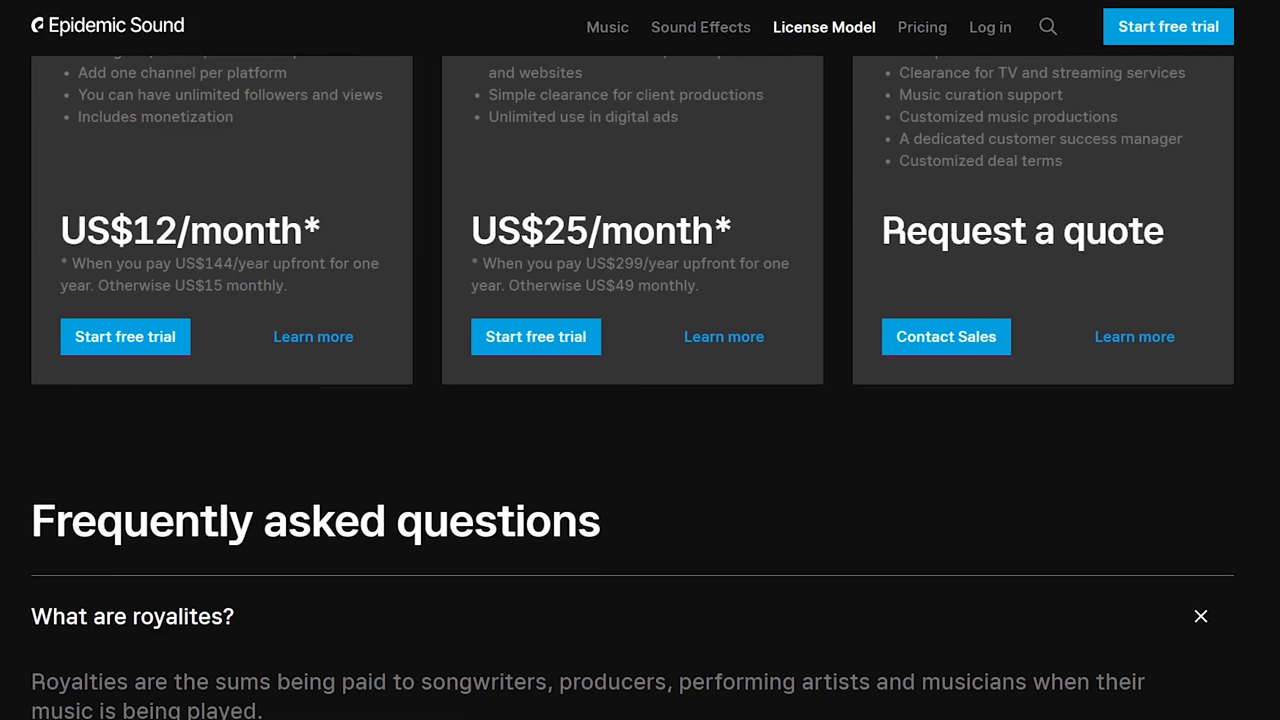
{"action": "scroll", "scroll_direction": "down", "scroll_amount": 3}
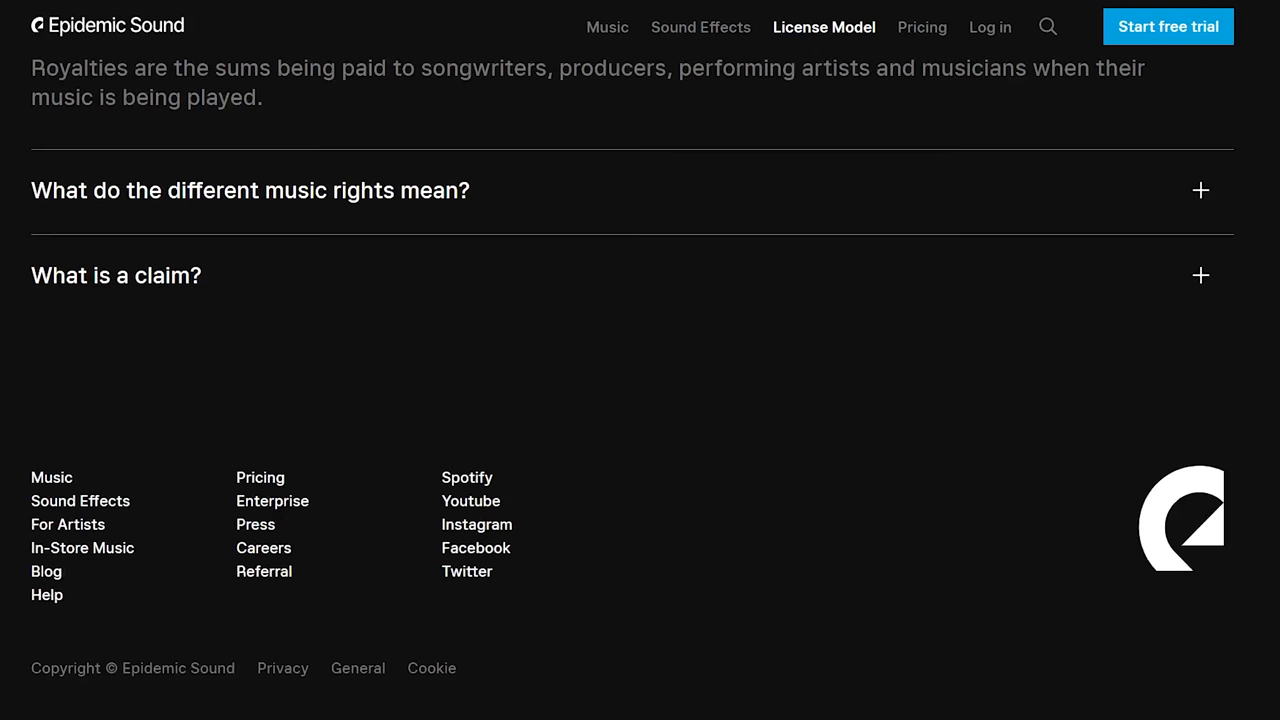
Step: Browse the royalty-free music overview, then the sound effects library and its category list
{"action": "left_click", "coordinate": [607, 27]}
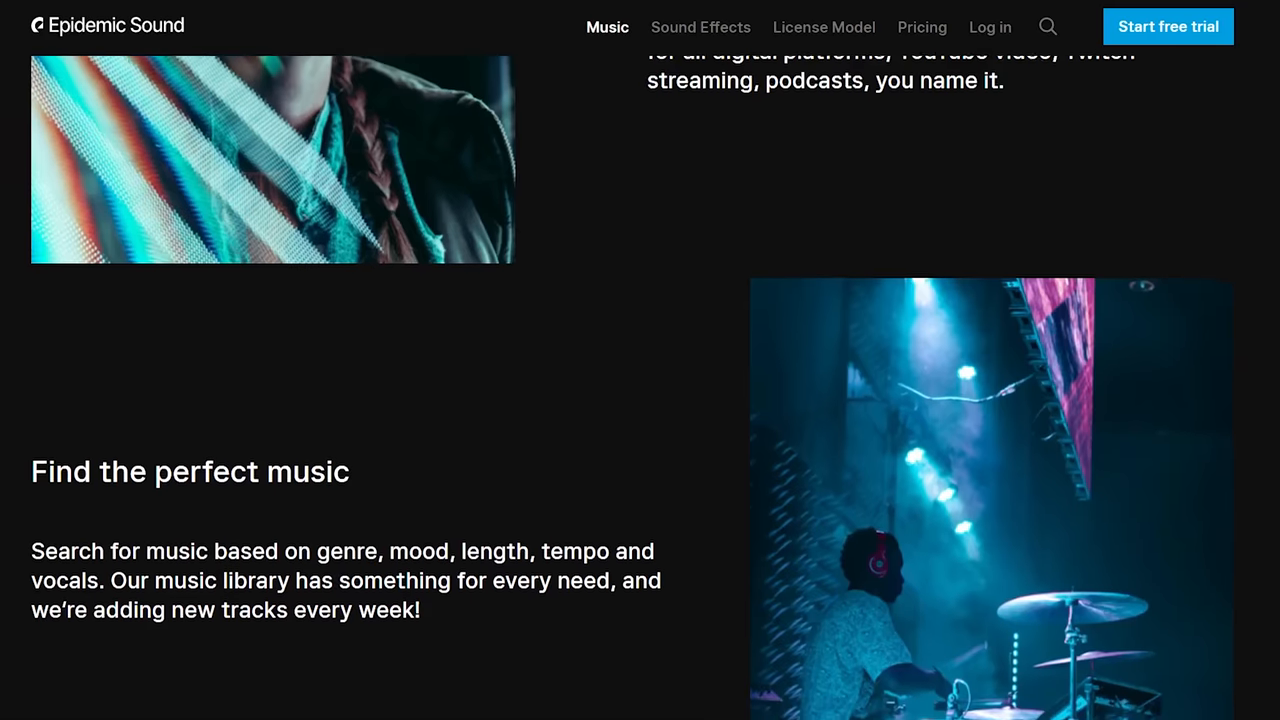
{"action": "scroll", "scroll_direction": "down", "scroll_amount": 3}
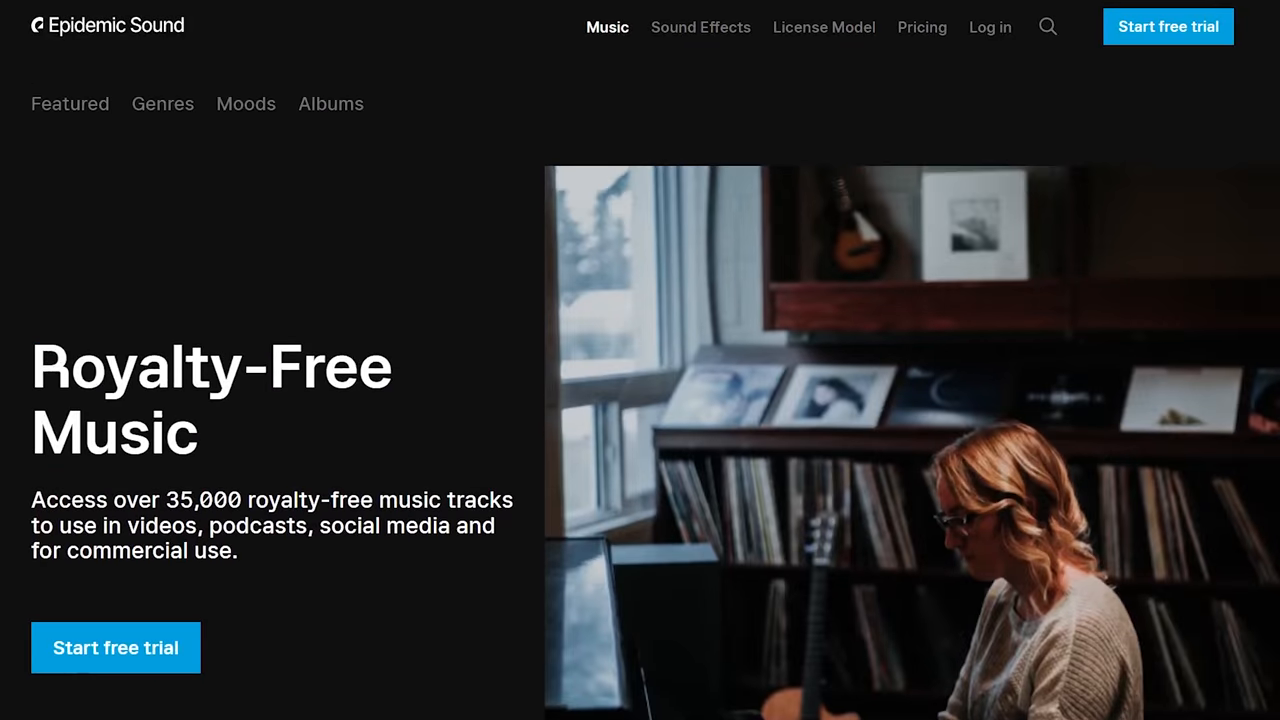
{"action": "left_click", "coordinate": [700, 27]}
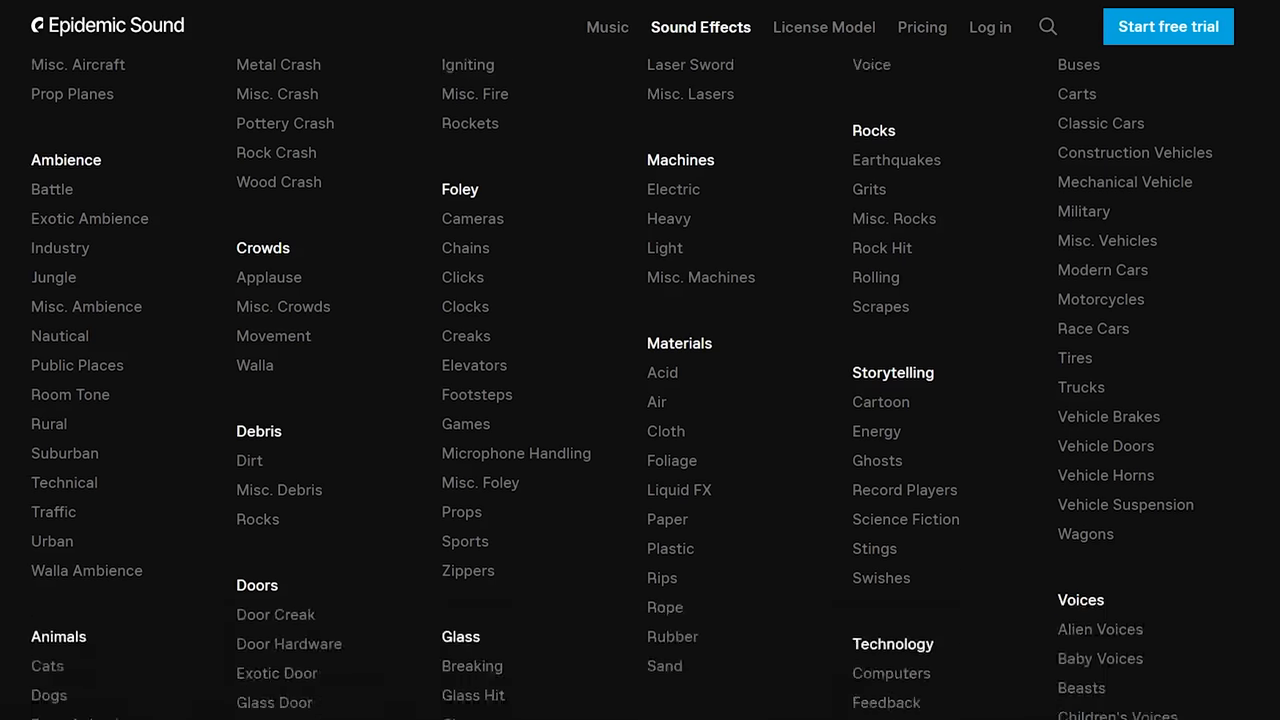
{"action": "scroll", "scroll_direction": "down", "scroll_amount": 3}
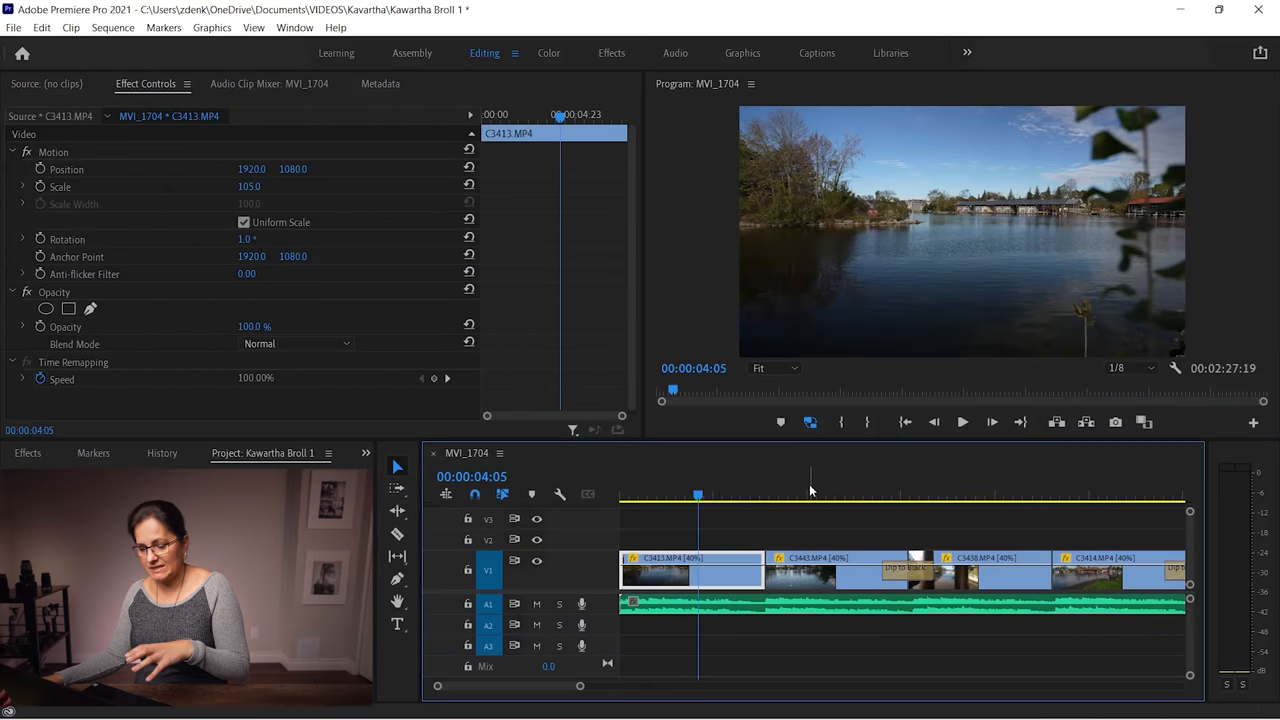
{"action": "left_click", "coordinate": [940, 494]}
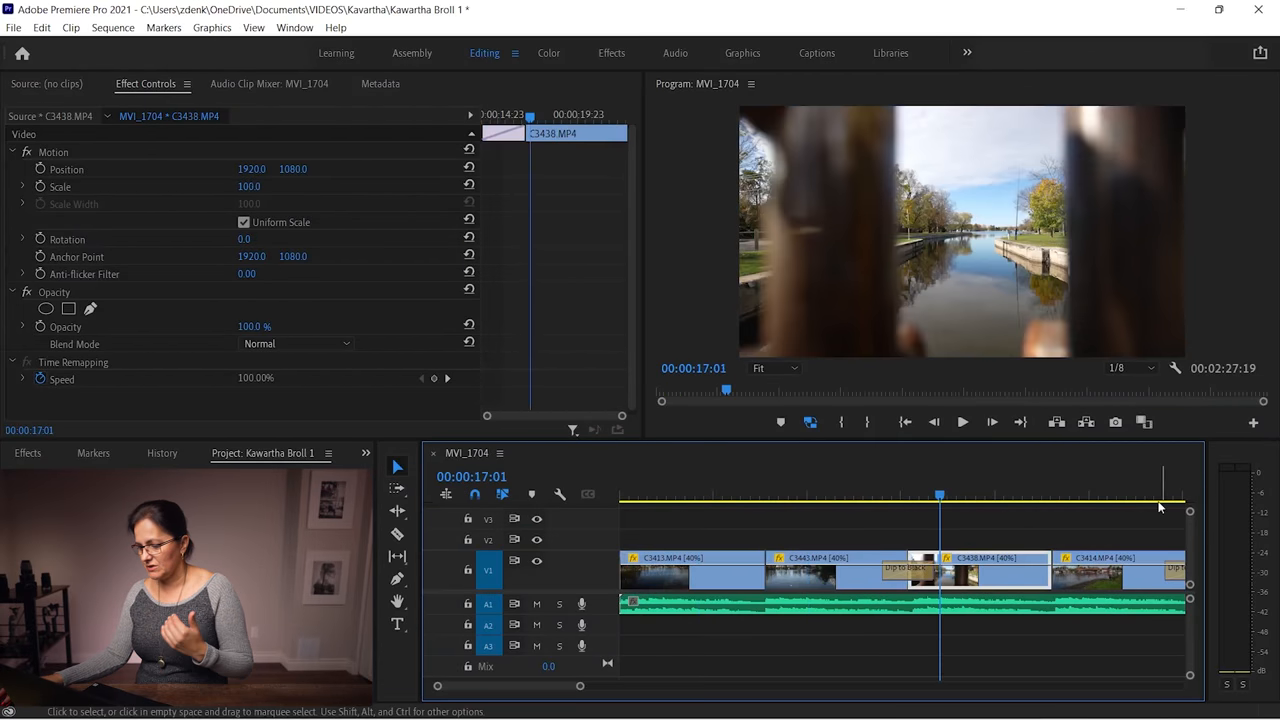
{"action": "left_click", "coordinate": [697, 495]}
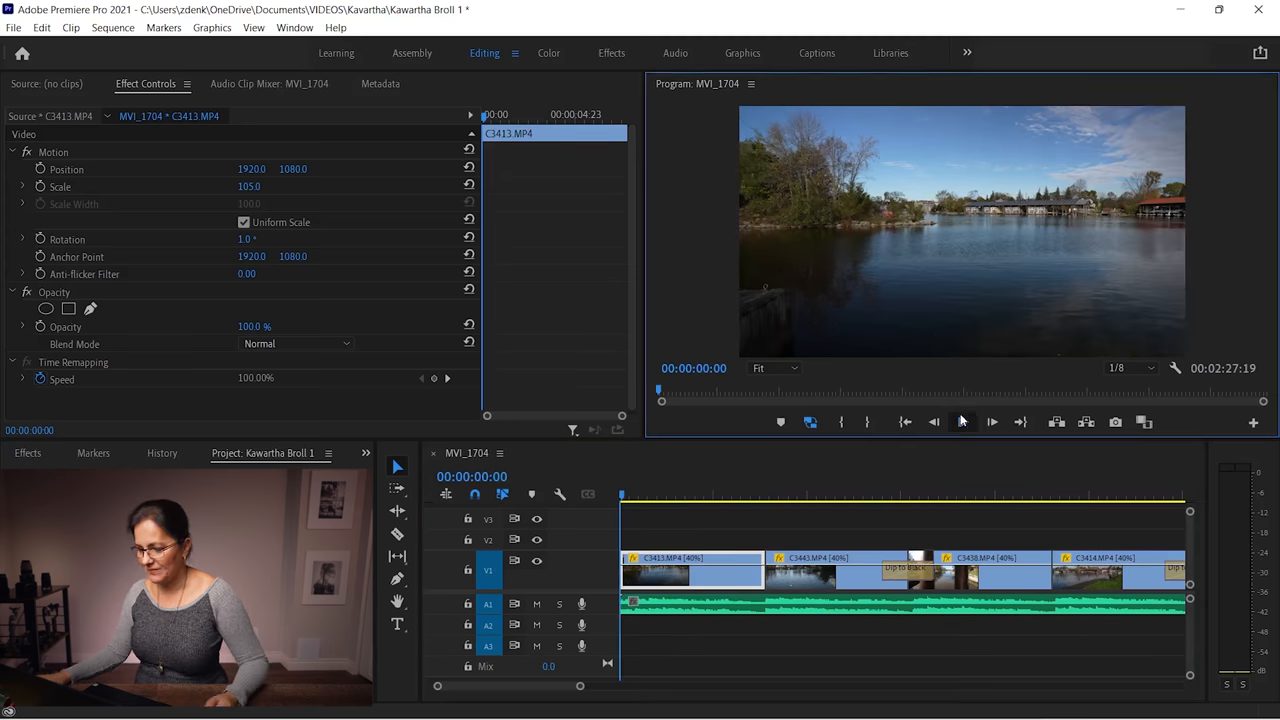
{"action": "left_click", "coordinate": [991, 421]}
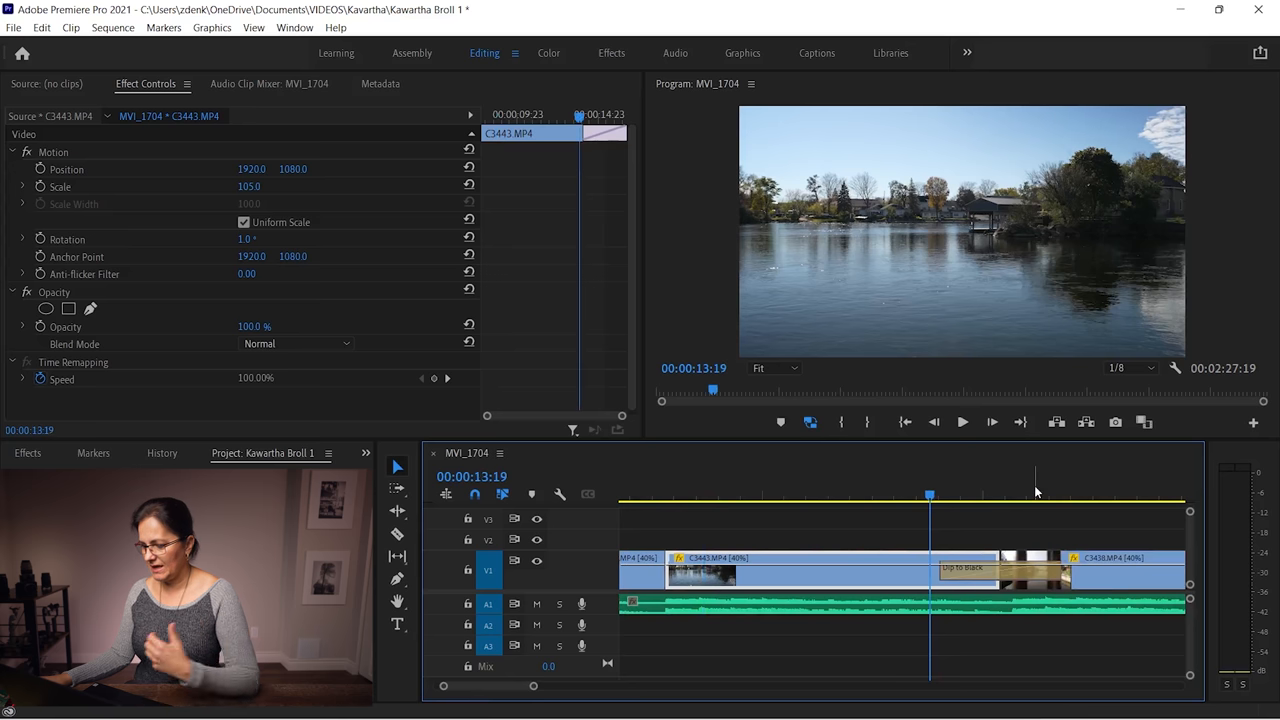
{"action": "left_click", "coordinate": [1117, 494]}
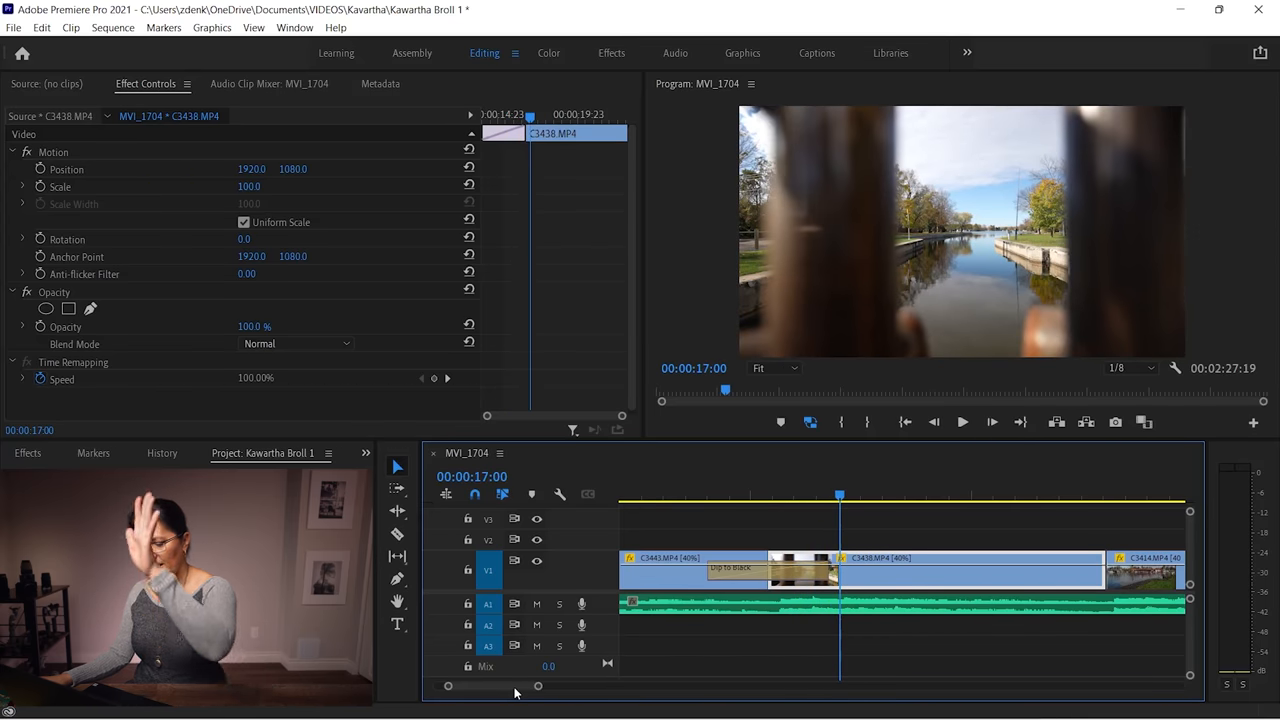
{"action": "left_click", "coordinate": [775, 490]}
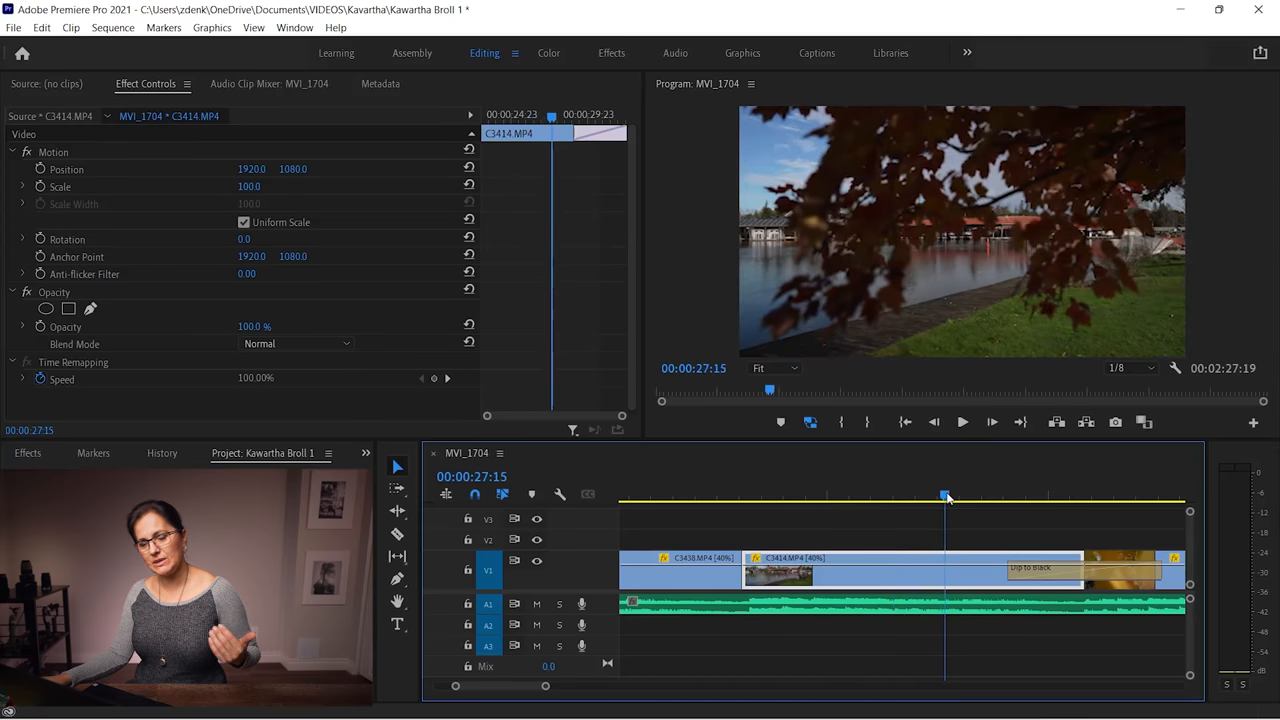
{"action": "left_click_drag", "start_coordinate": [945, 496], "coordinate": [1023, 496]}
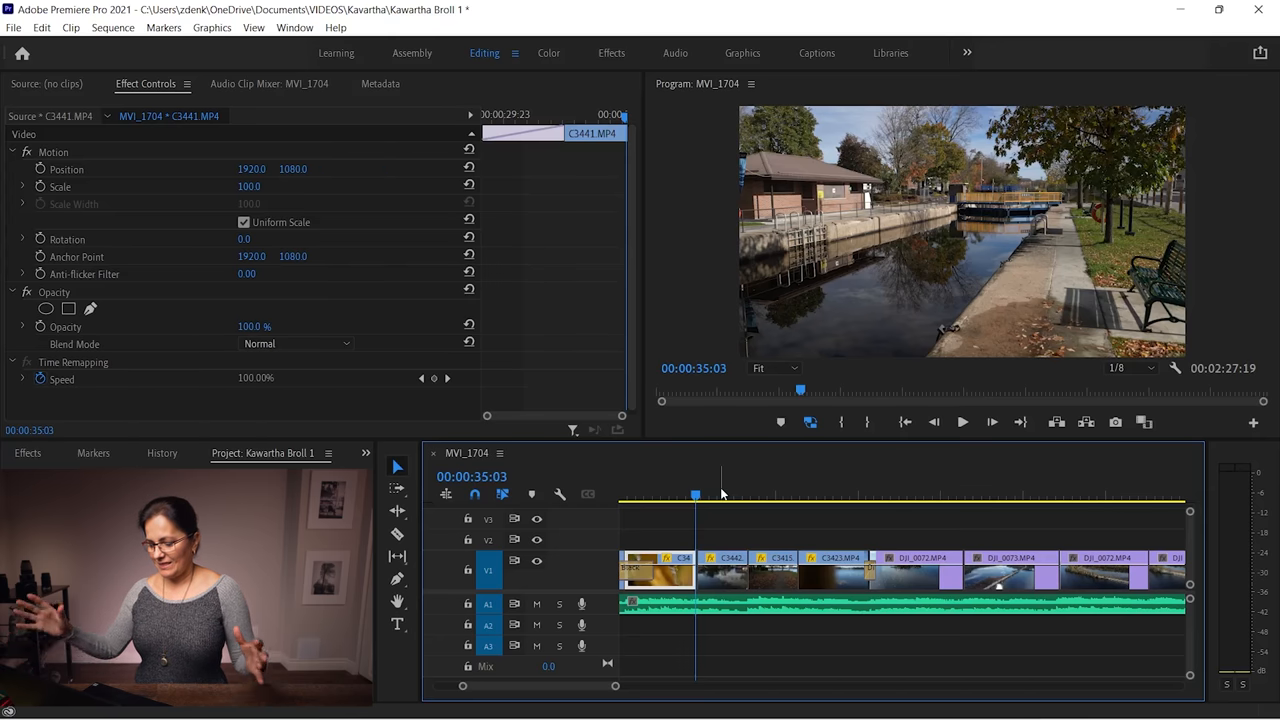
{"action": "left_click", "coordinate": [719, 494]}
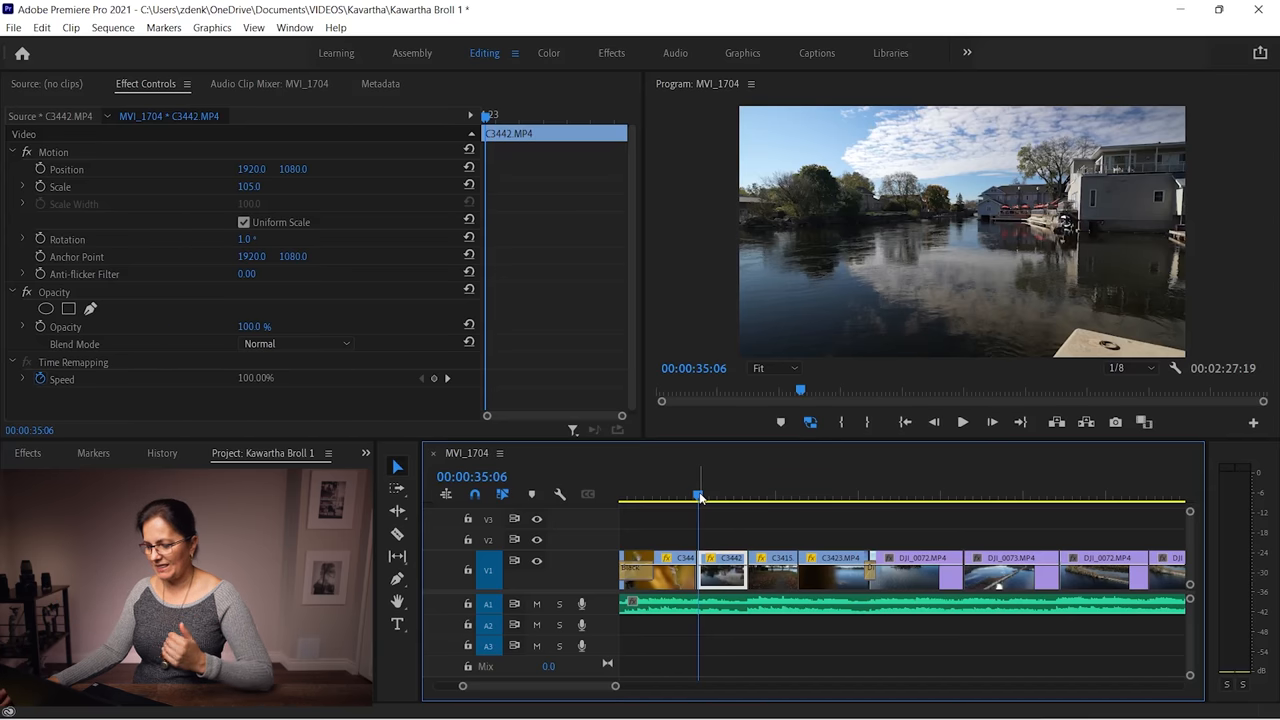
{"action": "mouse_move", "coordinate": [962, 421]}
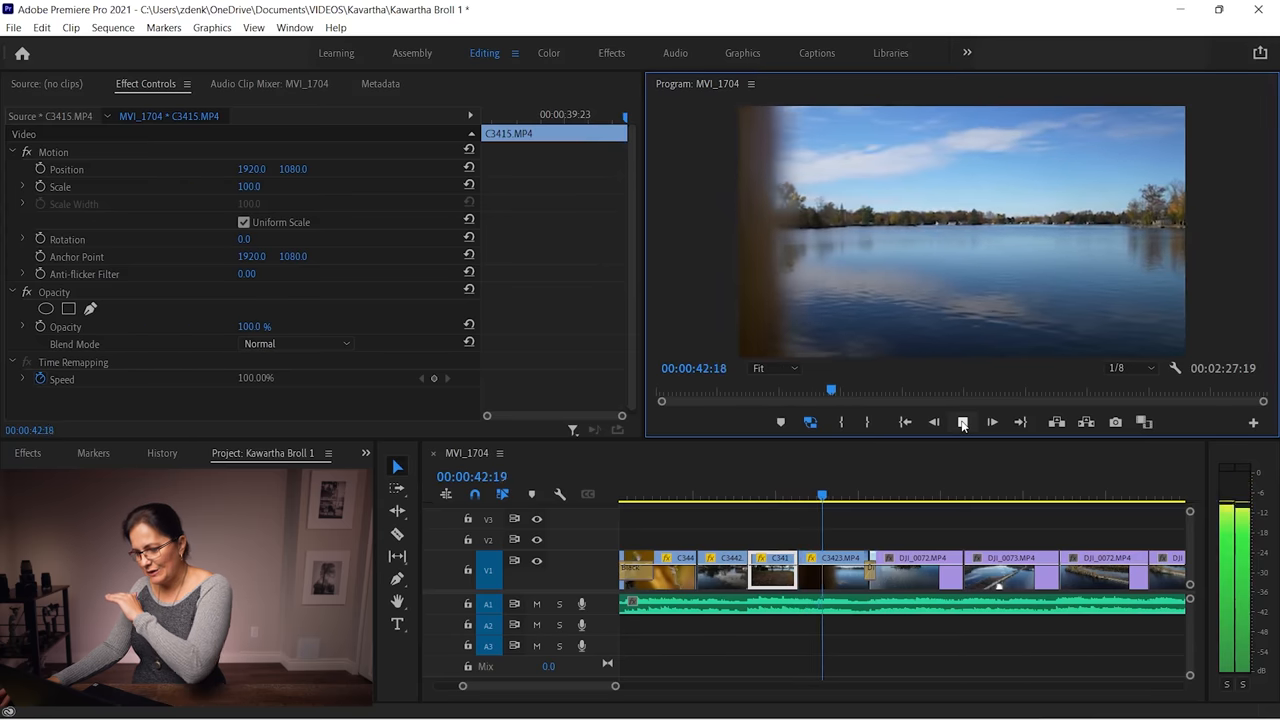
{"action": "left_click", "coordinate": [962, 422]}
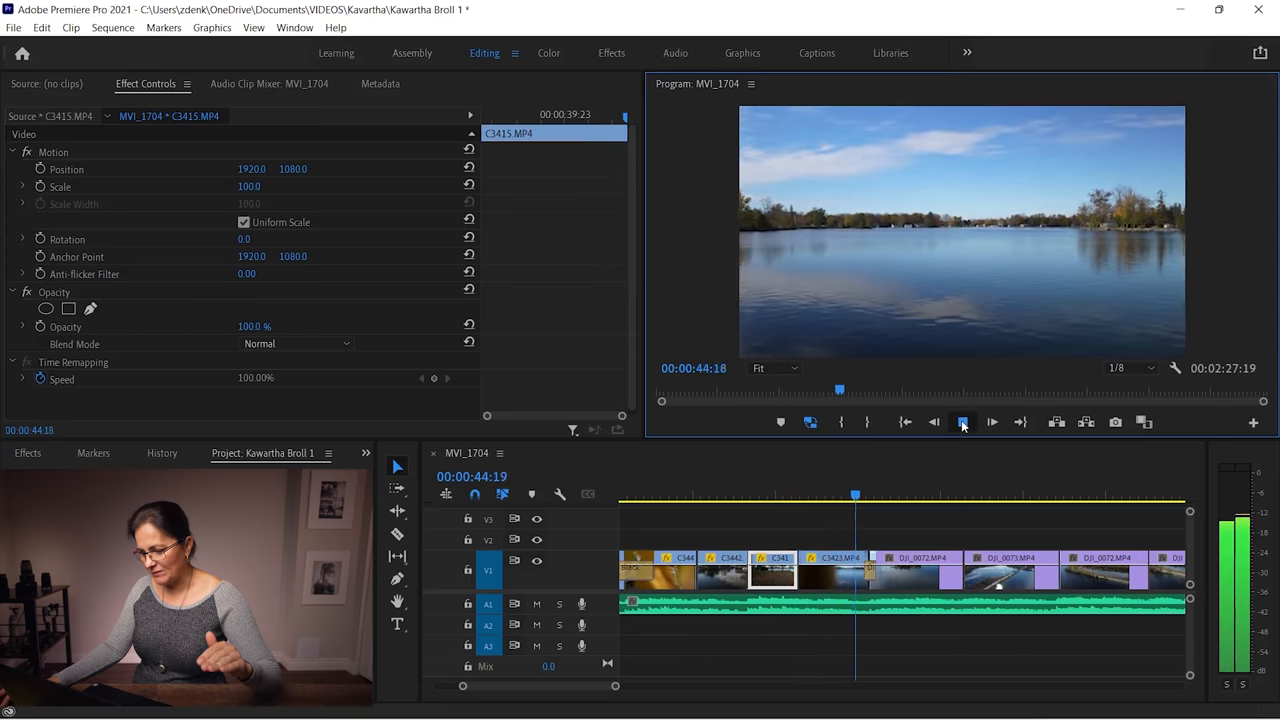
{"action": "left_click", "coordinate": [992, 421]}
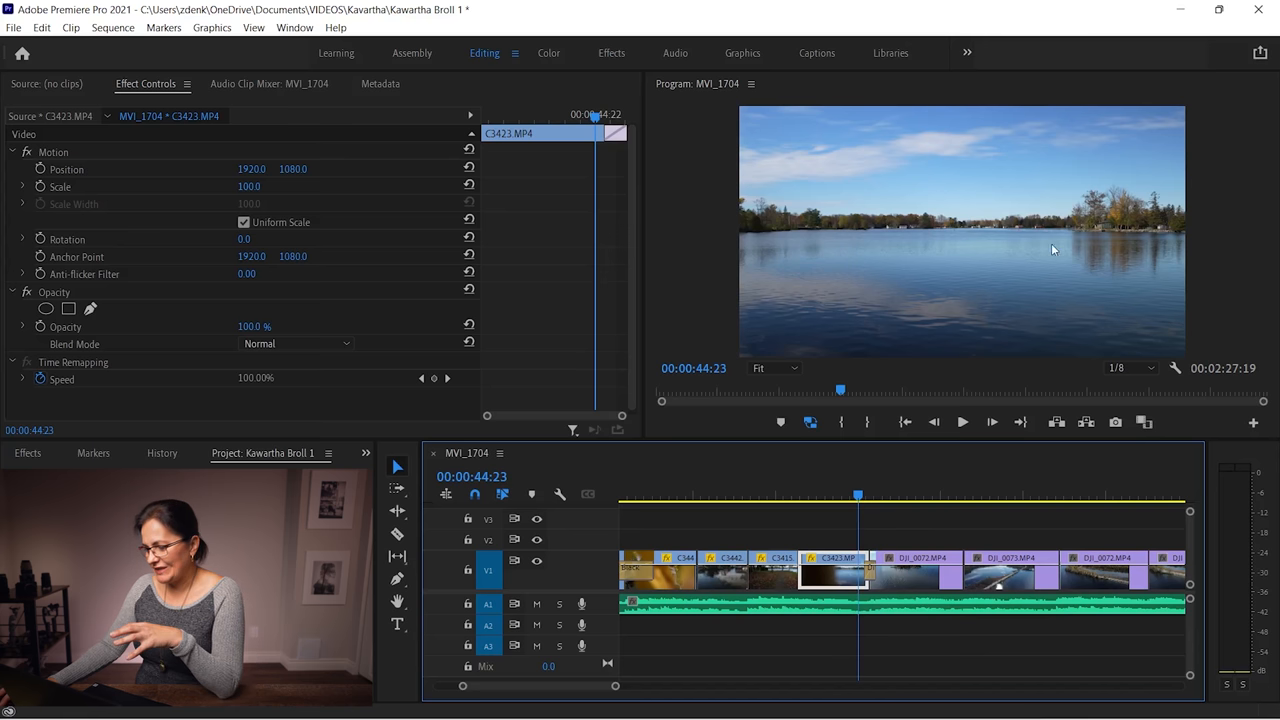
{"action": "mouse_move", "coordinate": [1119, 265]}
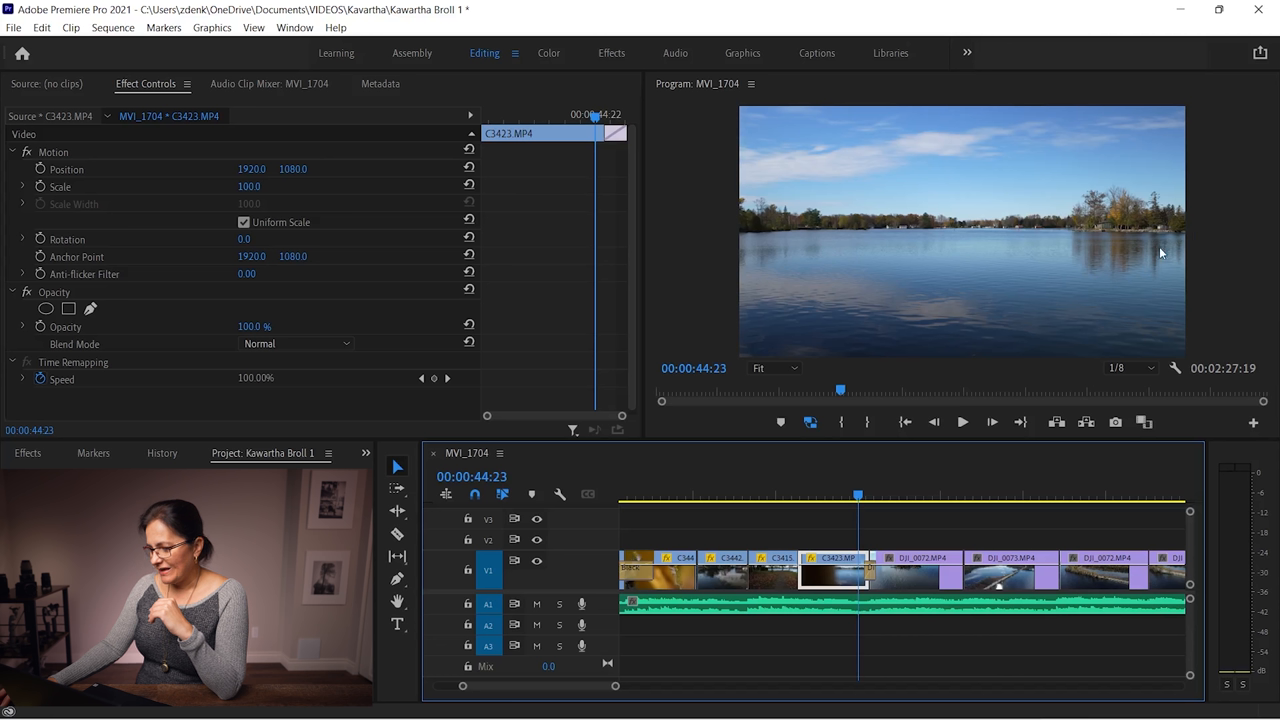
{"action": "mouse_move", "coordinate": [1045, 218]}
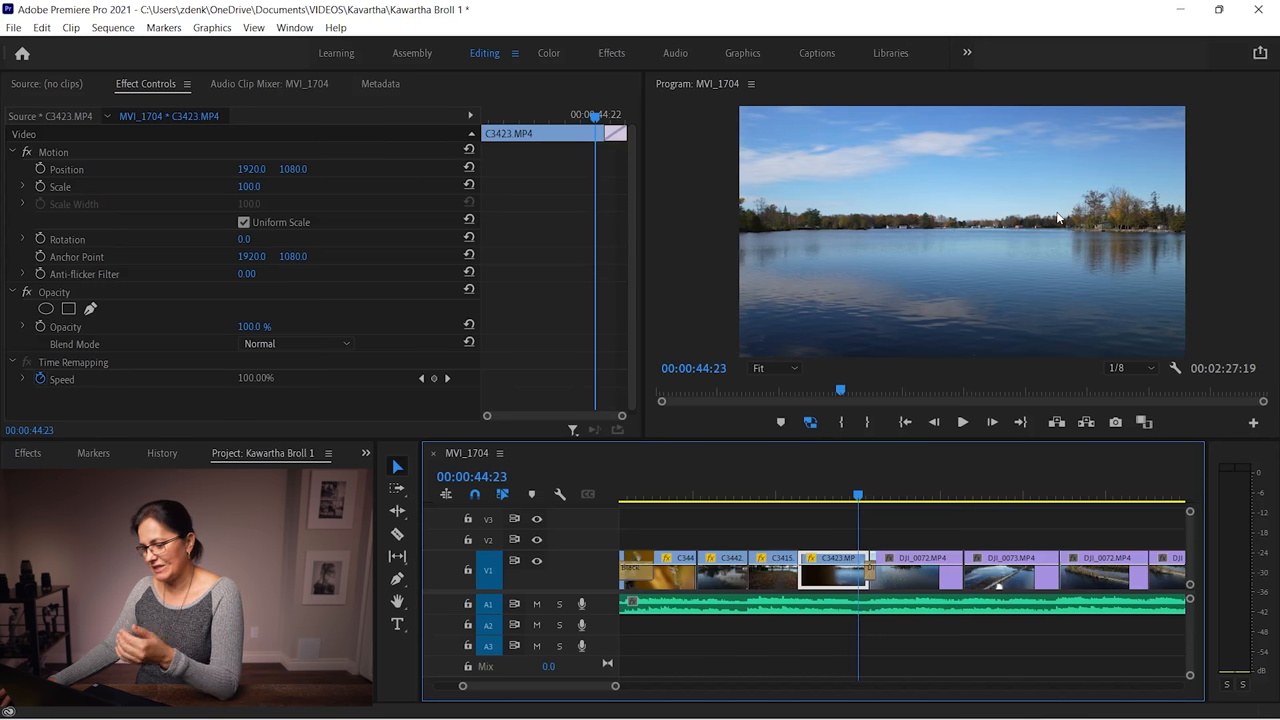
{"action": "mouse_move", "coordinate": [1062, 198]}
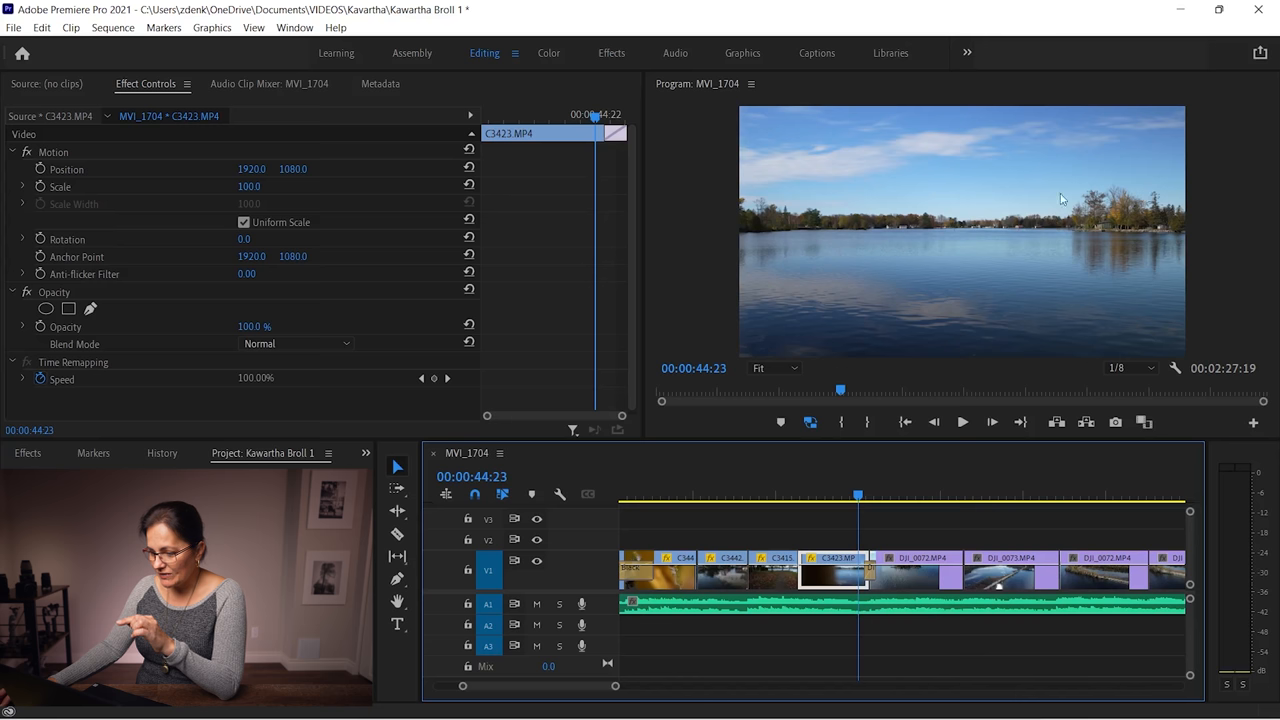
{"action": "key", "text": "ctrl+s"}
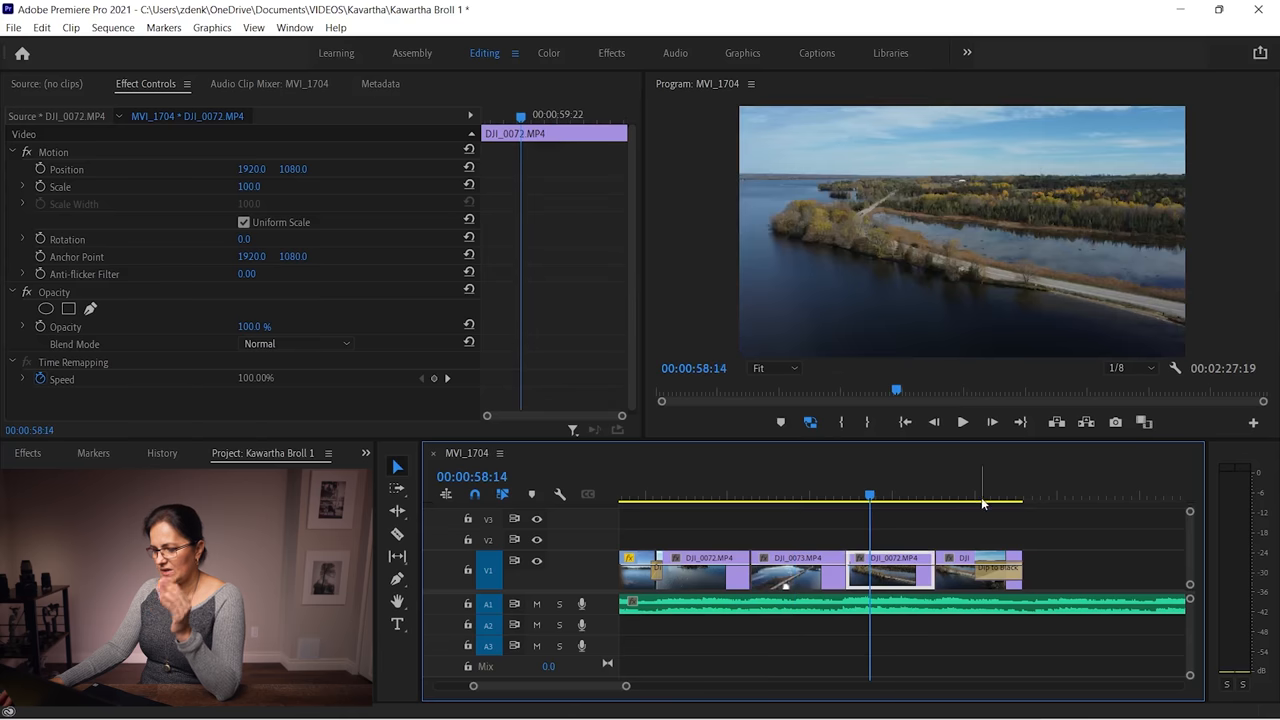
{"action": "left_click", "coordinate": [972, 495]}
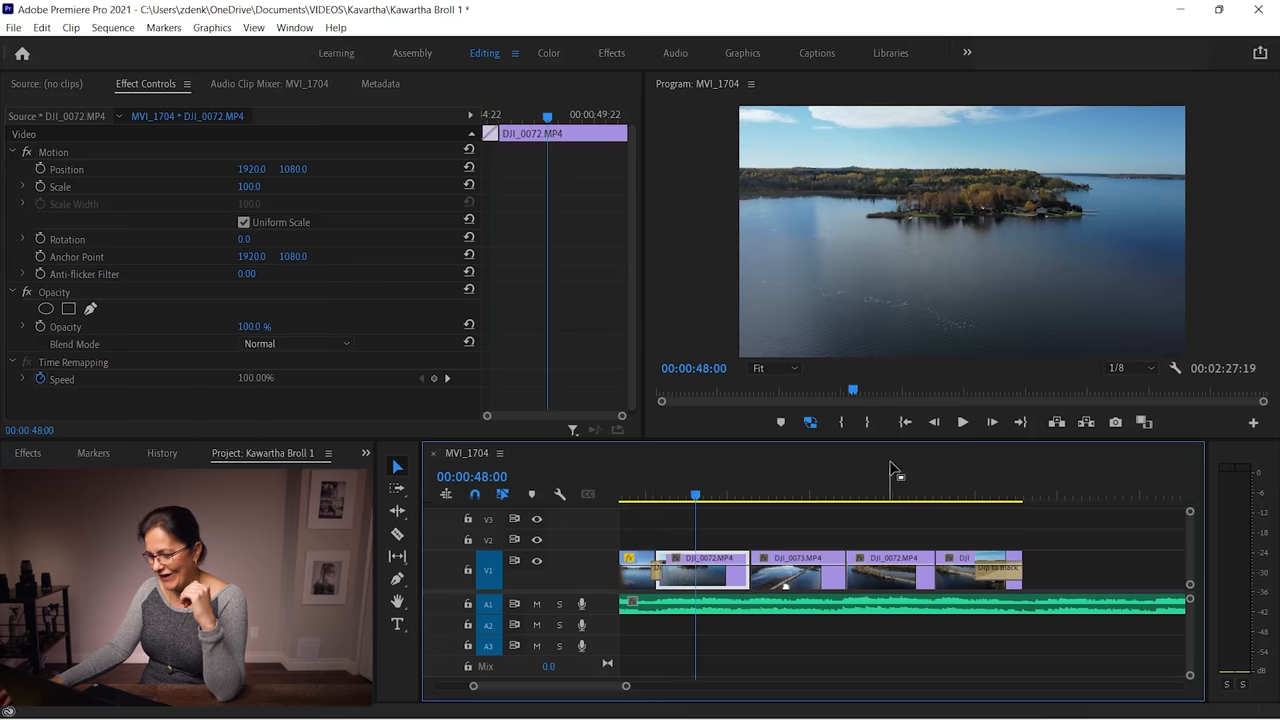
{"action": "left_click", "coordinate": [790, 495]}
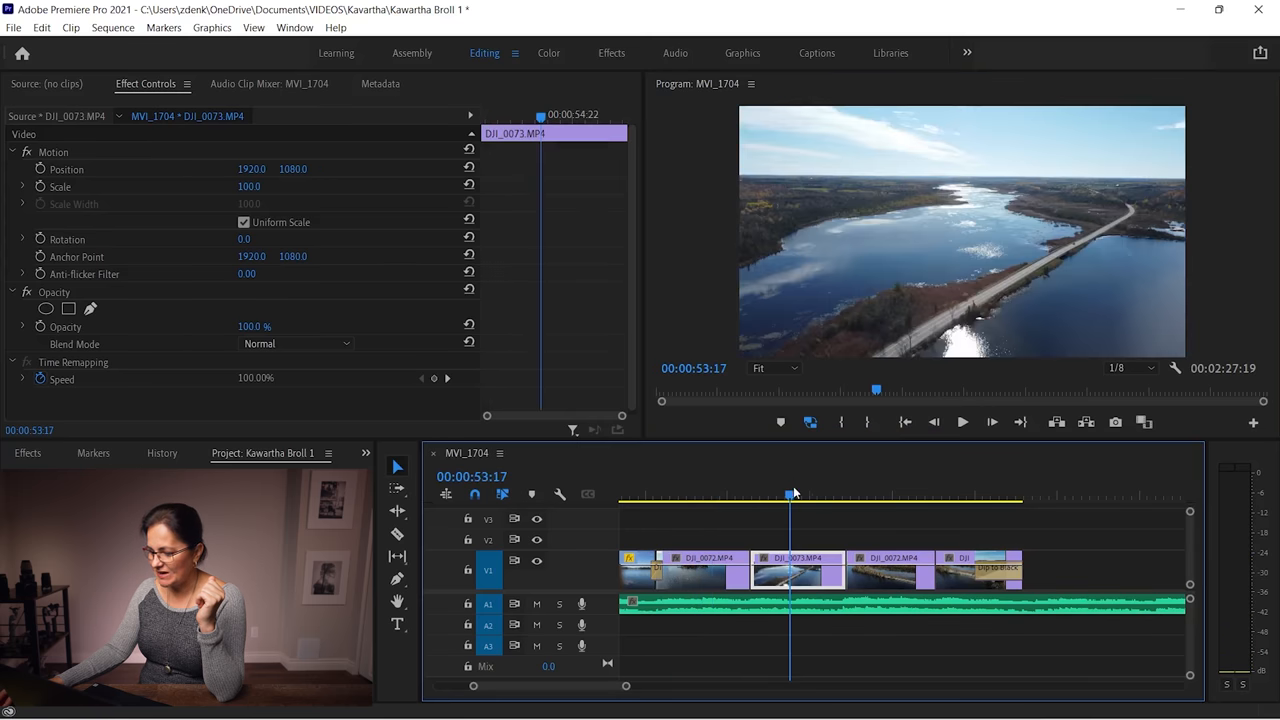
{"action": "left_click", "coordinate": [962, 421]}
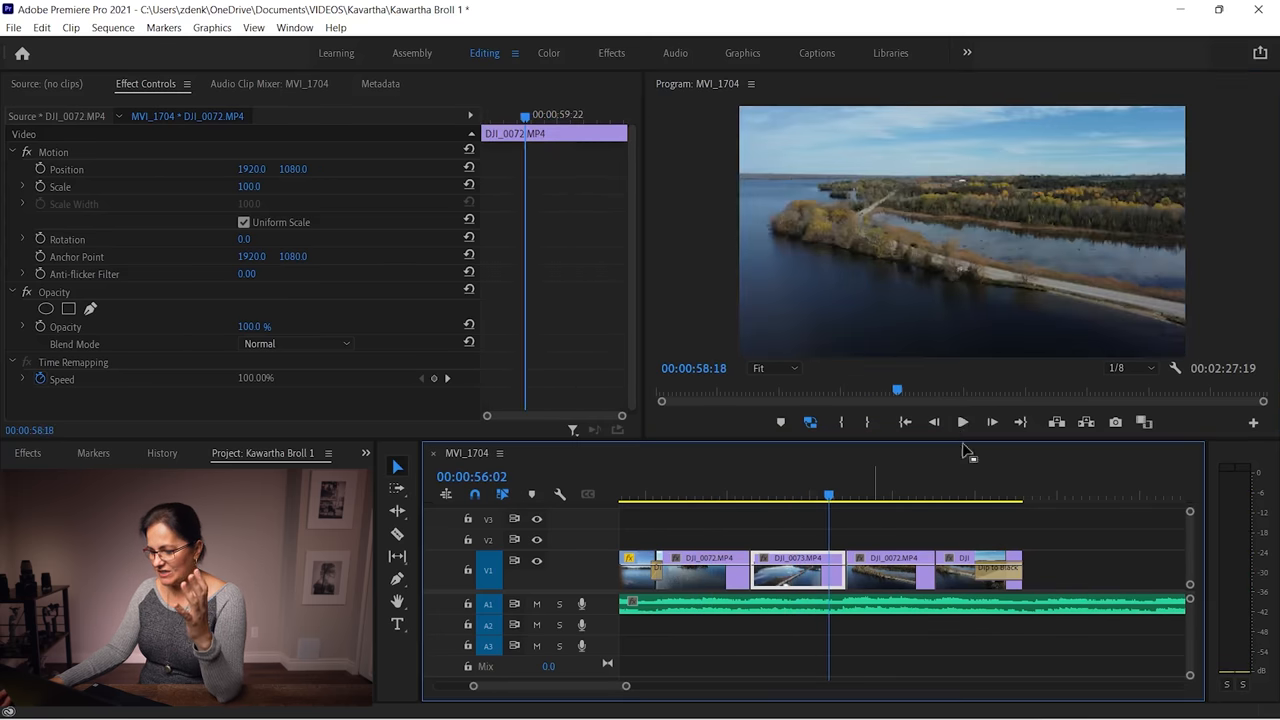
{"action": "left_click", "coordinate": [962, 421]}
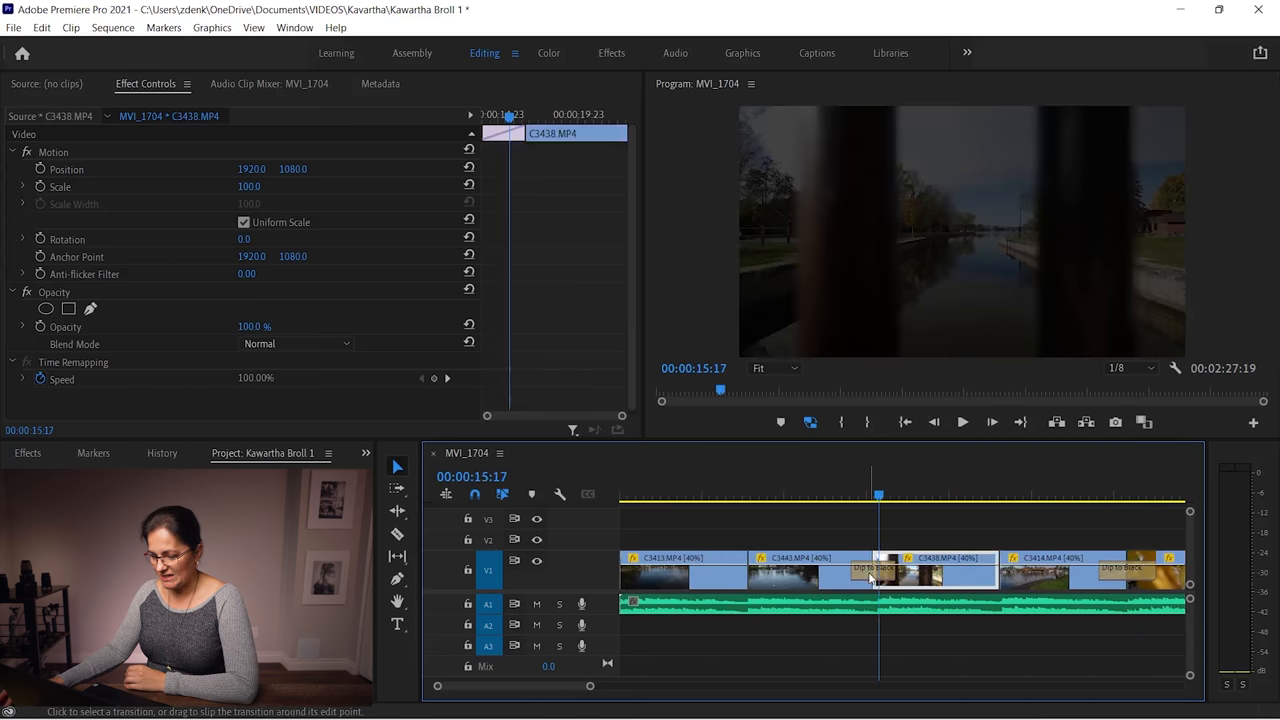
Step: Select the dip-to-black before C3438 and play the C3414 clip through its fade to black
{"action": "left_click", "coordinate": [875, 570]}
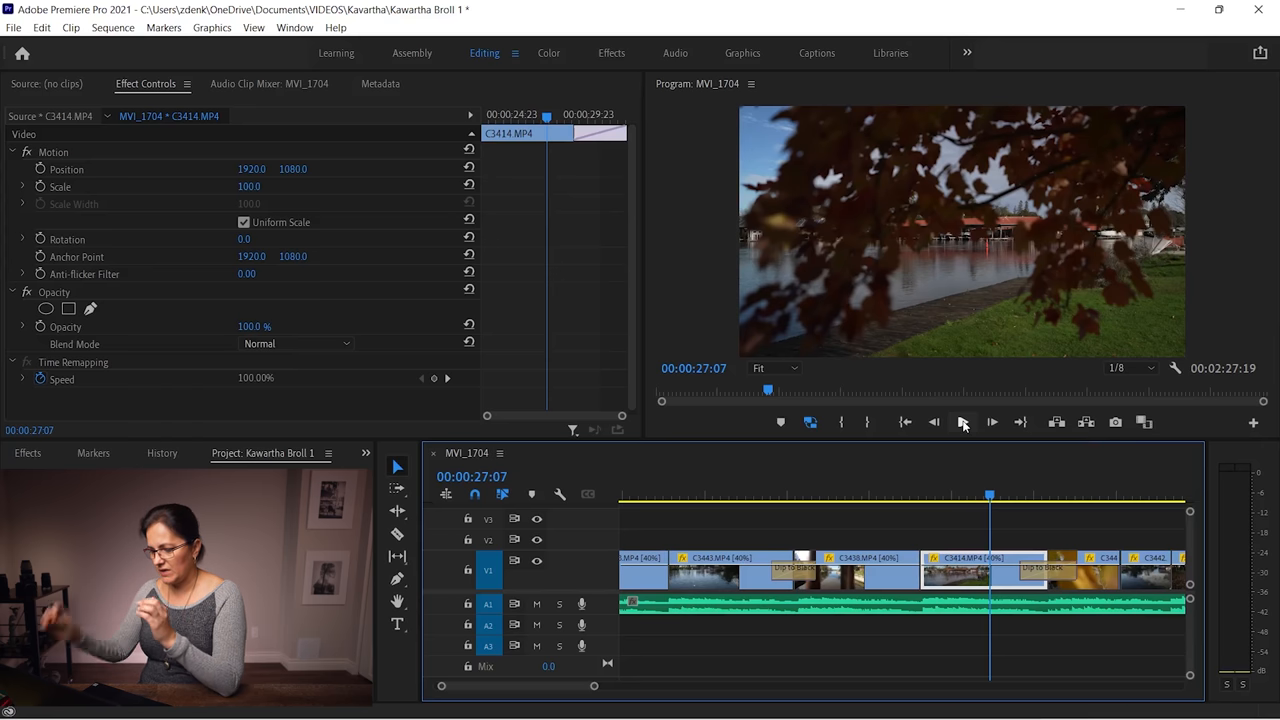
{"action": "left_click", "coordinate": [1045, 570]}
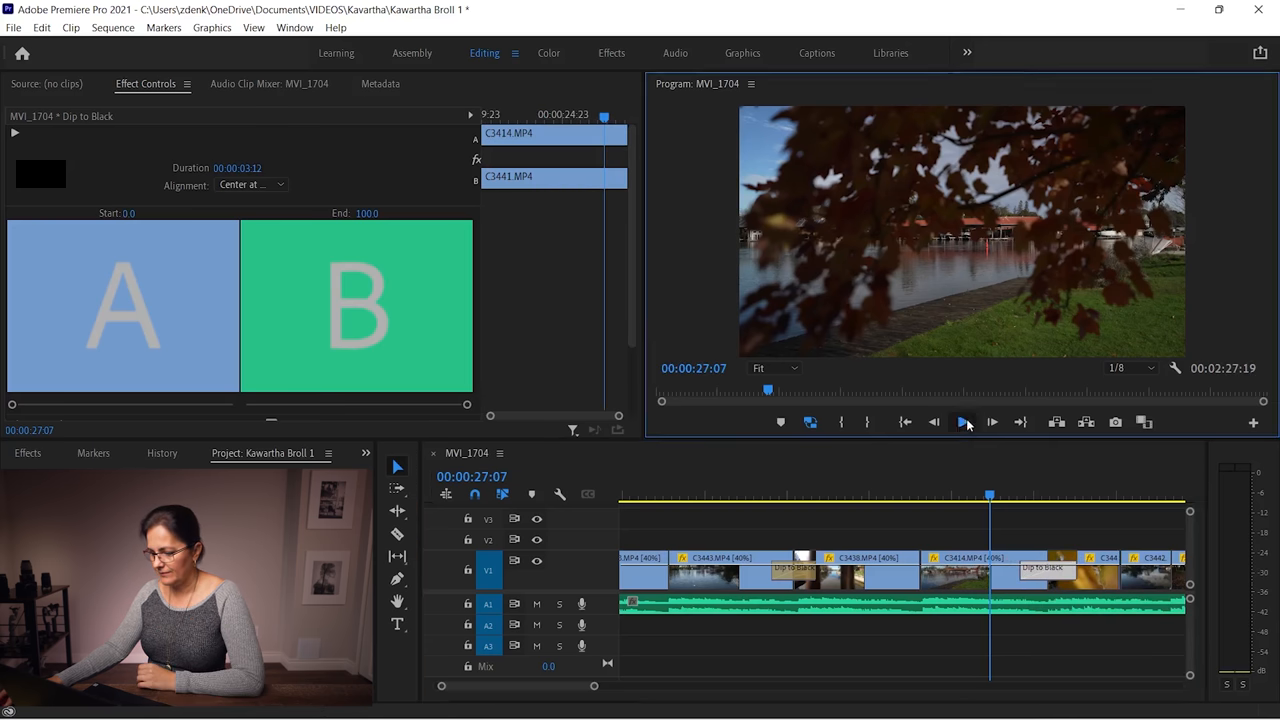
{"action": "left_click", "coordinate": [965, 421]}
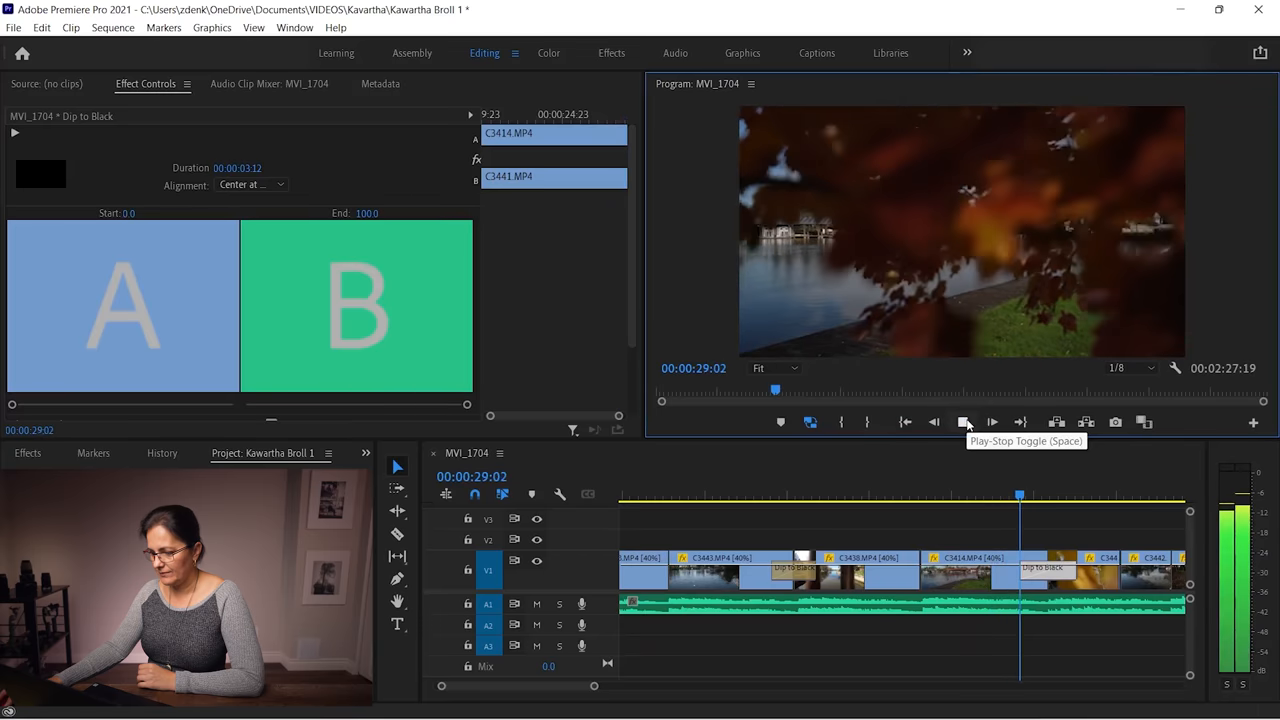
{"action": "left_click", "coordinate": [965, 421]}
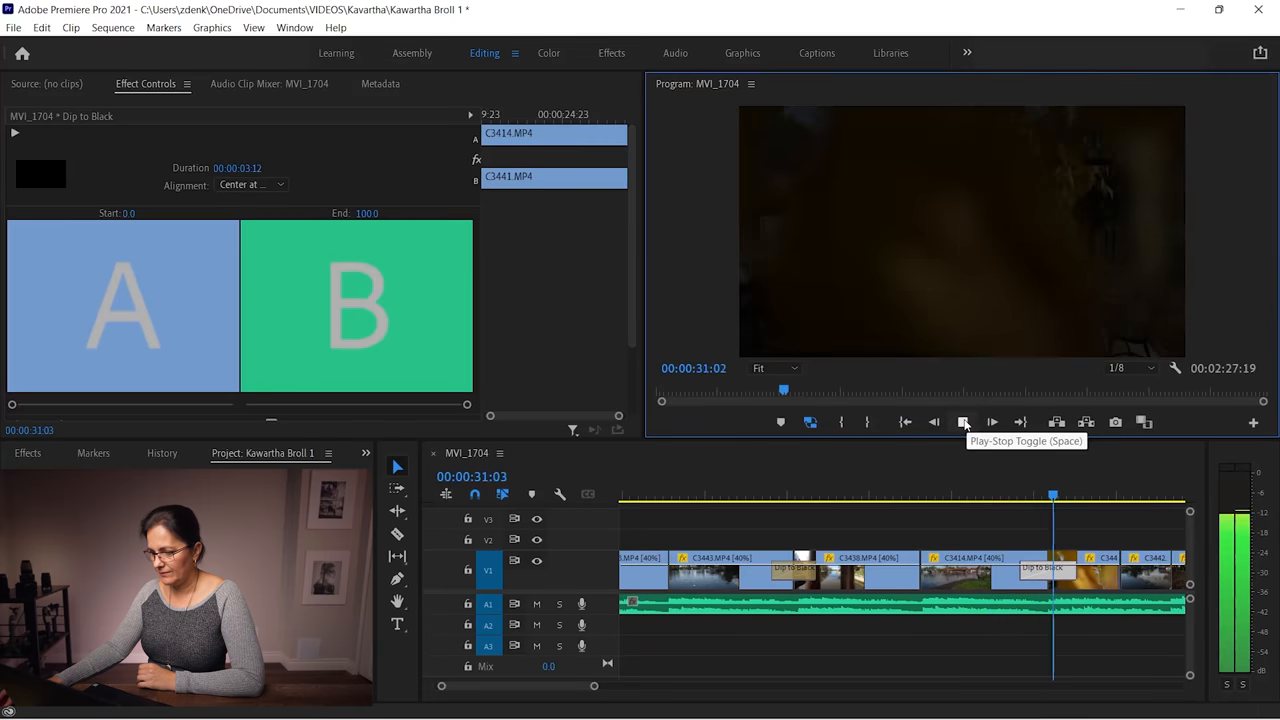
{"action": "left_click", "coordinate": [963, 421]}
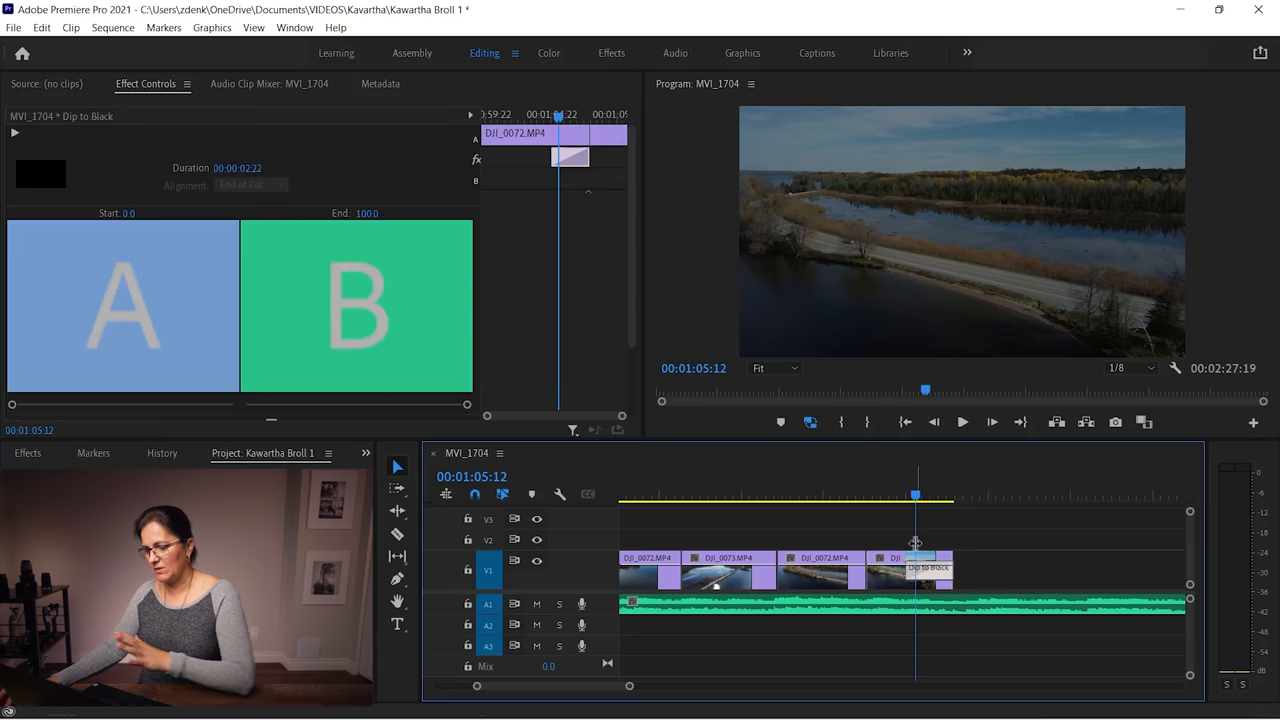
{"action": "left_click", "coordinate": [908, 568]}
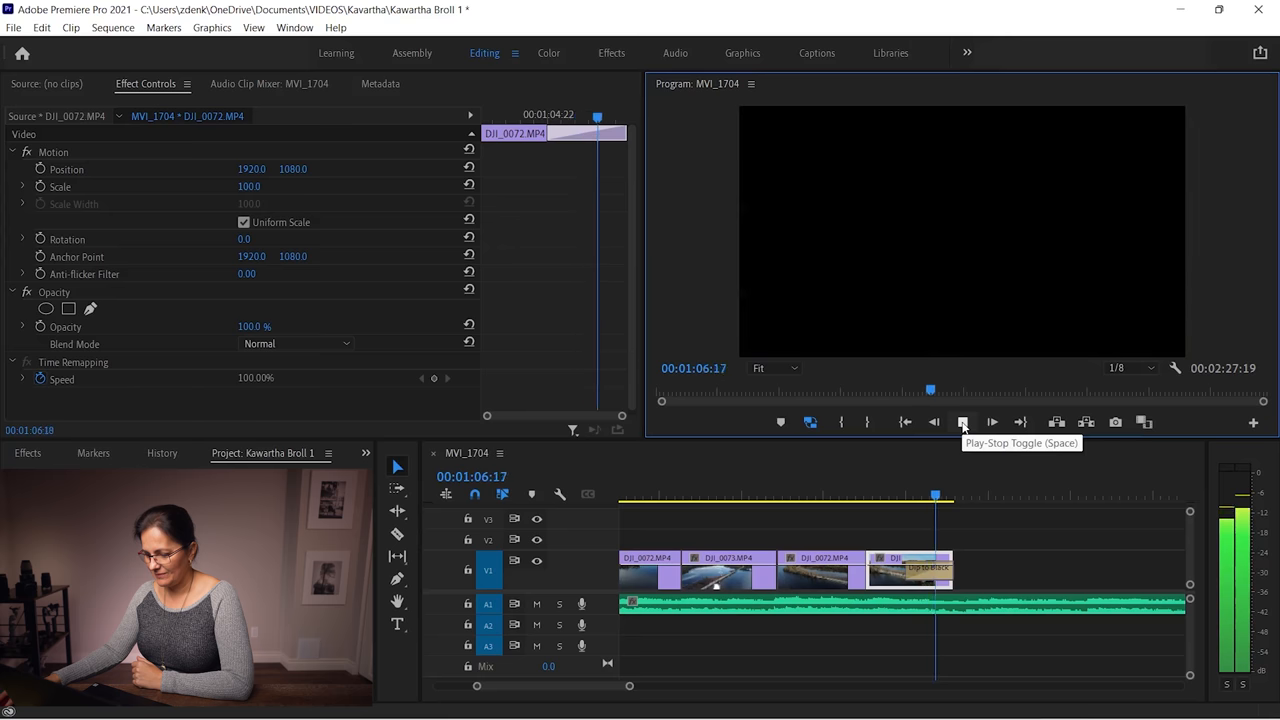
{"action": "left_click", "coordinate": [963, 421]}
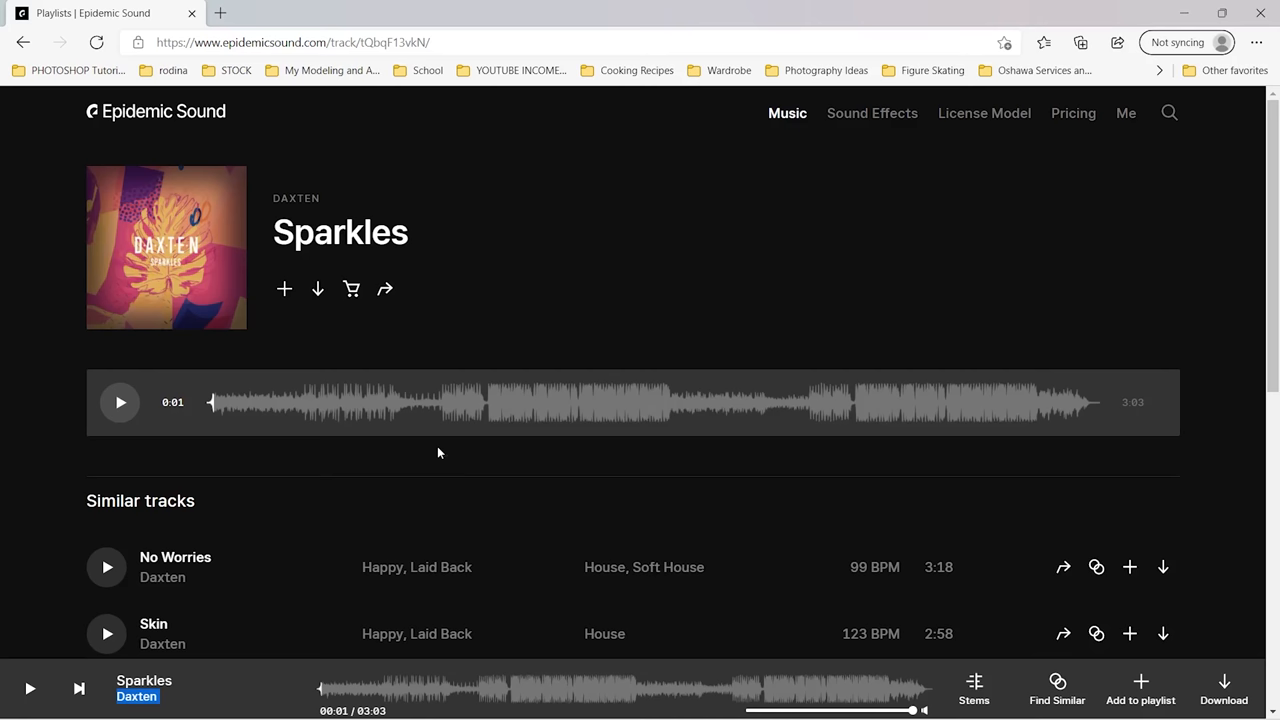
Step: Preview the drums-only stem of Sparkles and pause it around 0:07
{"action": "left_click", "coordinate": [973, 690]}
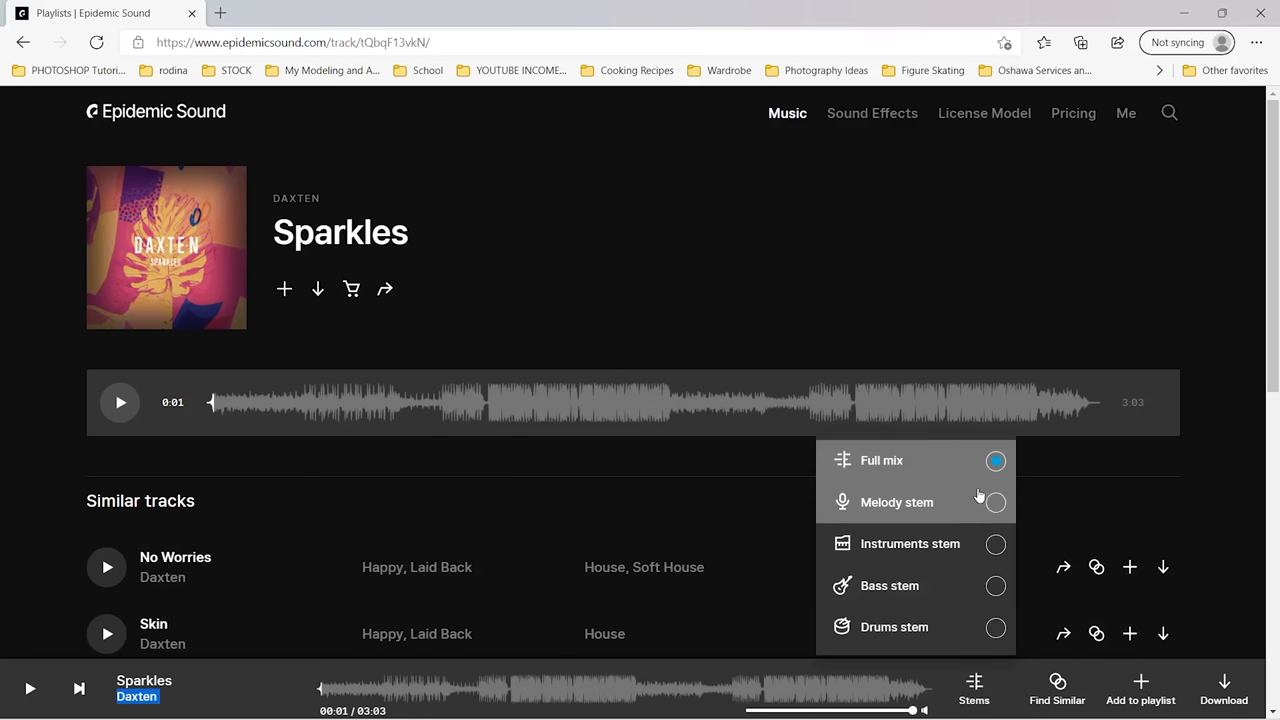
{"action": "mouse_move", "coordinate": [855, 633]}
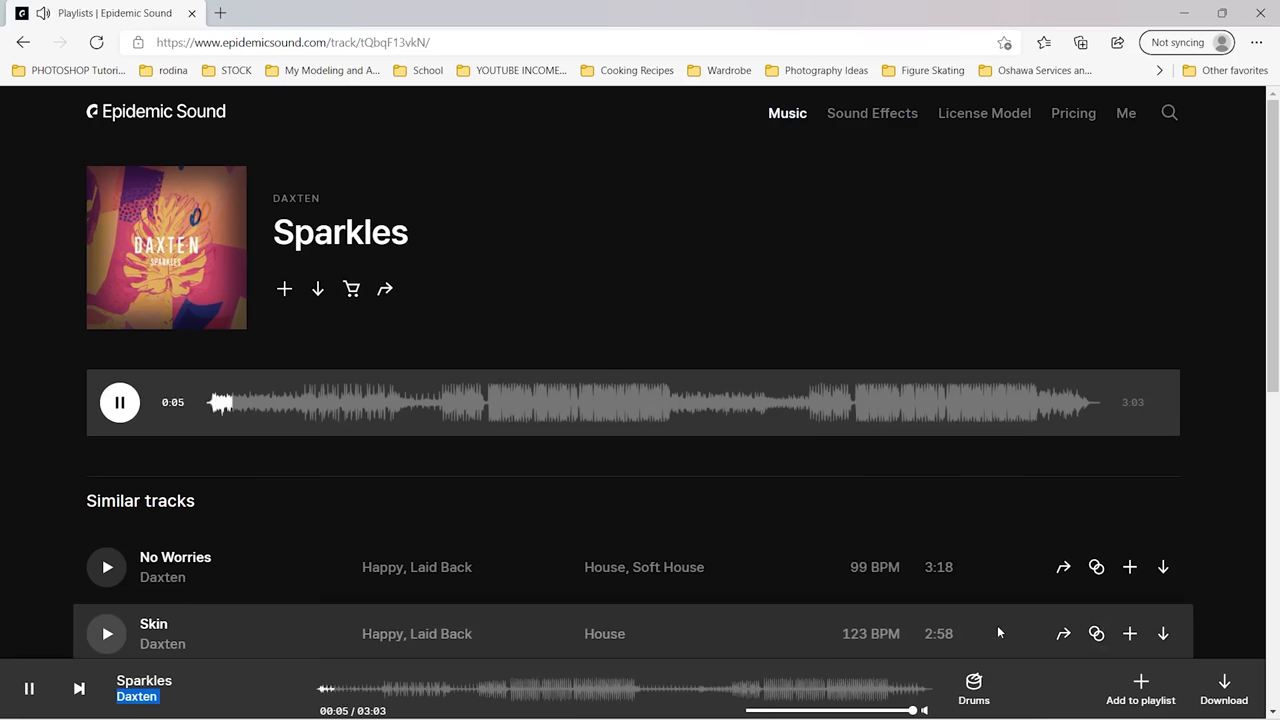
{"action": "left_click", "coordinate": [119, 402]}
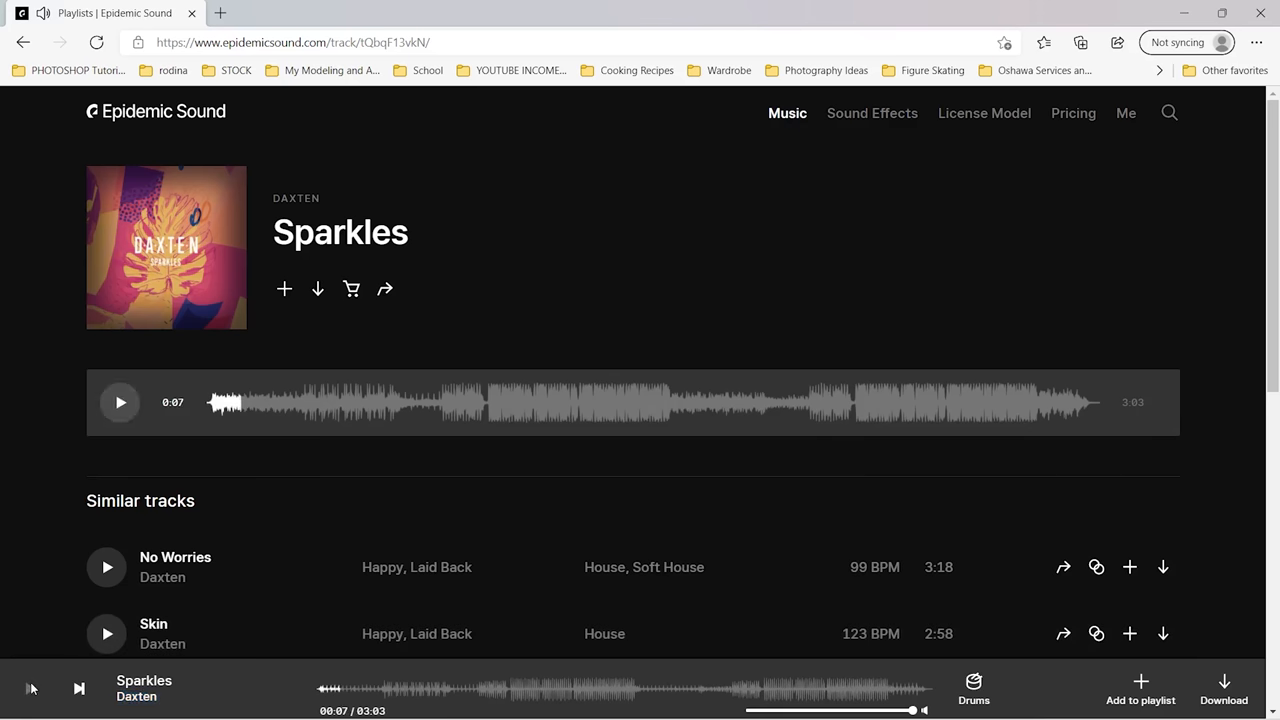
{"action": "mouse_move", "coordinate": [31, 688]}
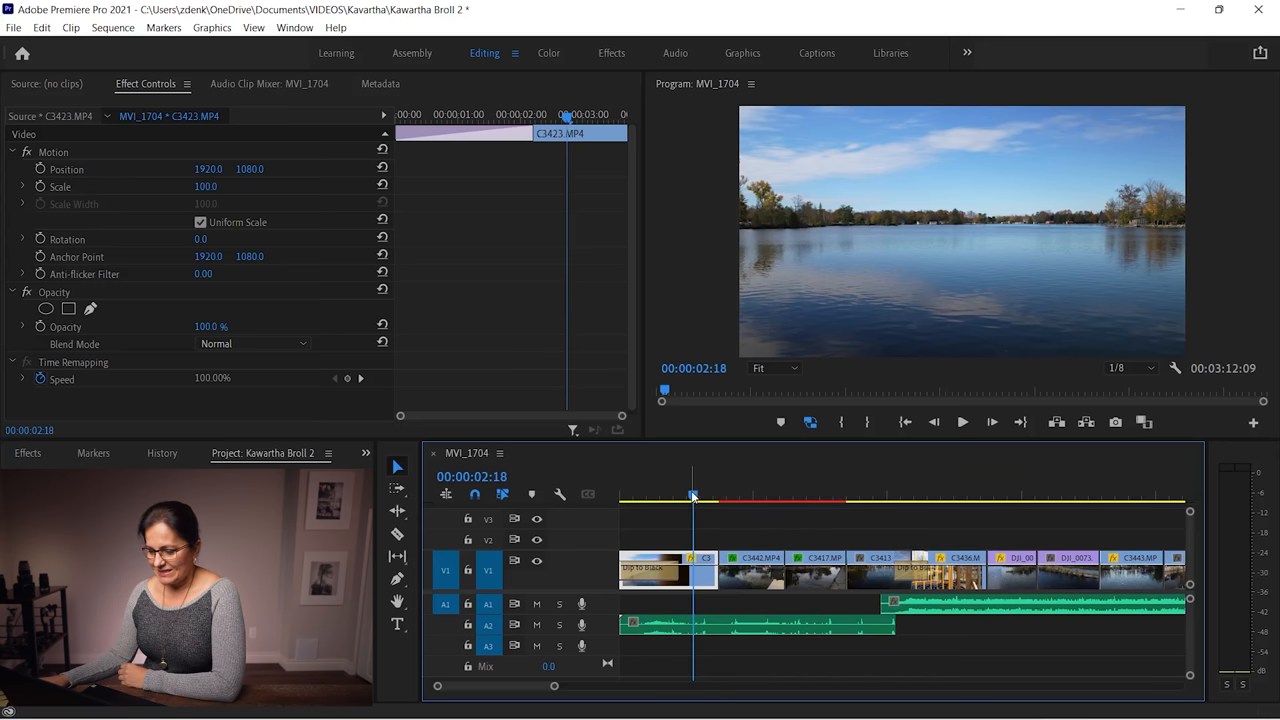
{"action": "left_click", "coordinate": [721, 497]}
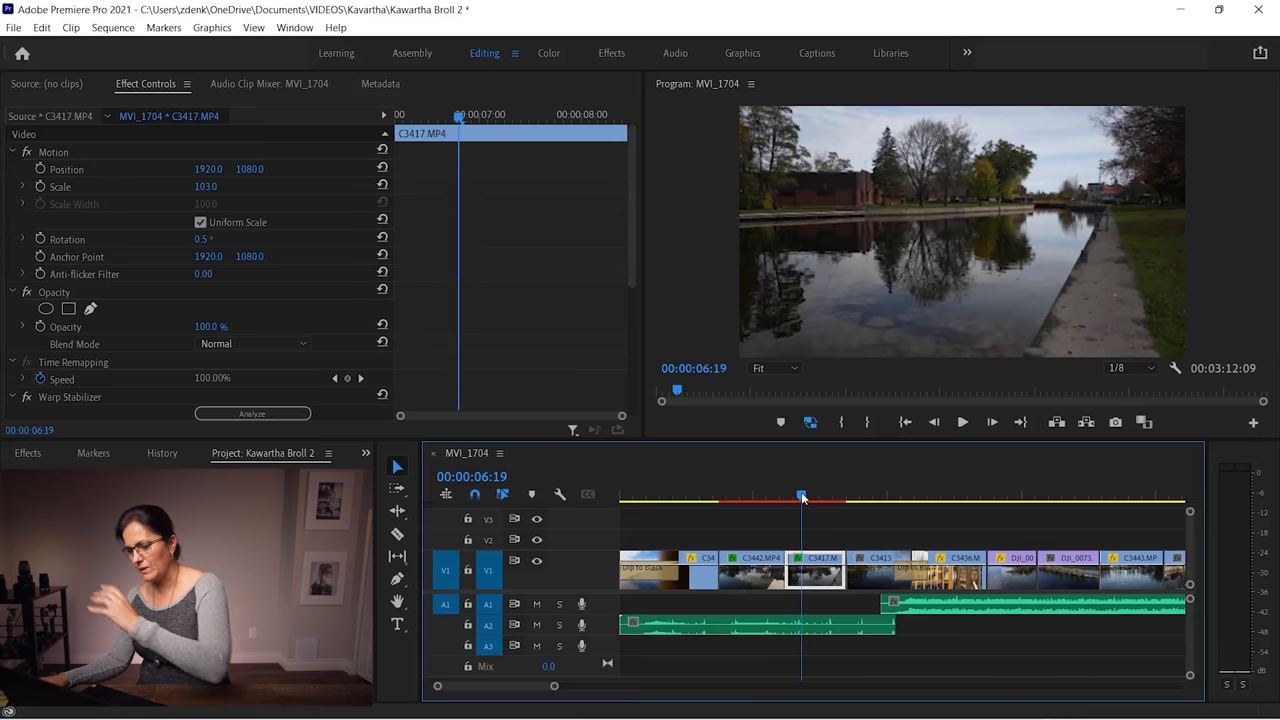
{"action": "left_click_drag", "start_coordinate": [801, 497], "coordinate": [827, 497]}
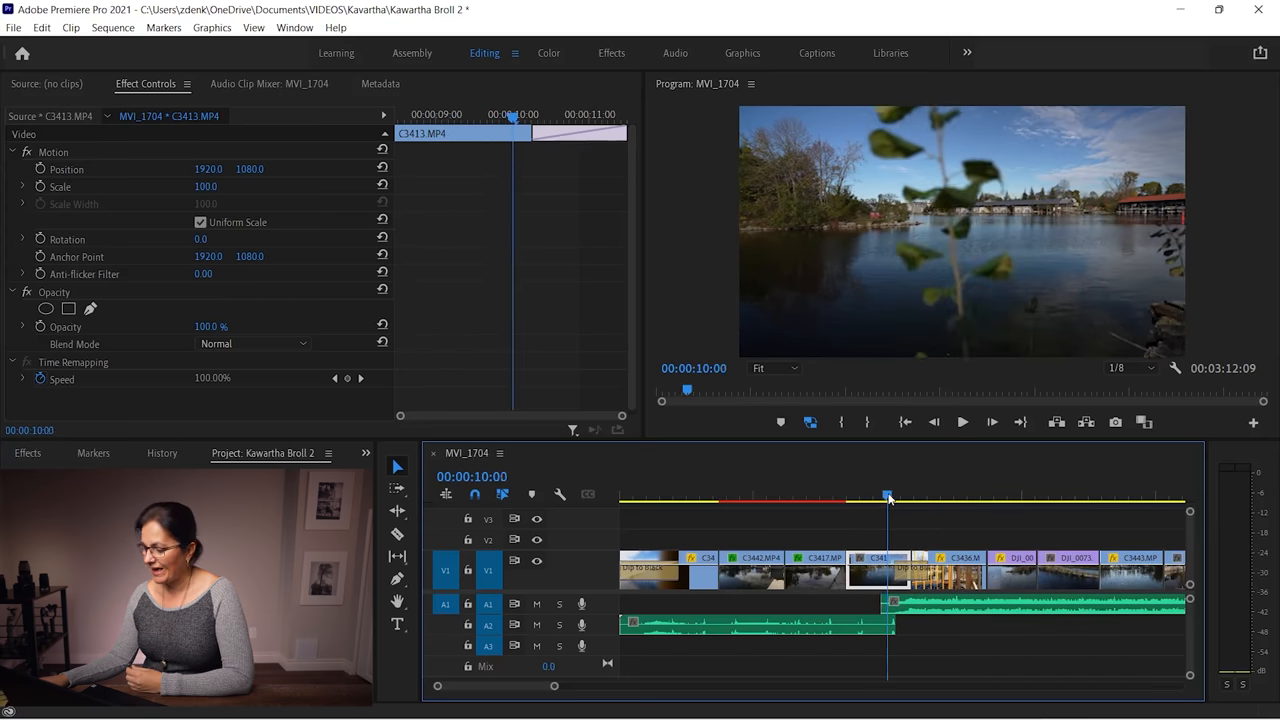
{"action": "left_click_drag", "start_coordinate": [888, 497], "coordinate": [907, 497]}
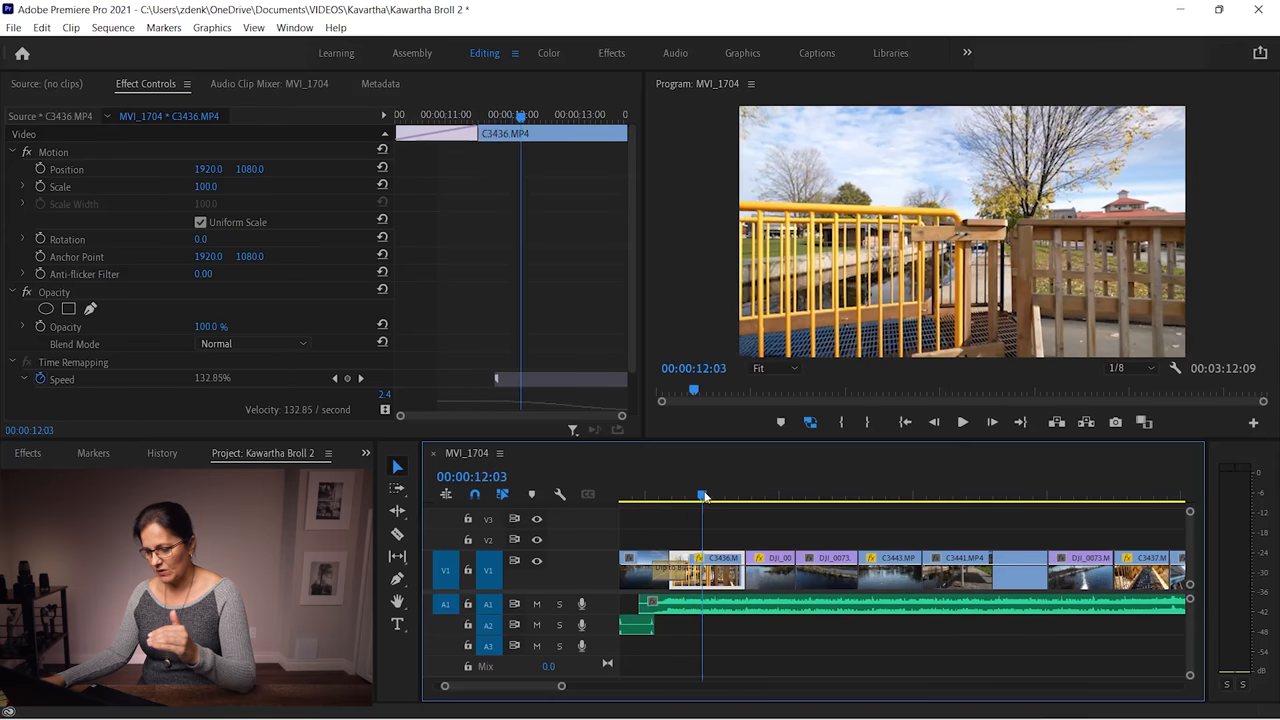
{"action": "left_click_drag", "start_coordinate": [703, 495], "coordinate": [713, 495]}
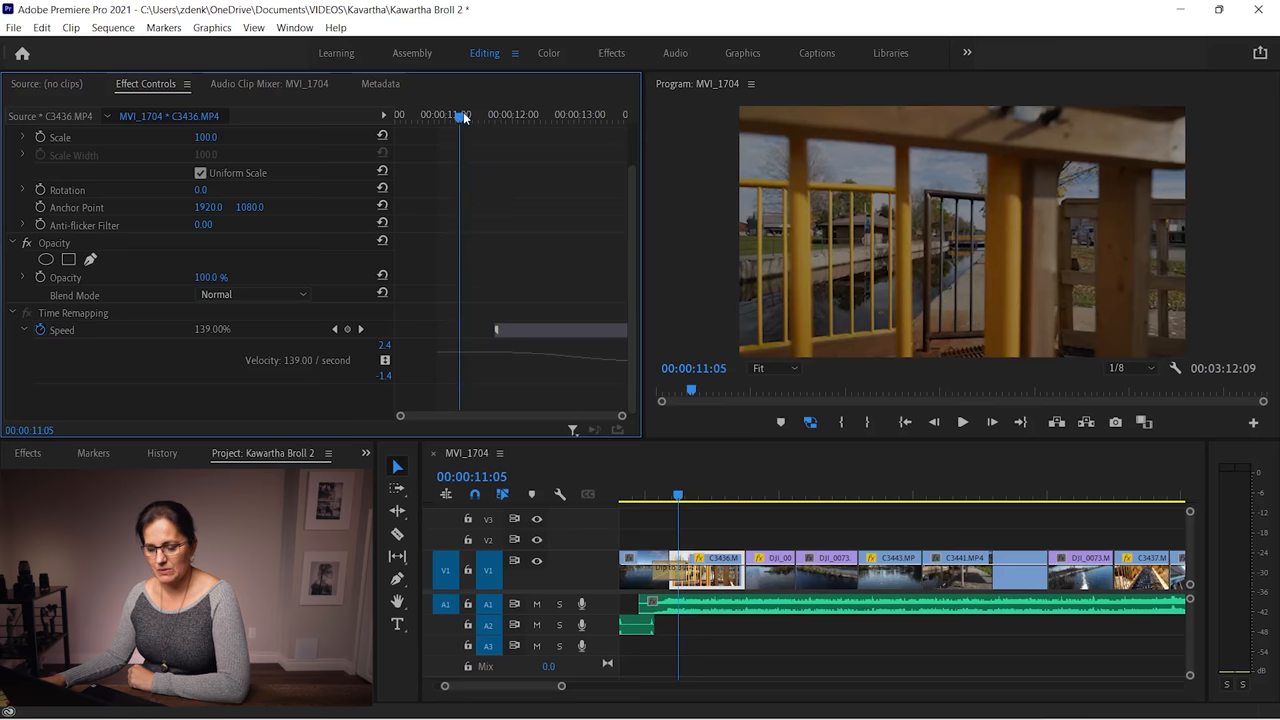
{"action": "left_click_drag", "start_coordinate": [460, 118], "coordinate": [528, 118]}
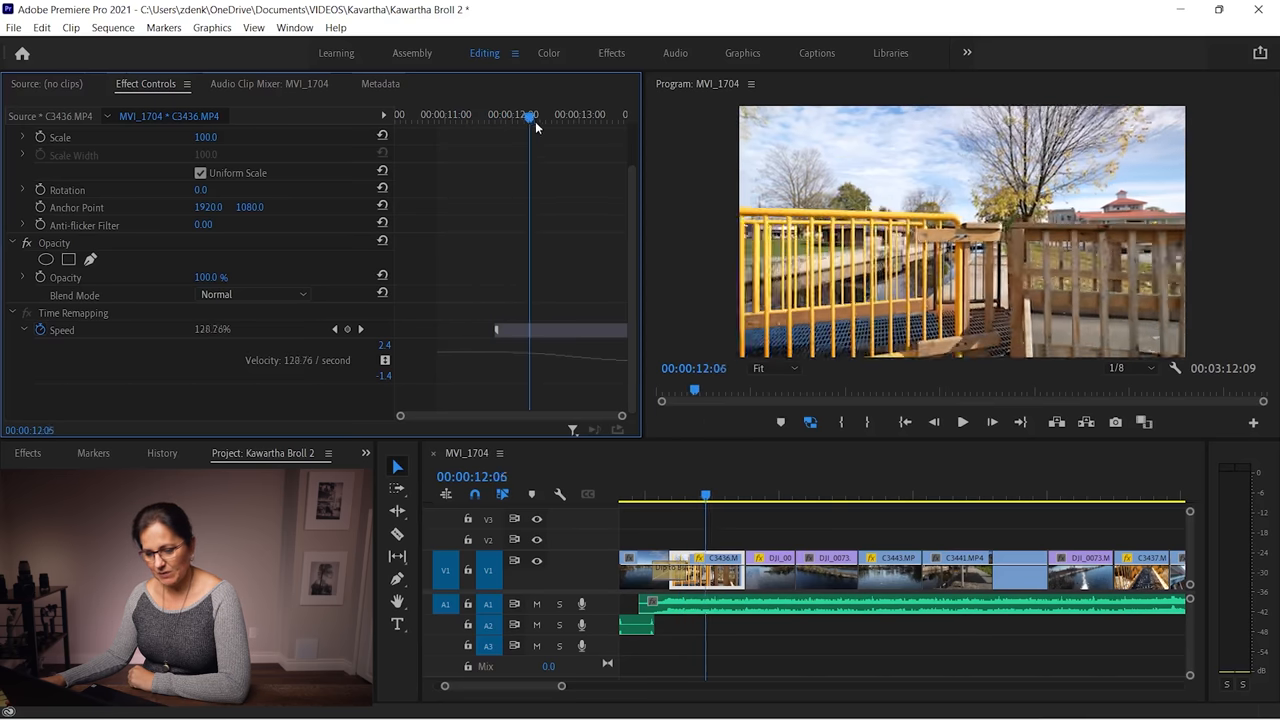
{"action": "left_click_drag", "start_coordinate": [706, 495], "coordinate": [725, 495]}
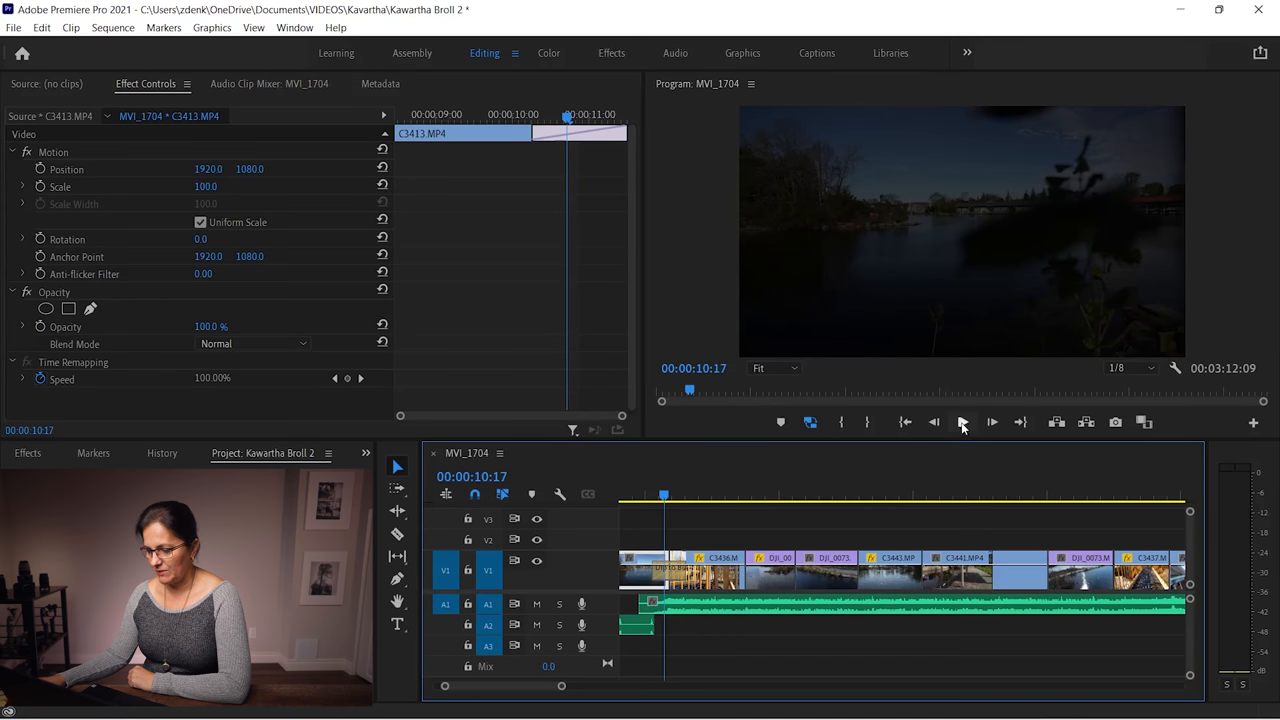
{"action": "left_click", "coordinate": [962, 421]}
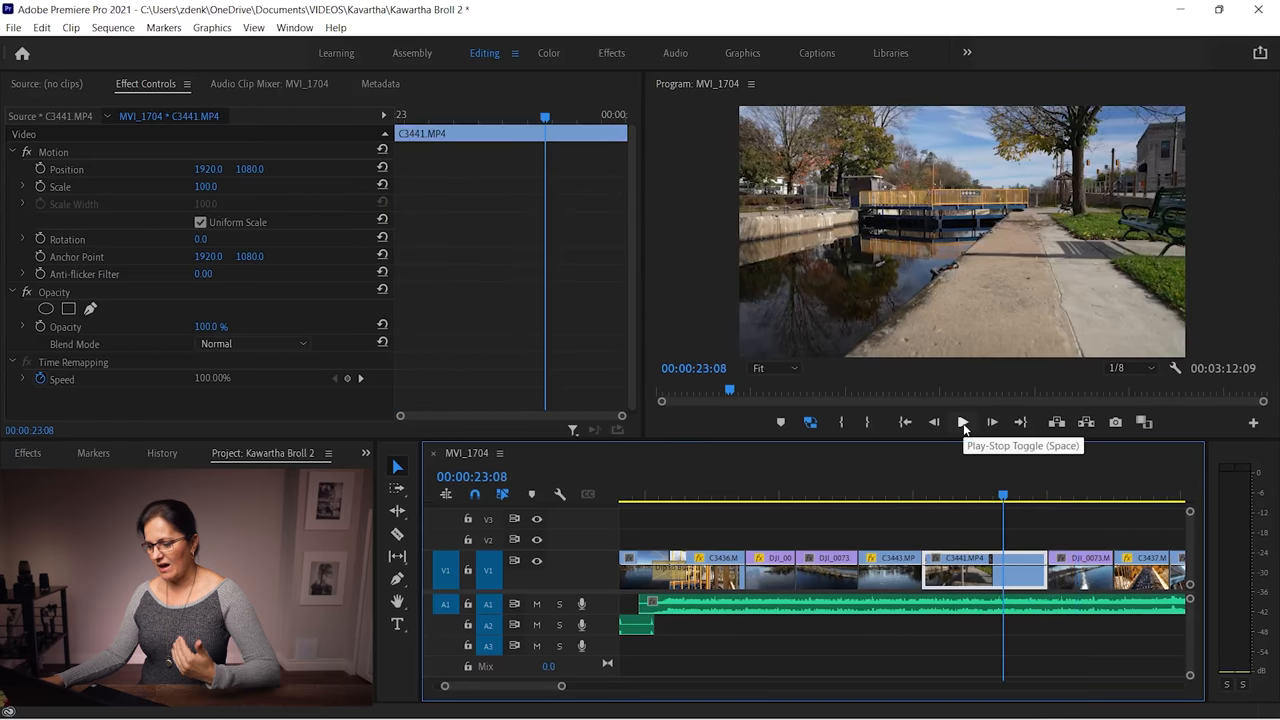
{"action": "left_click", "coordinate": [962, 421]}
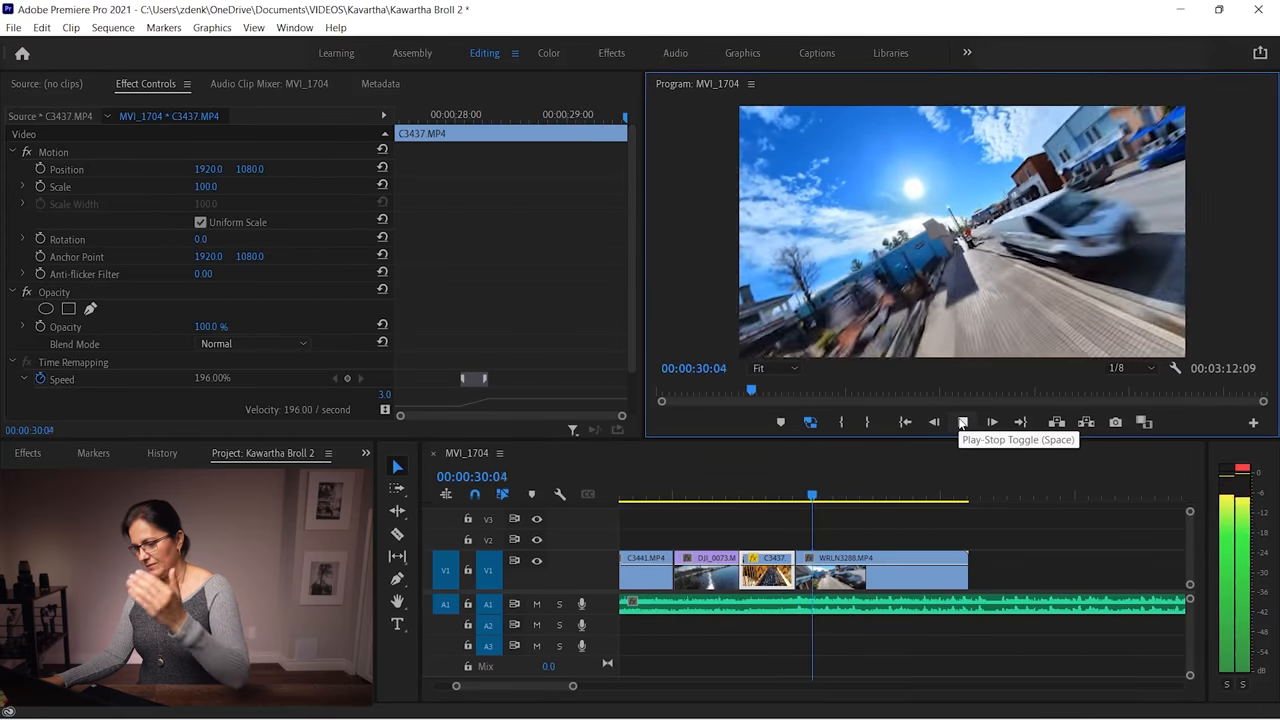
{"action": "left_click", "coordinate": [991, 421]}
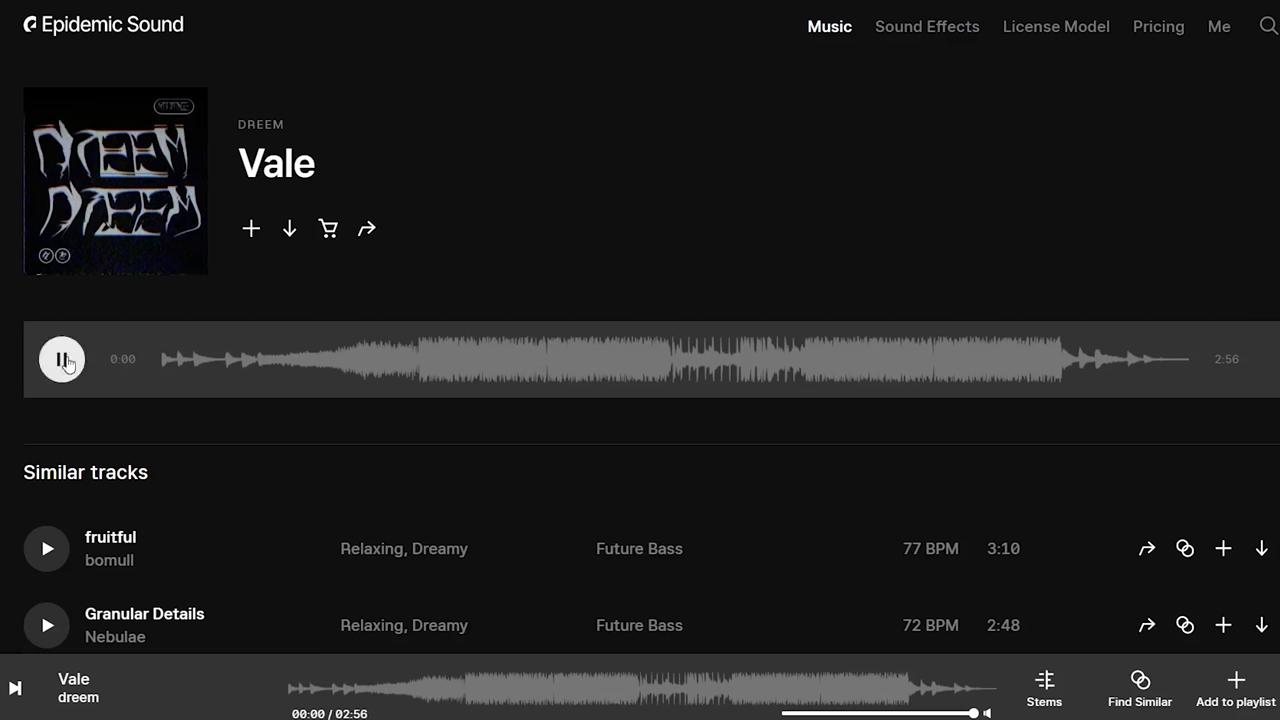
Step: Toggle playback of the future bass track Vale
{"action": "left_click", "coordinate": [61, 359]}
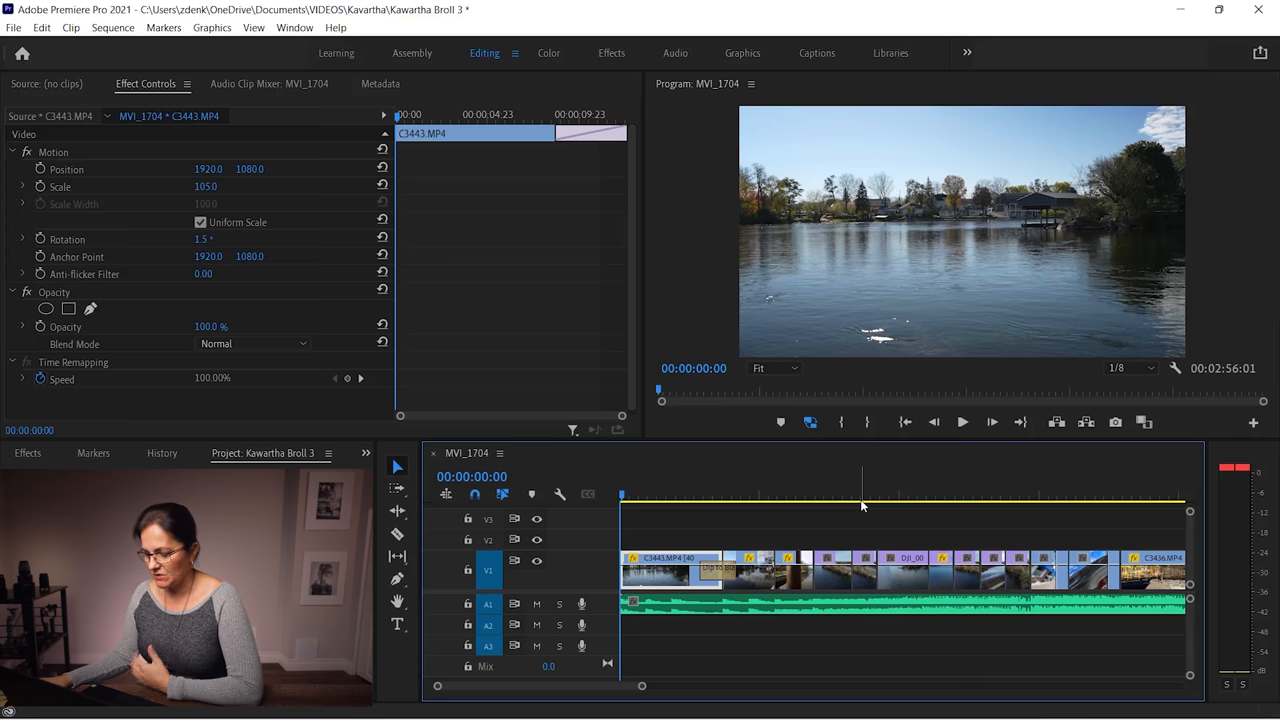
{"action": "mouse_move", "coordinate": [640, 475]}
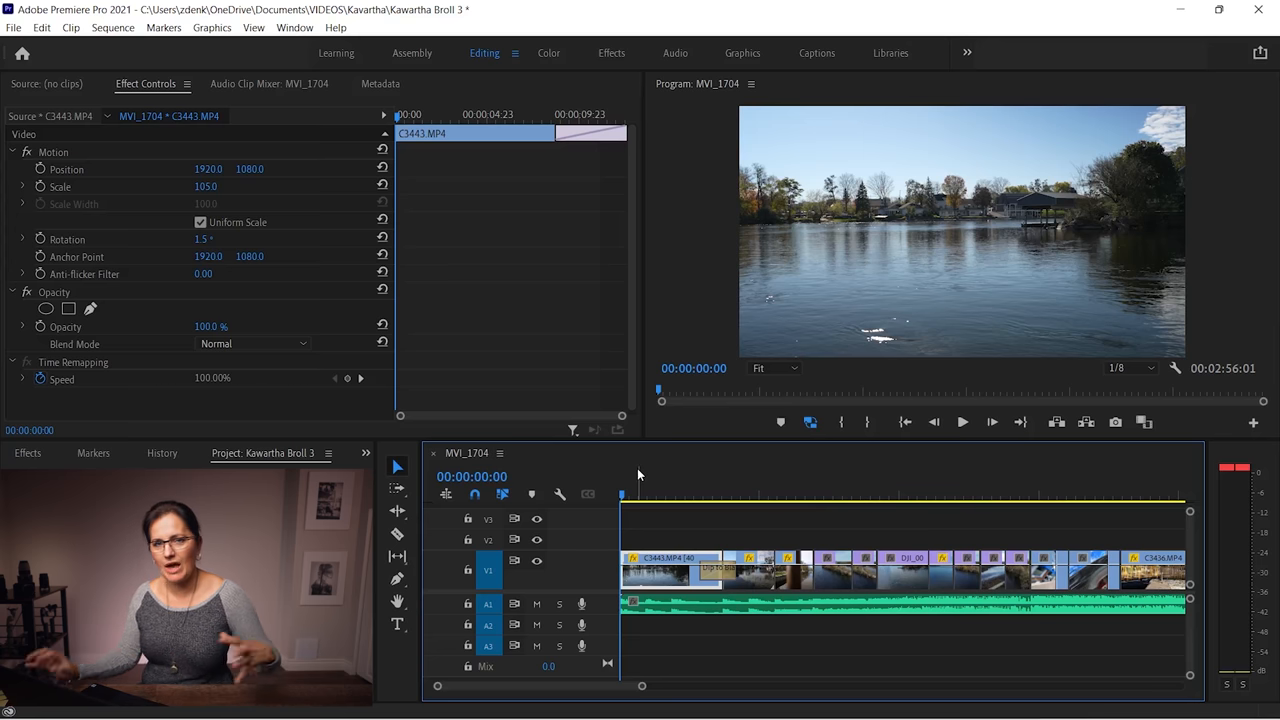
{"action": "mouse_move", "coordinate": [670, 479]}
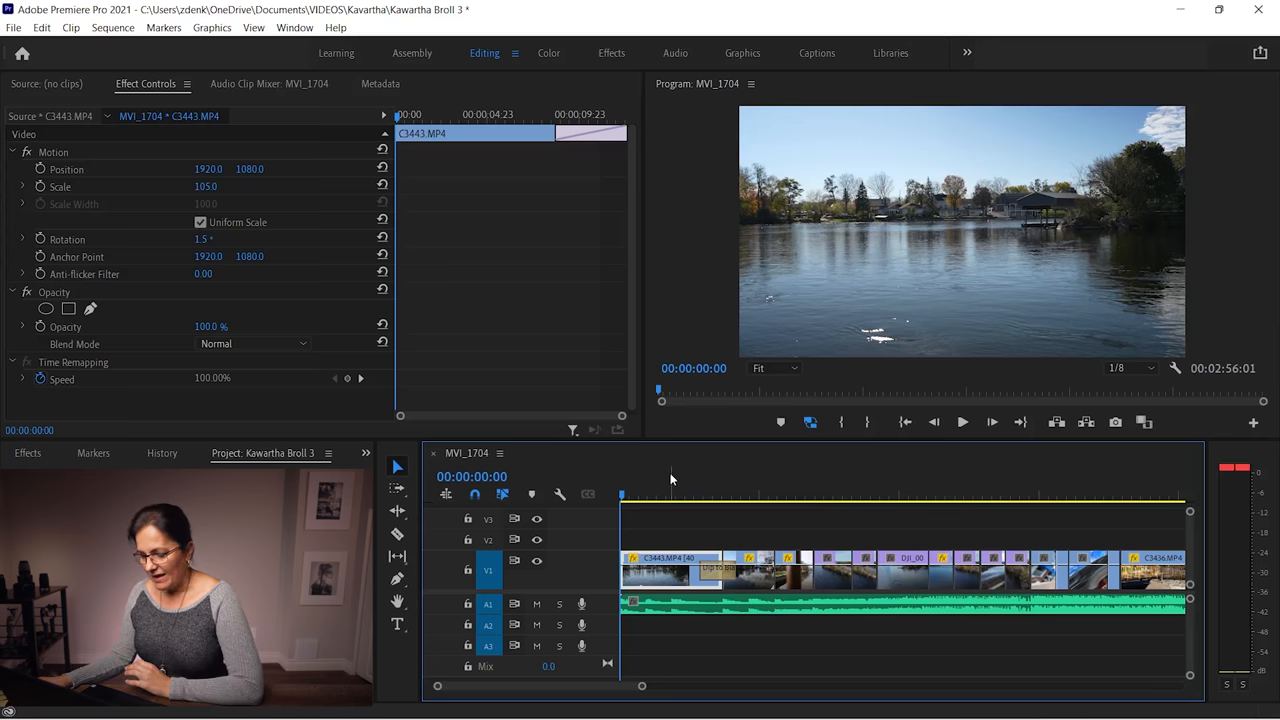
{"action": "mouse_move", "coordinate": [961, 421]}
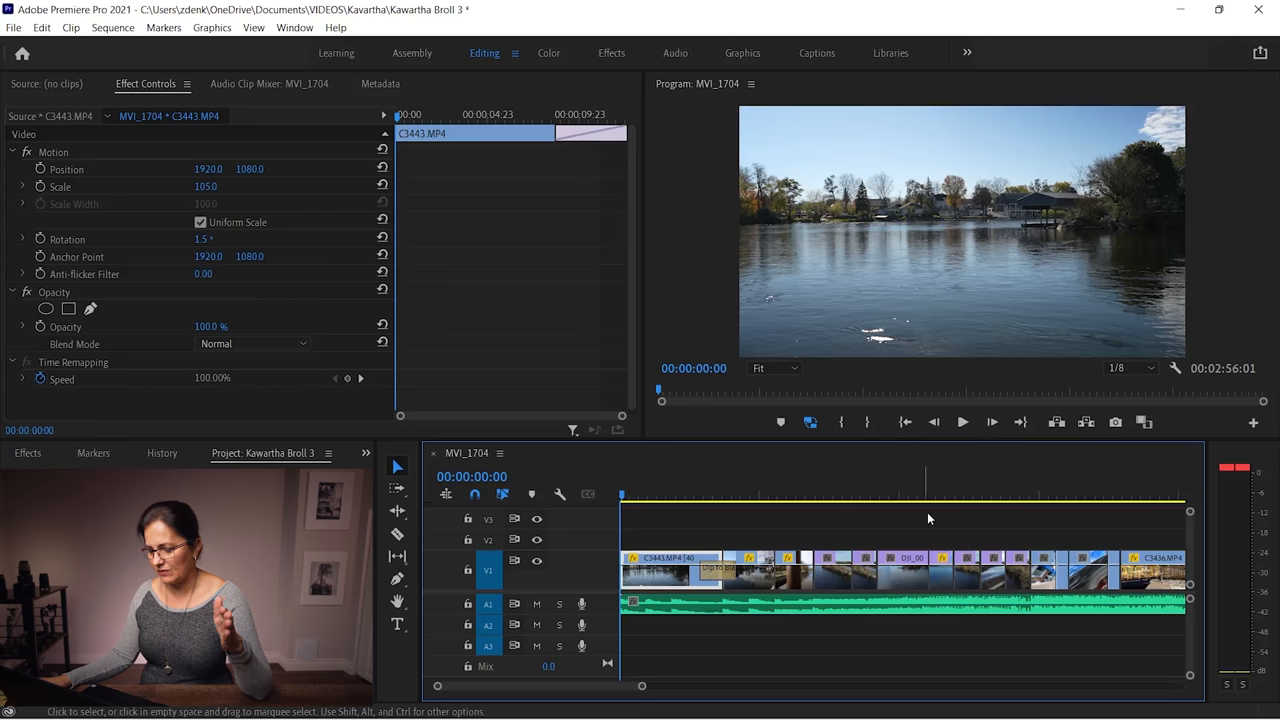
Step: Play C3443's opening fade to black, stop near 10 seconds, and replay the fade
{"action": "left_click", "coordinate": [962, 421]}
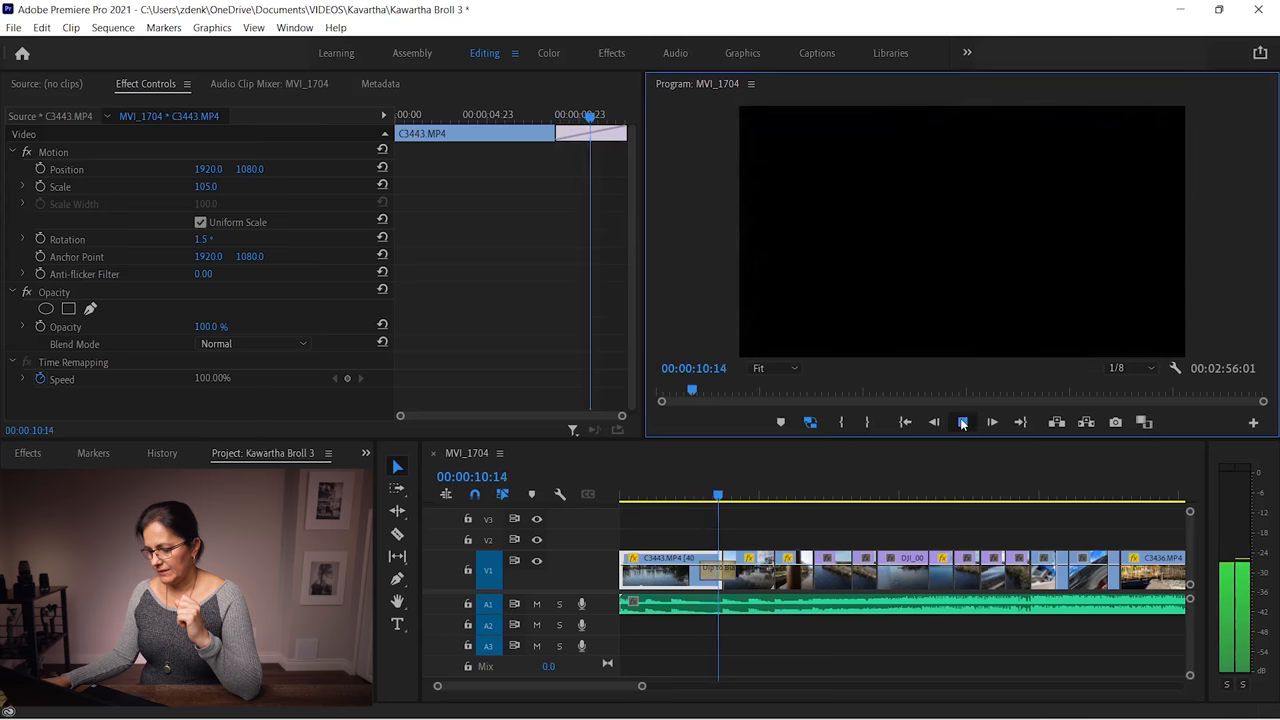
{"action": "left_click", "coordinate": [962, 421]}
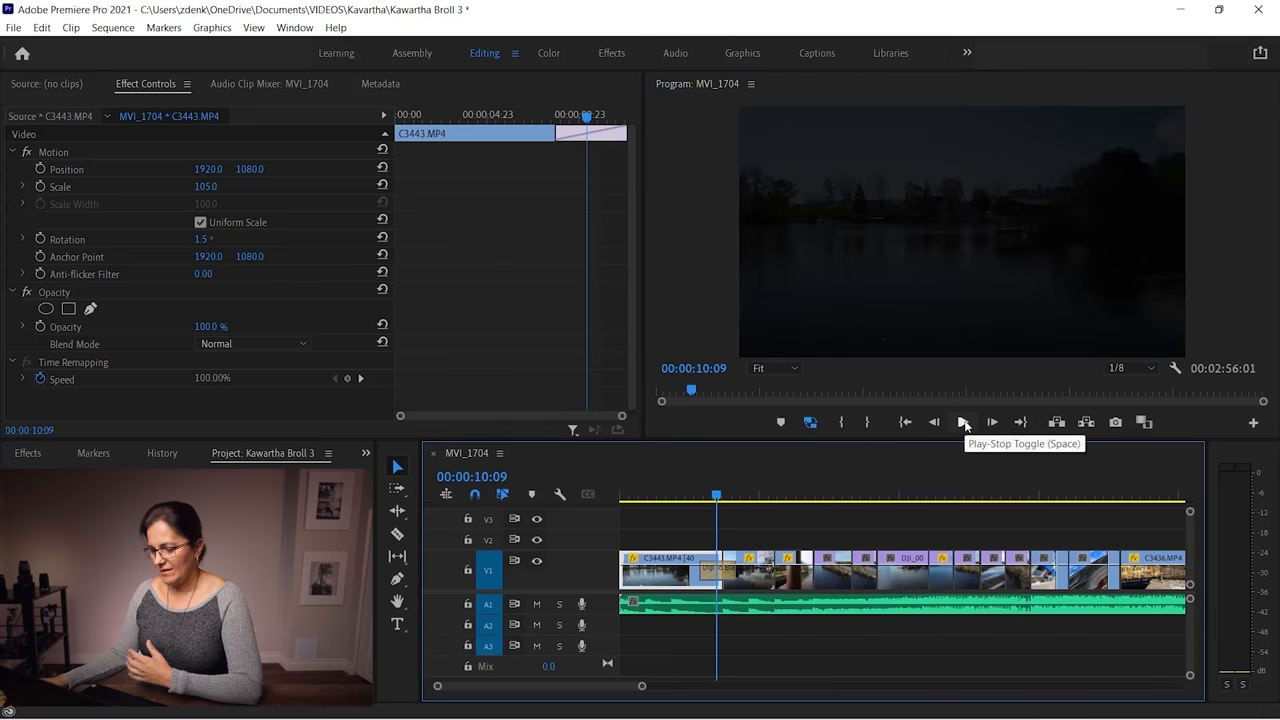
{"action": "left_click", "coordinate": [965, 421]}
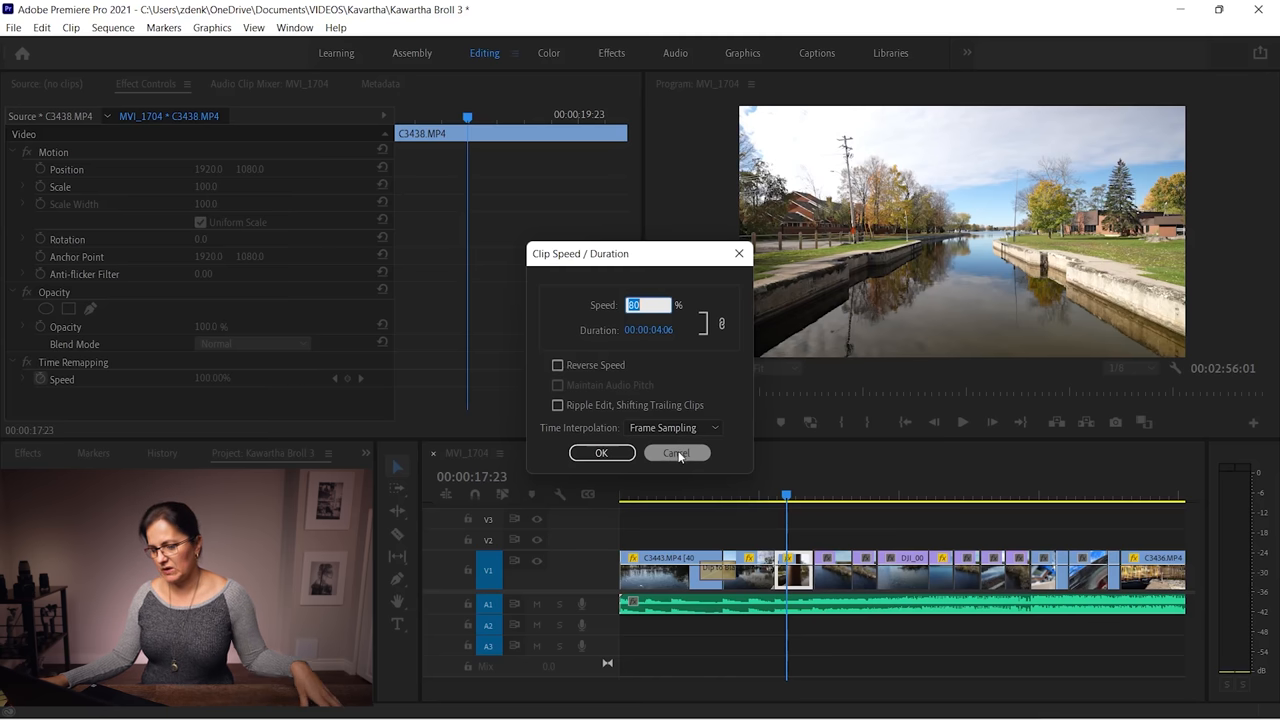
{"action": "left_click", "coordinate": [677, 453]}
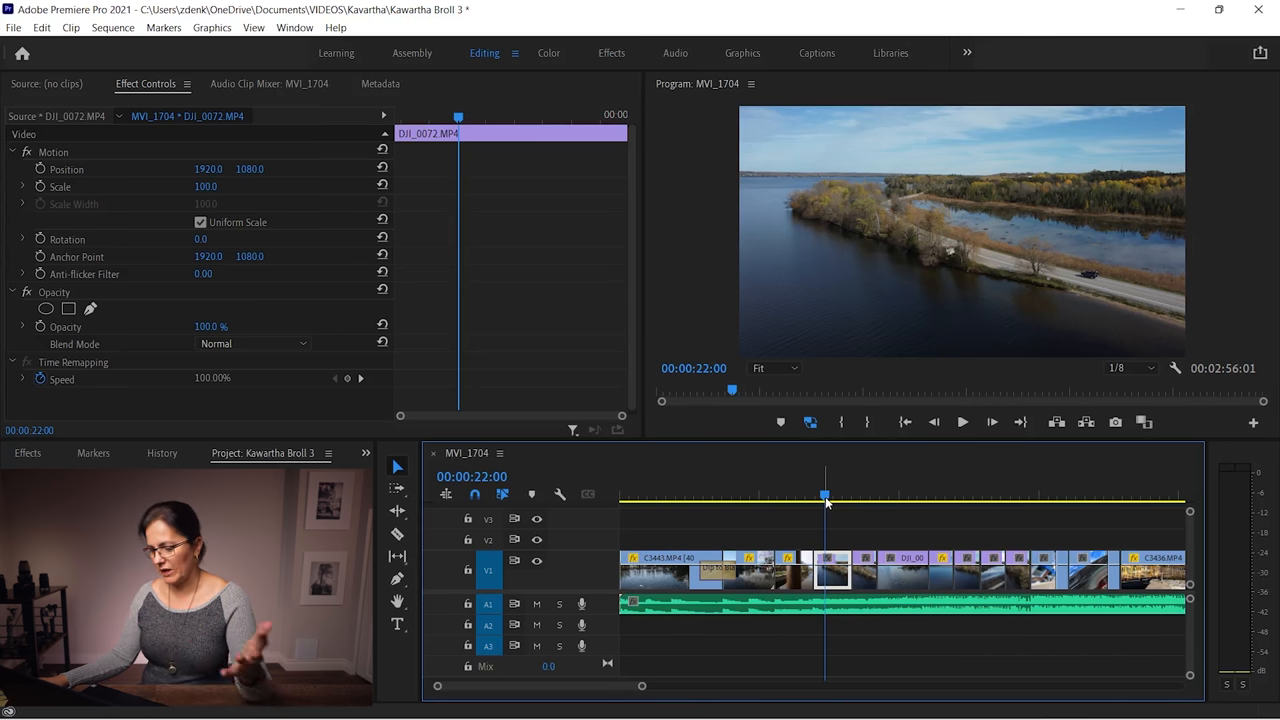
Step: Scrub through the first drone clip and jump the playhead to the island shot
{"action": "left_click_drag", "start_coordinate": [824, 495], "coordinate": [838, 495]}
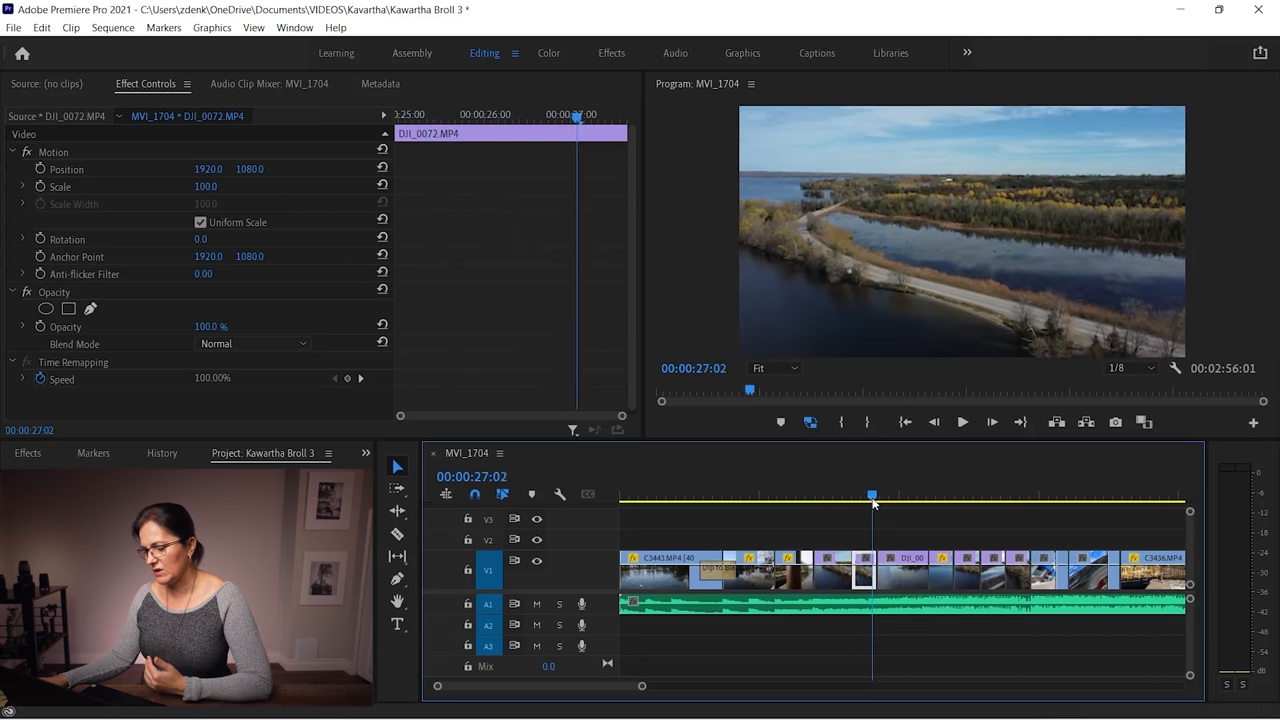
{"action": "left_click", "coordinate": [885, 494]}
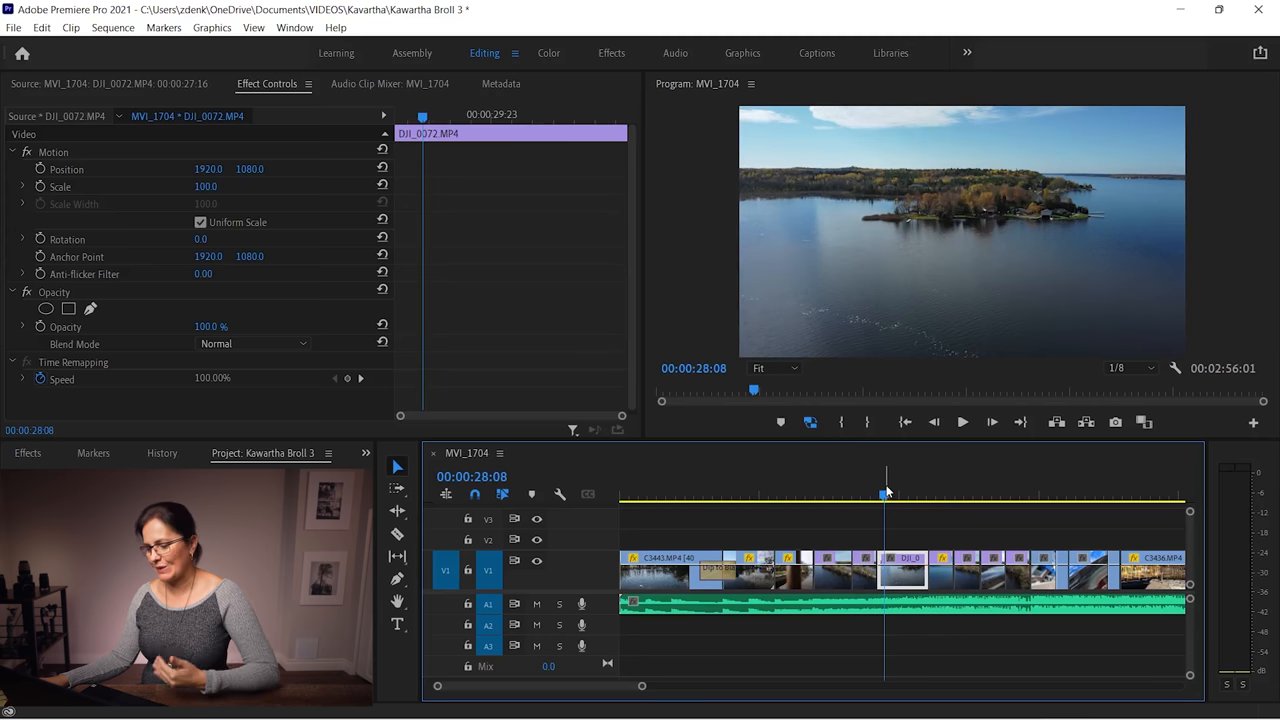
{"action": "mouse_move", "coordinate": [962, 421]}
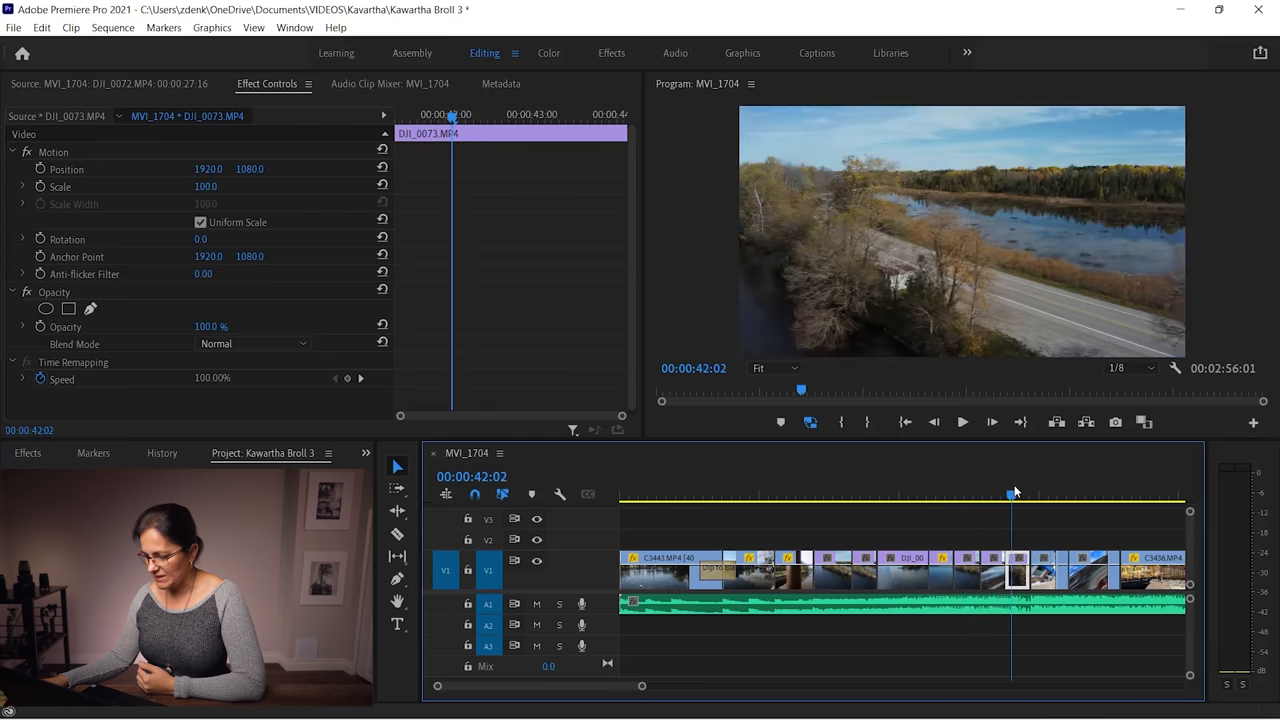
Step: Scrub within the DJI_0073 marsh-road clip around 41 seconds and step forward one frame
{"action": "left_click_drag", "start_coordinate": [1013, 494], "coordinate": [1006, 494]}
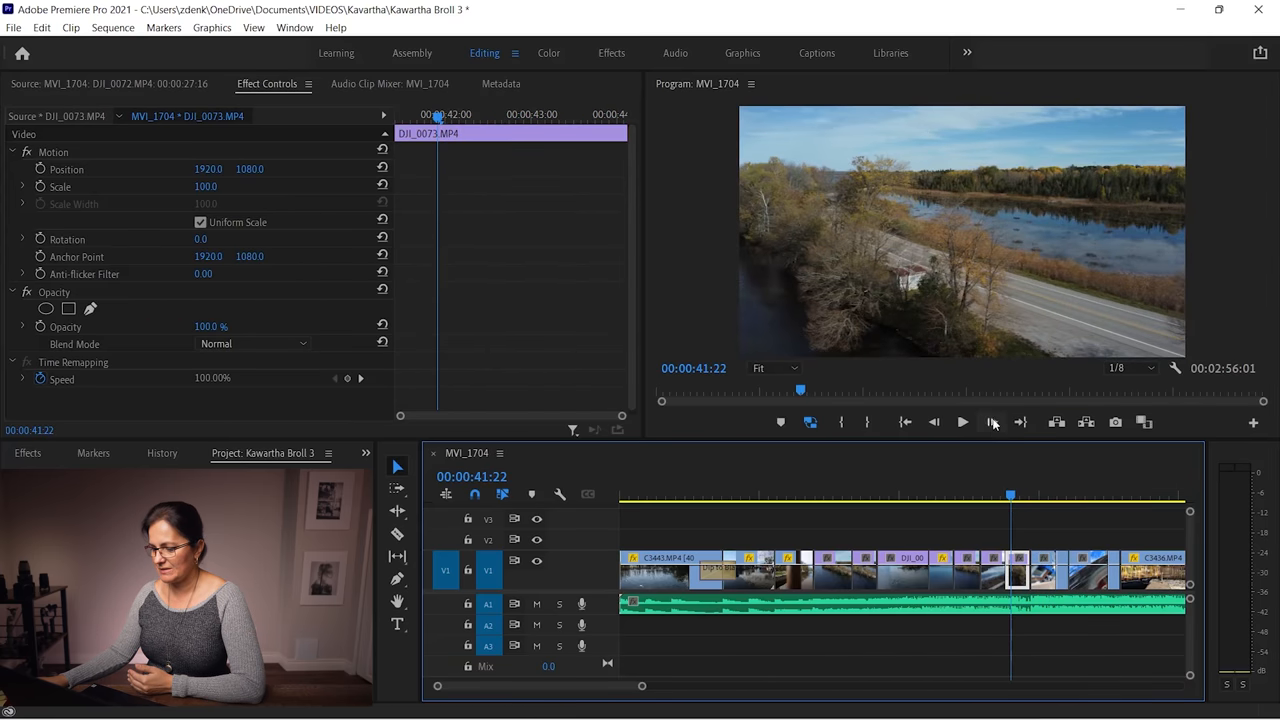
{"action": "left_click", "coordinate": [962, 421]}
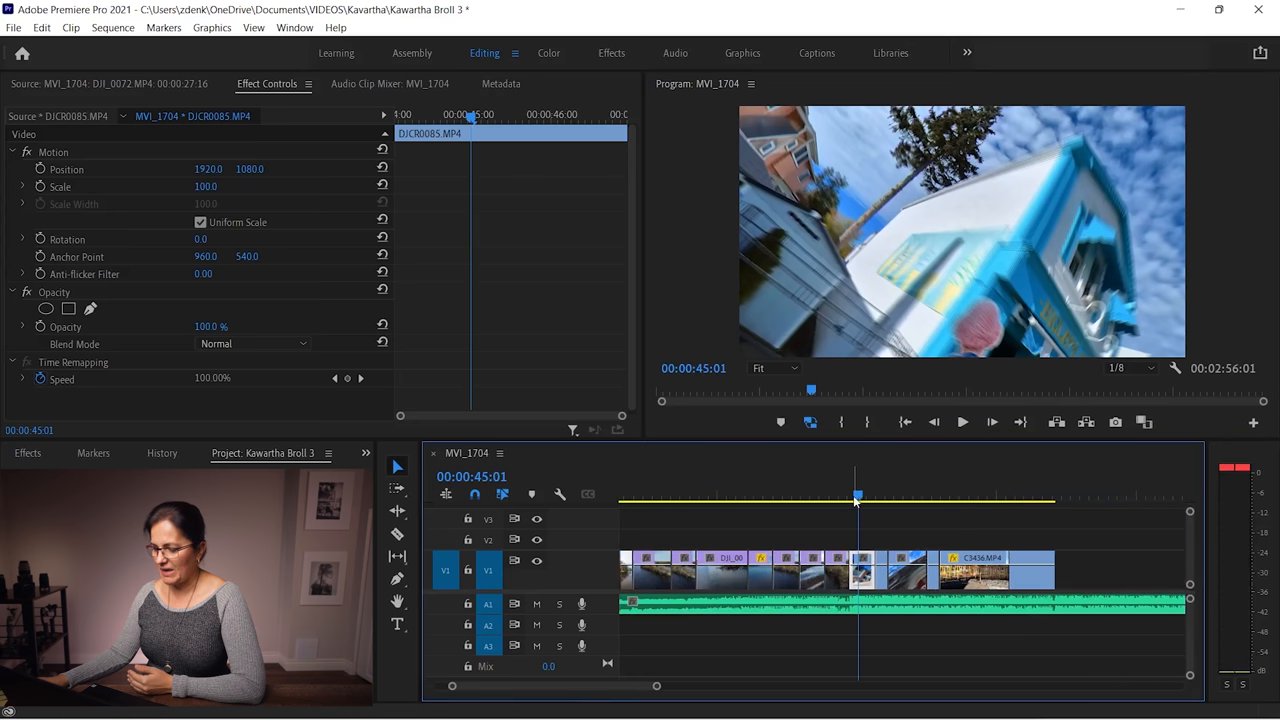
Step: Scrub through the DJCR0085 spinning street clip and park the playhead inside it
{"action": "left_click_drag", "start_coordinate": [857, 495], "coordinate": [875, 495]}
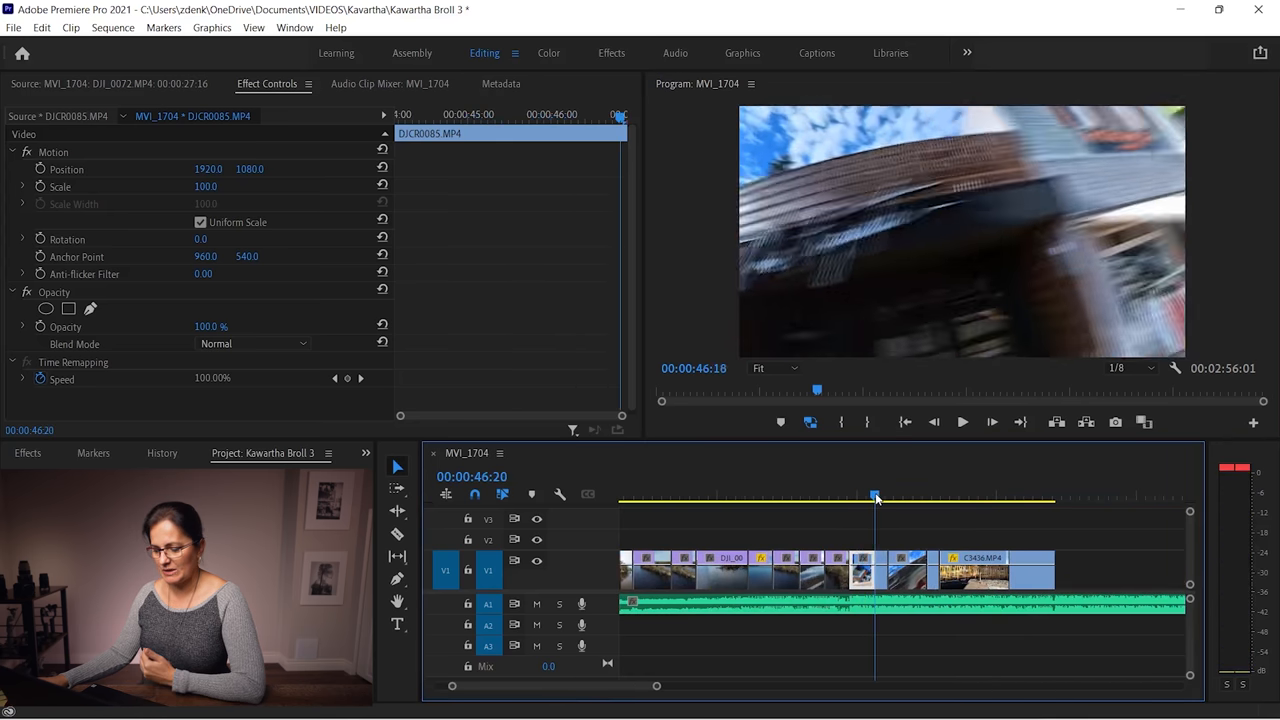
{"action": "left_click", "coordinate": [882, 497]}
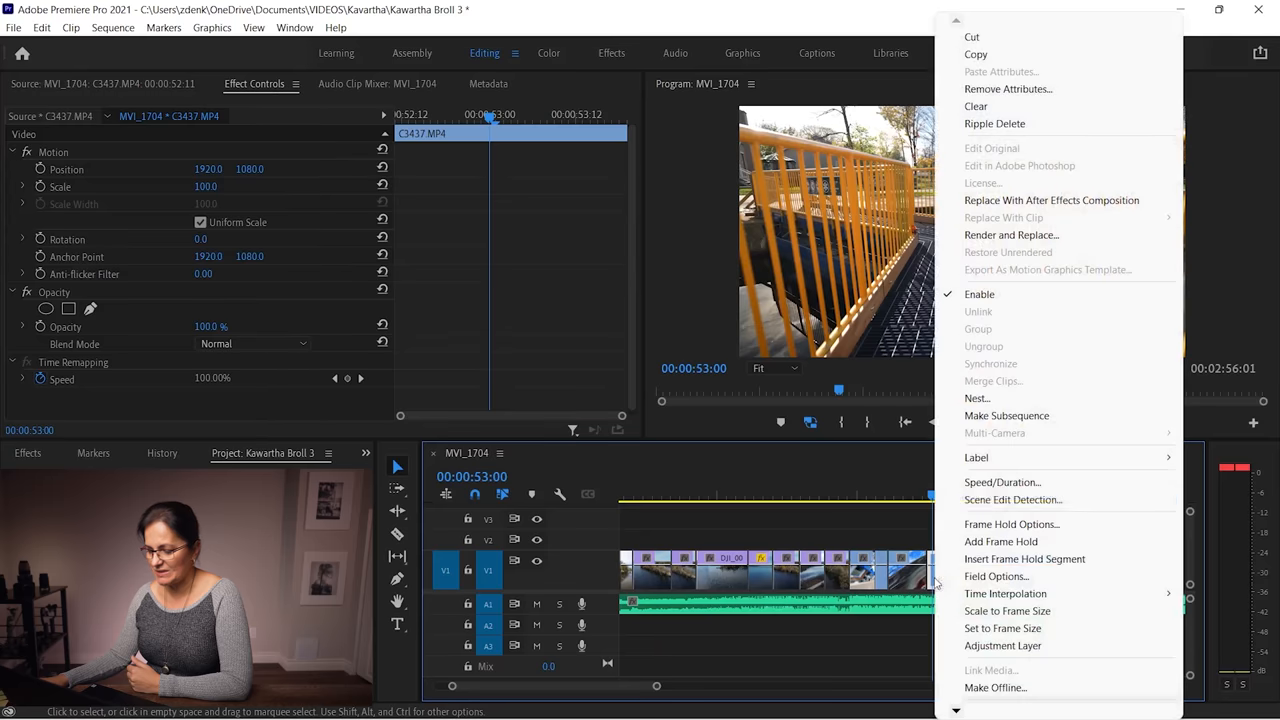
{"action": "left_click", "coordinate": [1002, 482]}
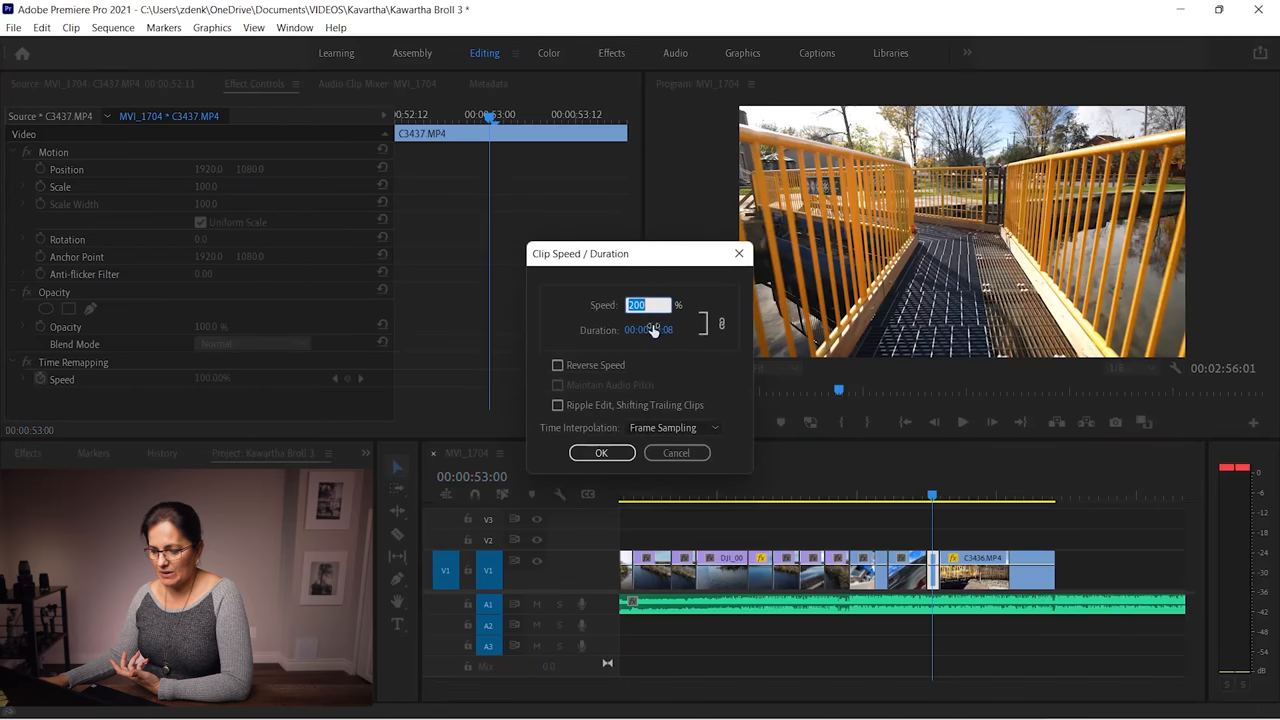
{"action": "left_click", "coordinate": [601, 452]}
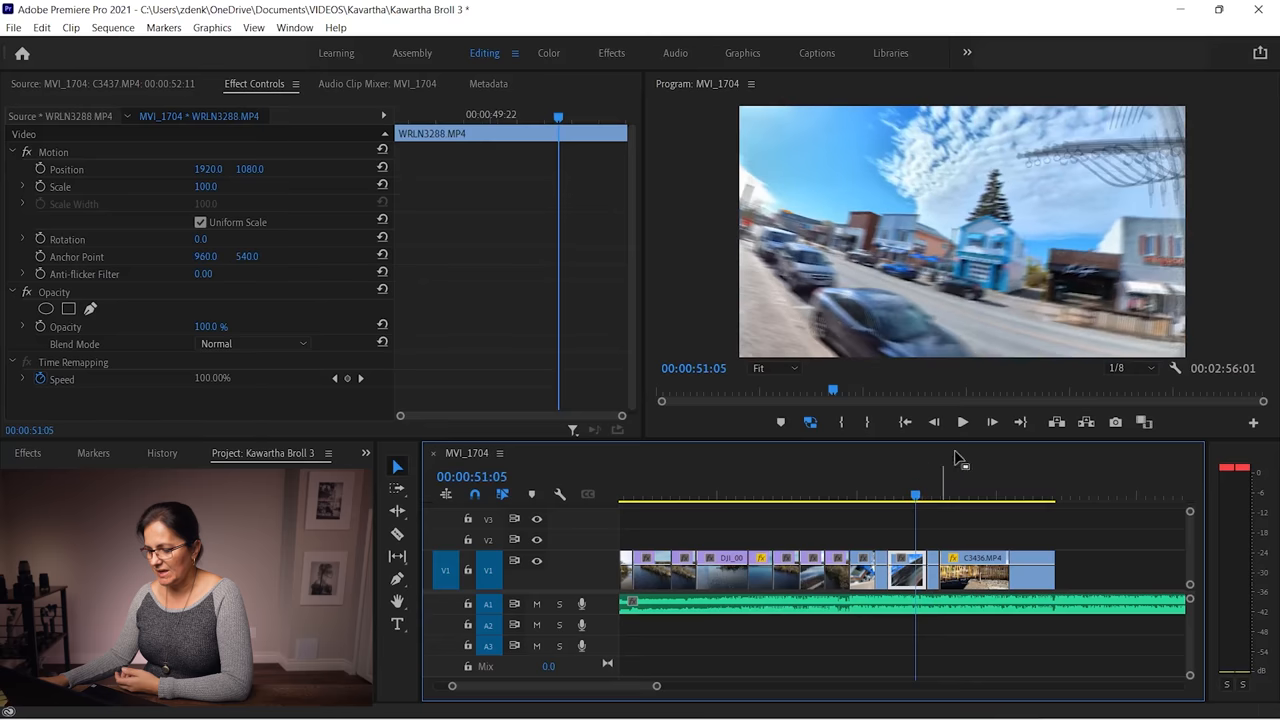
{"action": "left_click", "coordinate": [962, 421]}
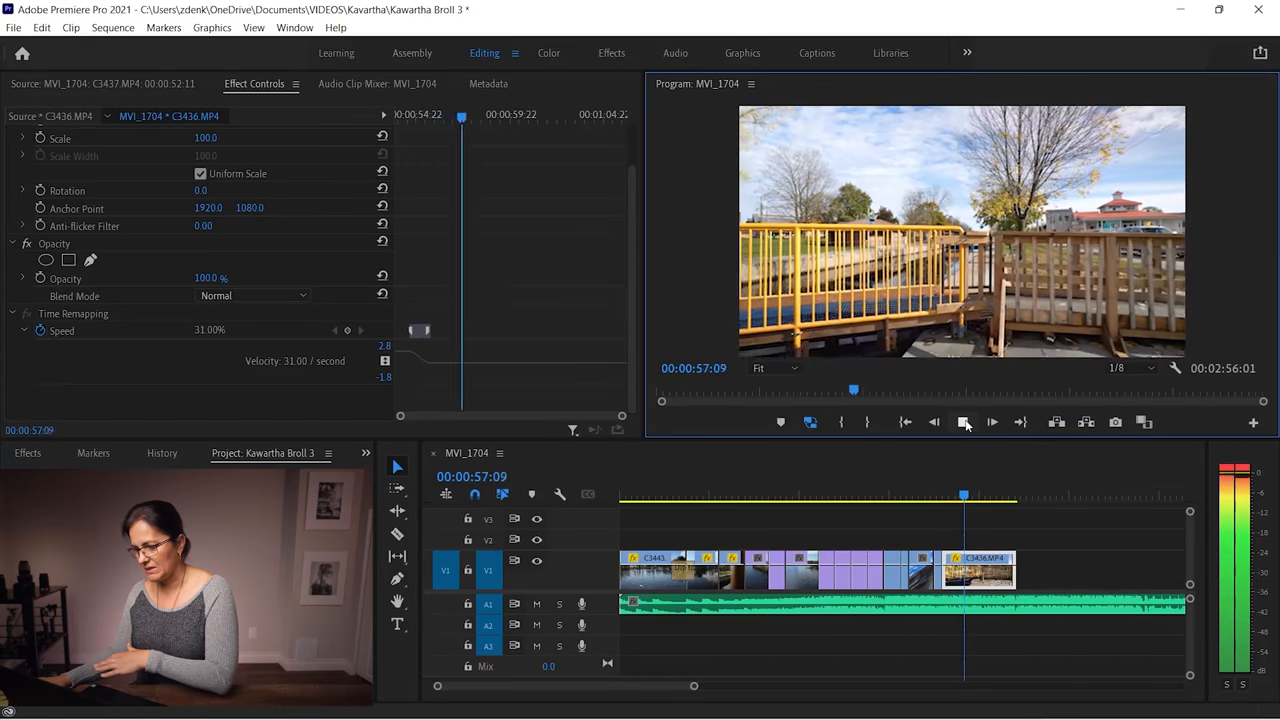
Step: Stop the preview of the boardwalk clip slowed to 31% speed
{"action": "left_click", "coordinate": [991, 421]}
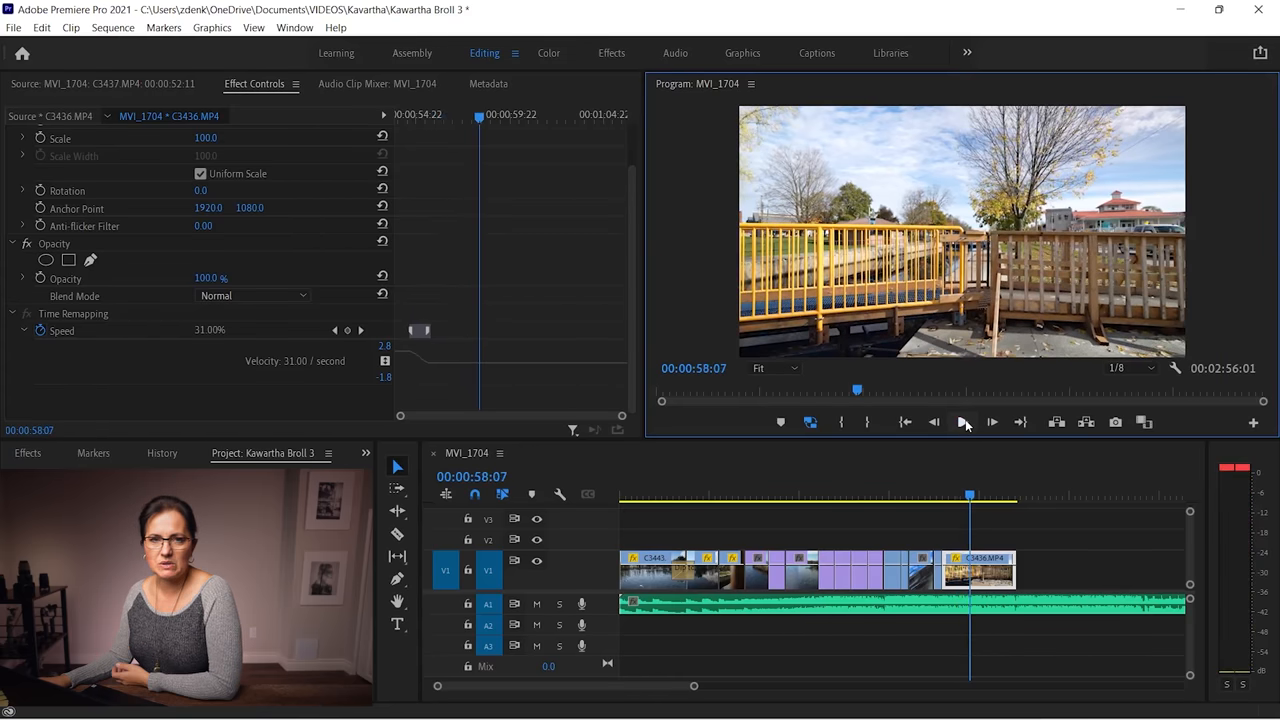